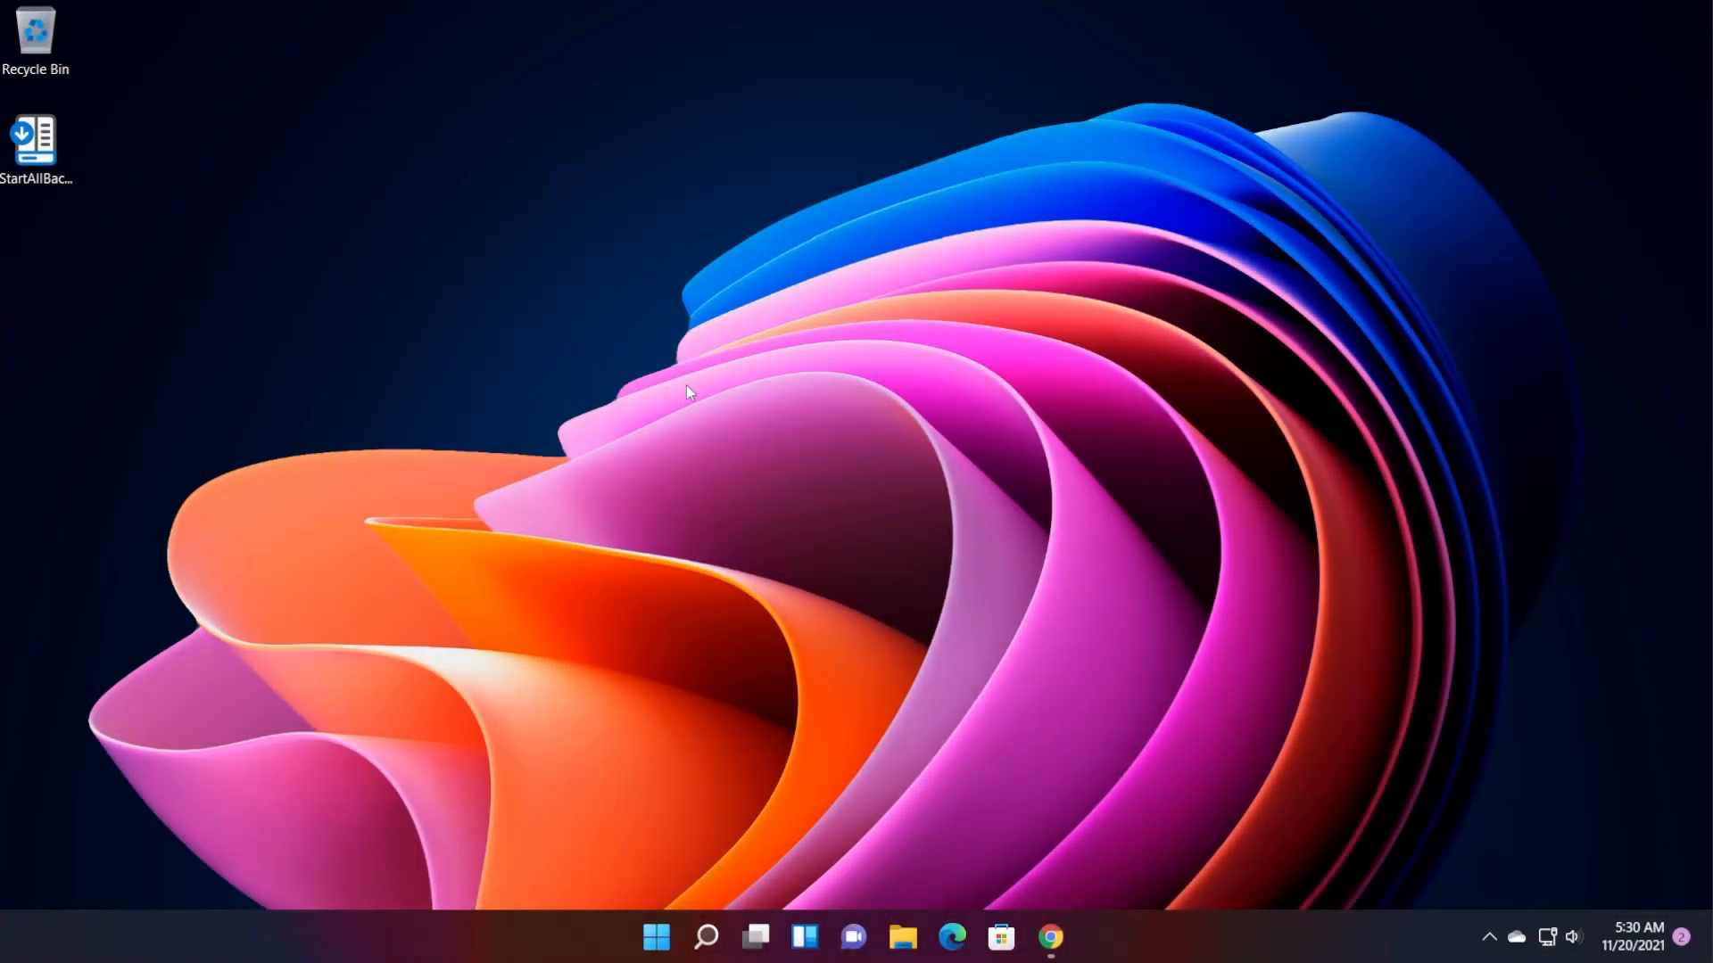
- Bring up the Windows 11 Start menu from the taskbar Start button
click(655, 936)
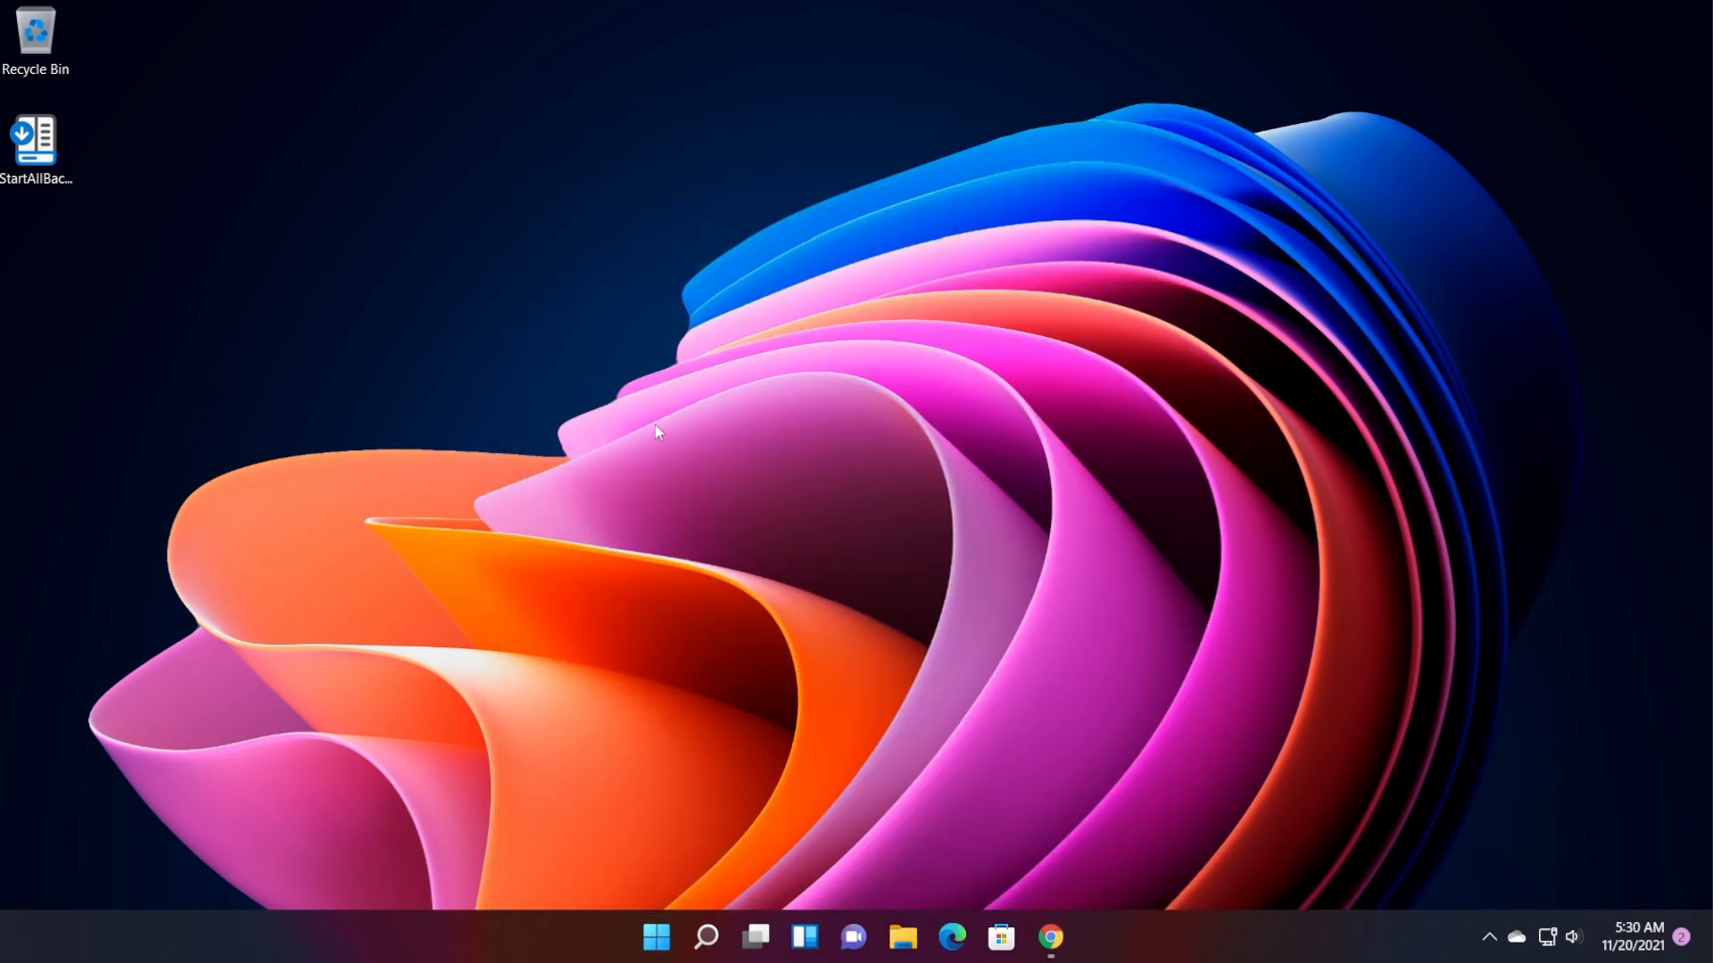
mouse_move(644, 418)
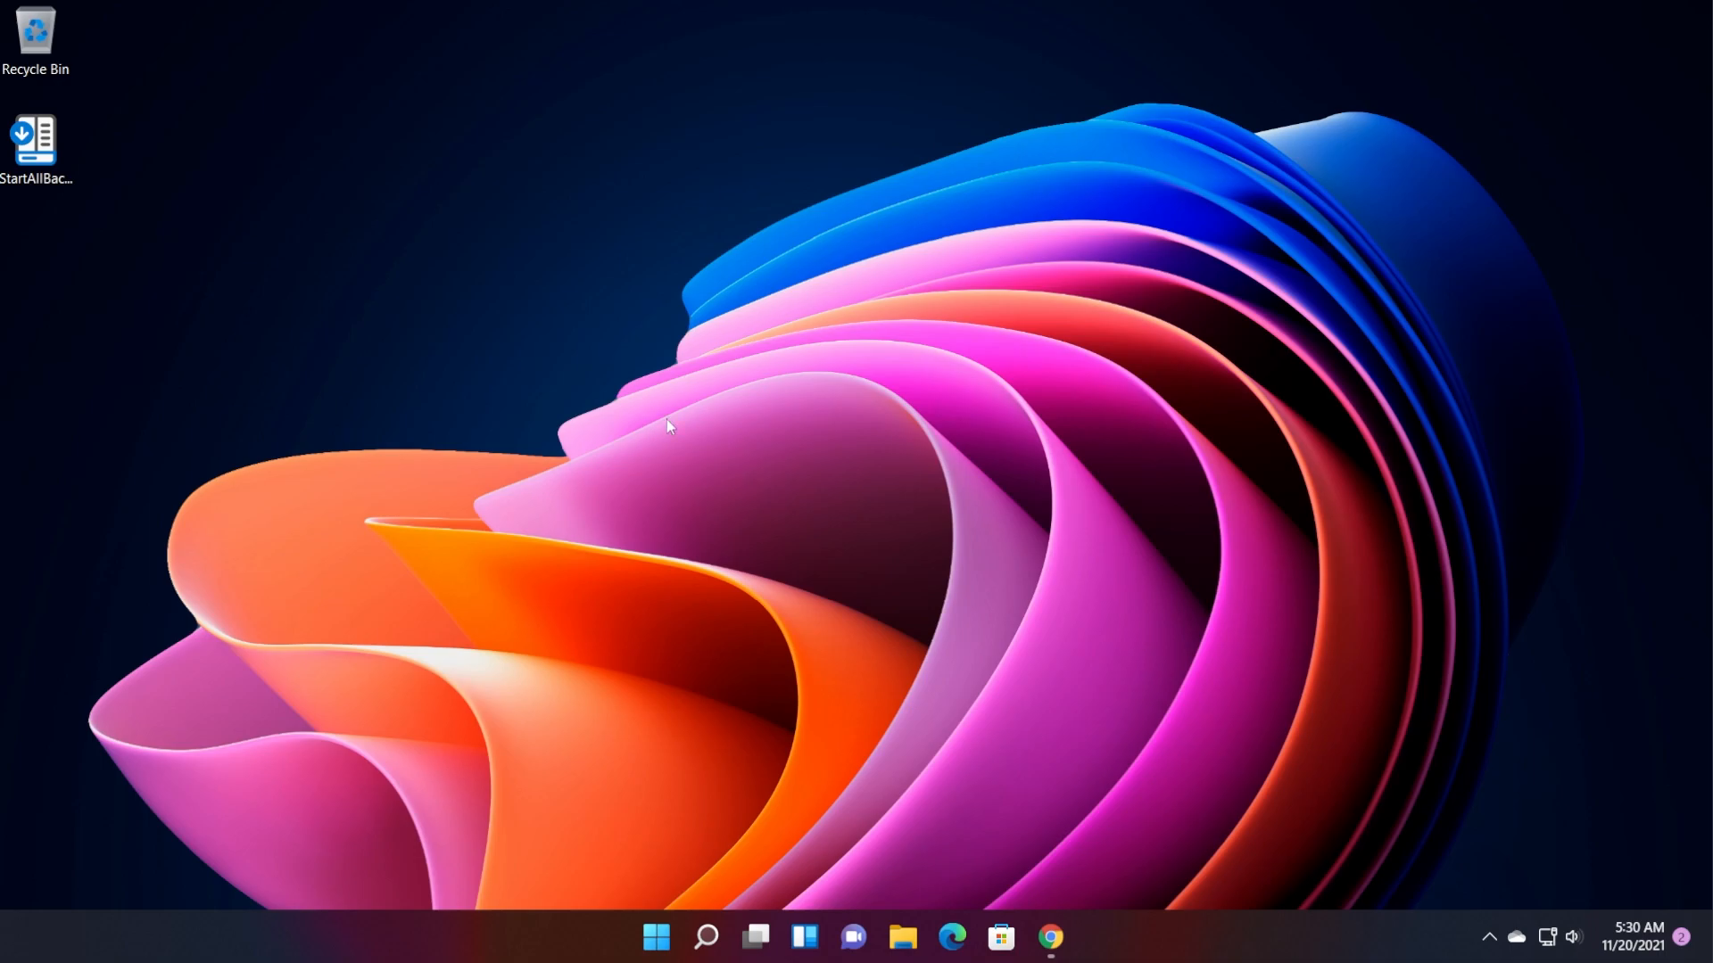
mouse_move(715, 446)
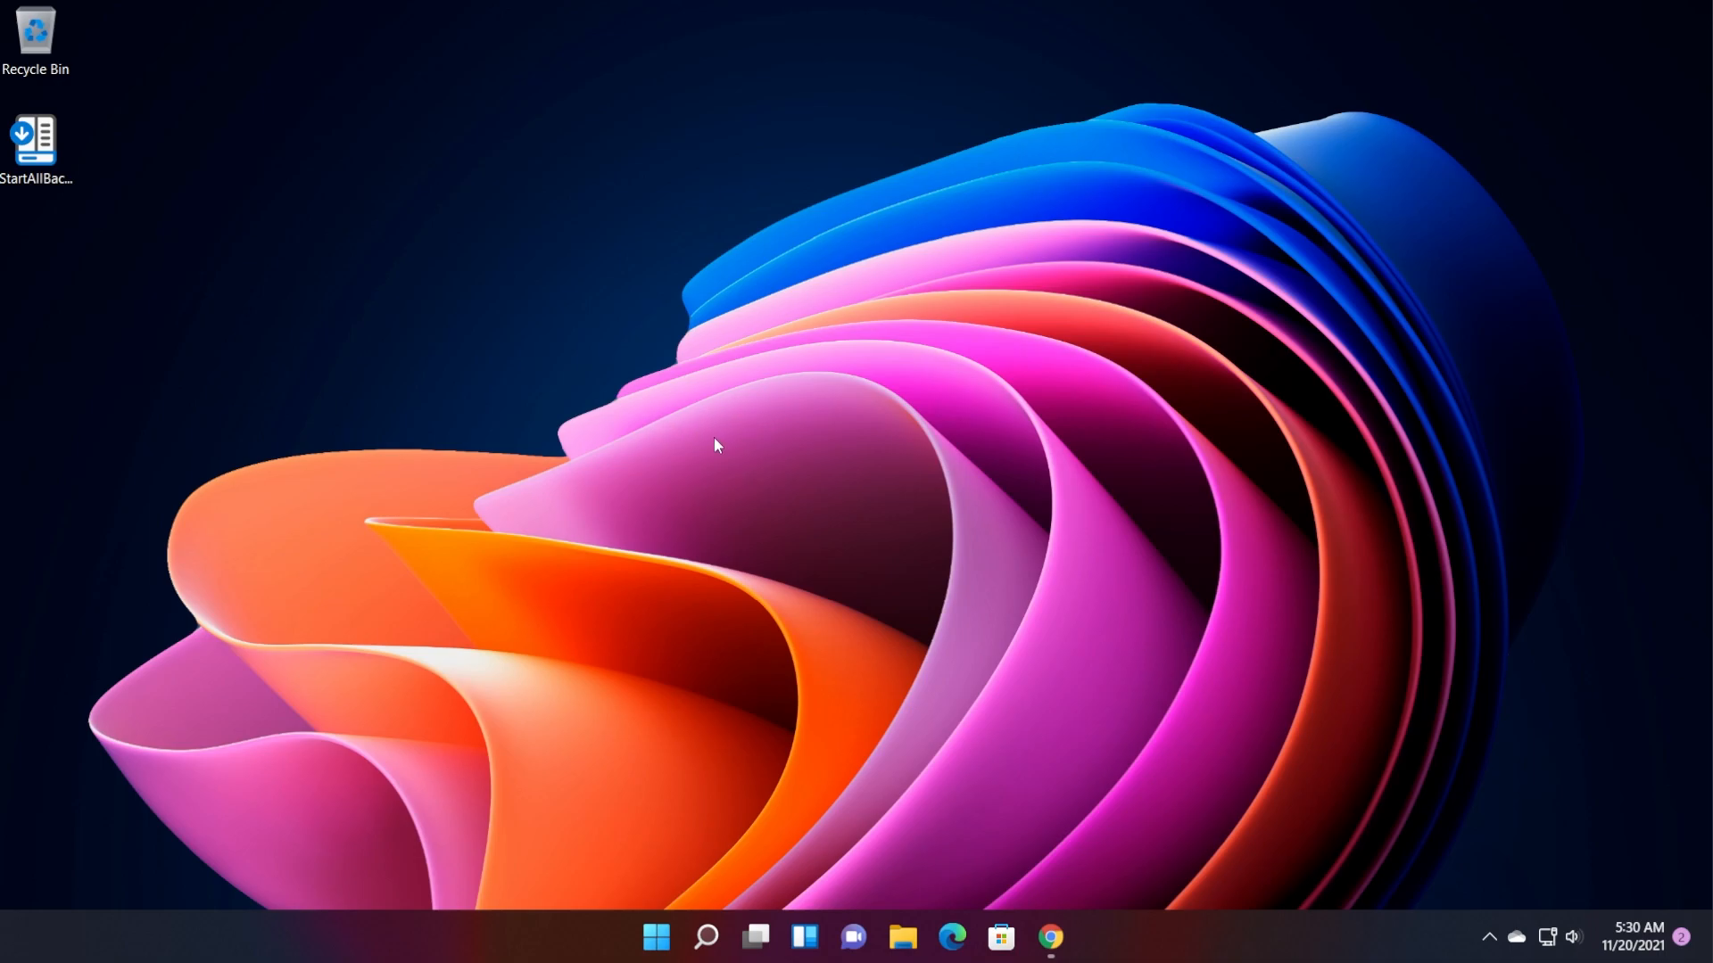
click(656, 946)
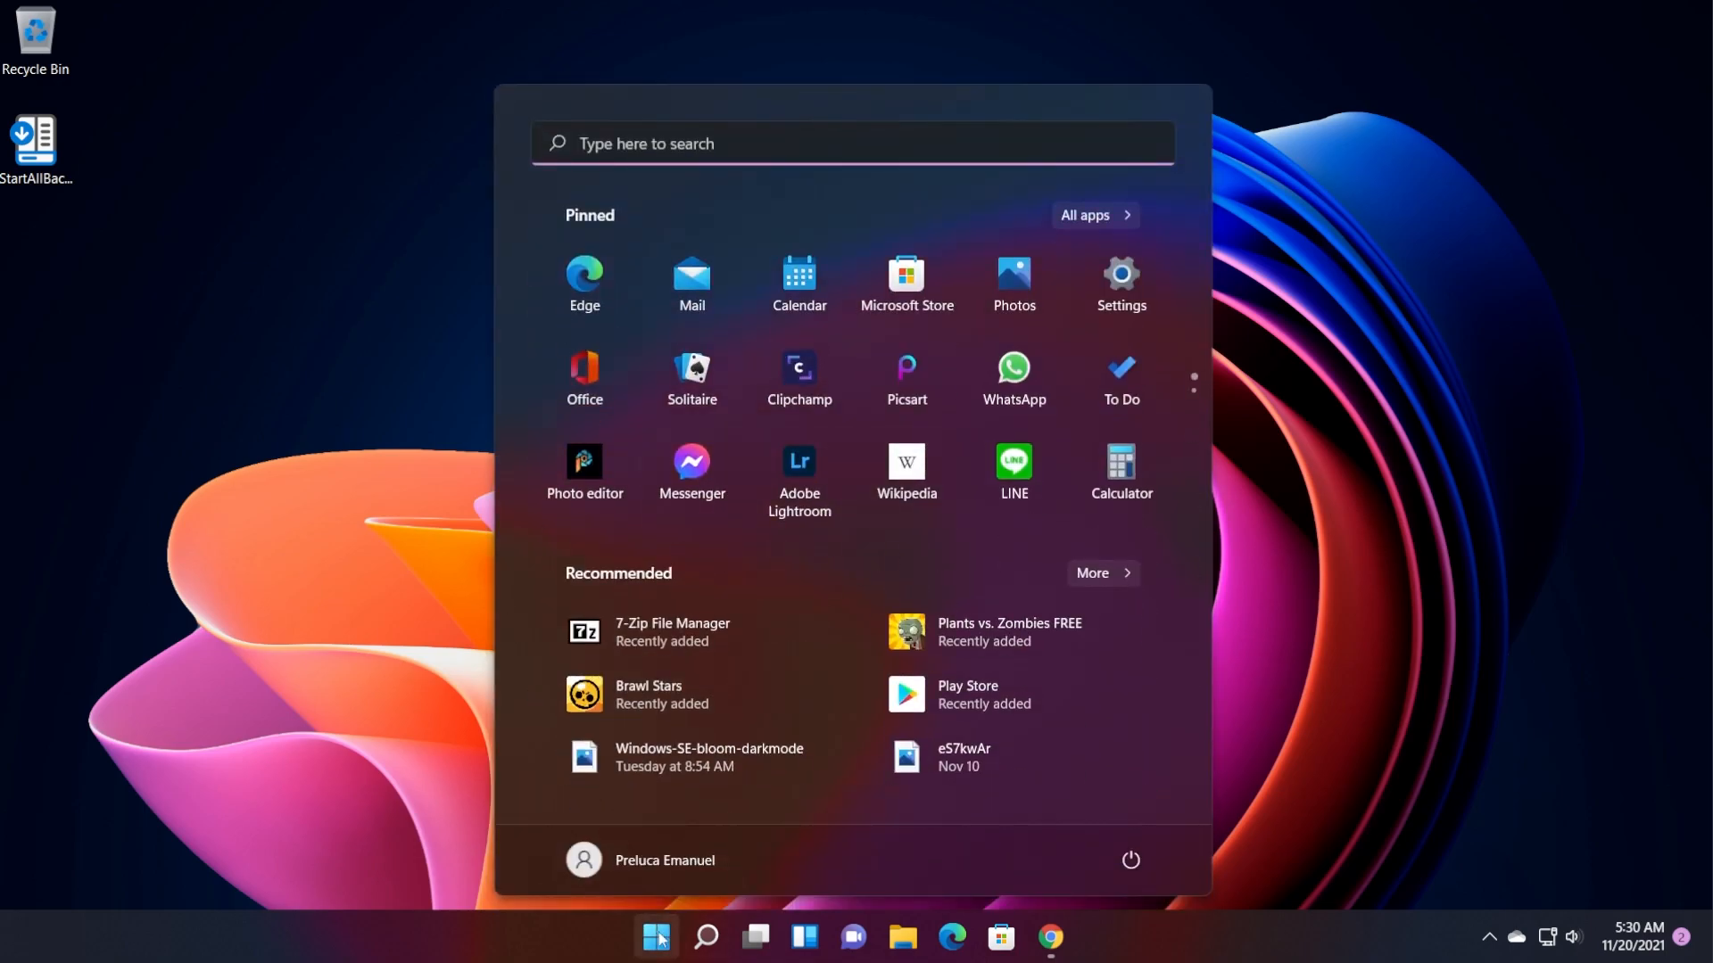
click(655, 937)
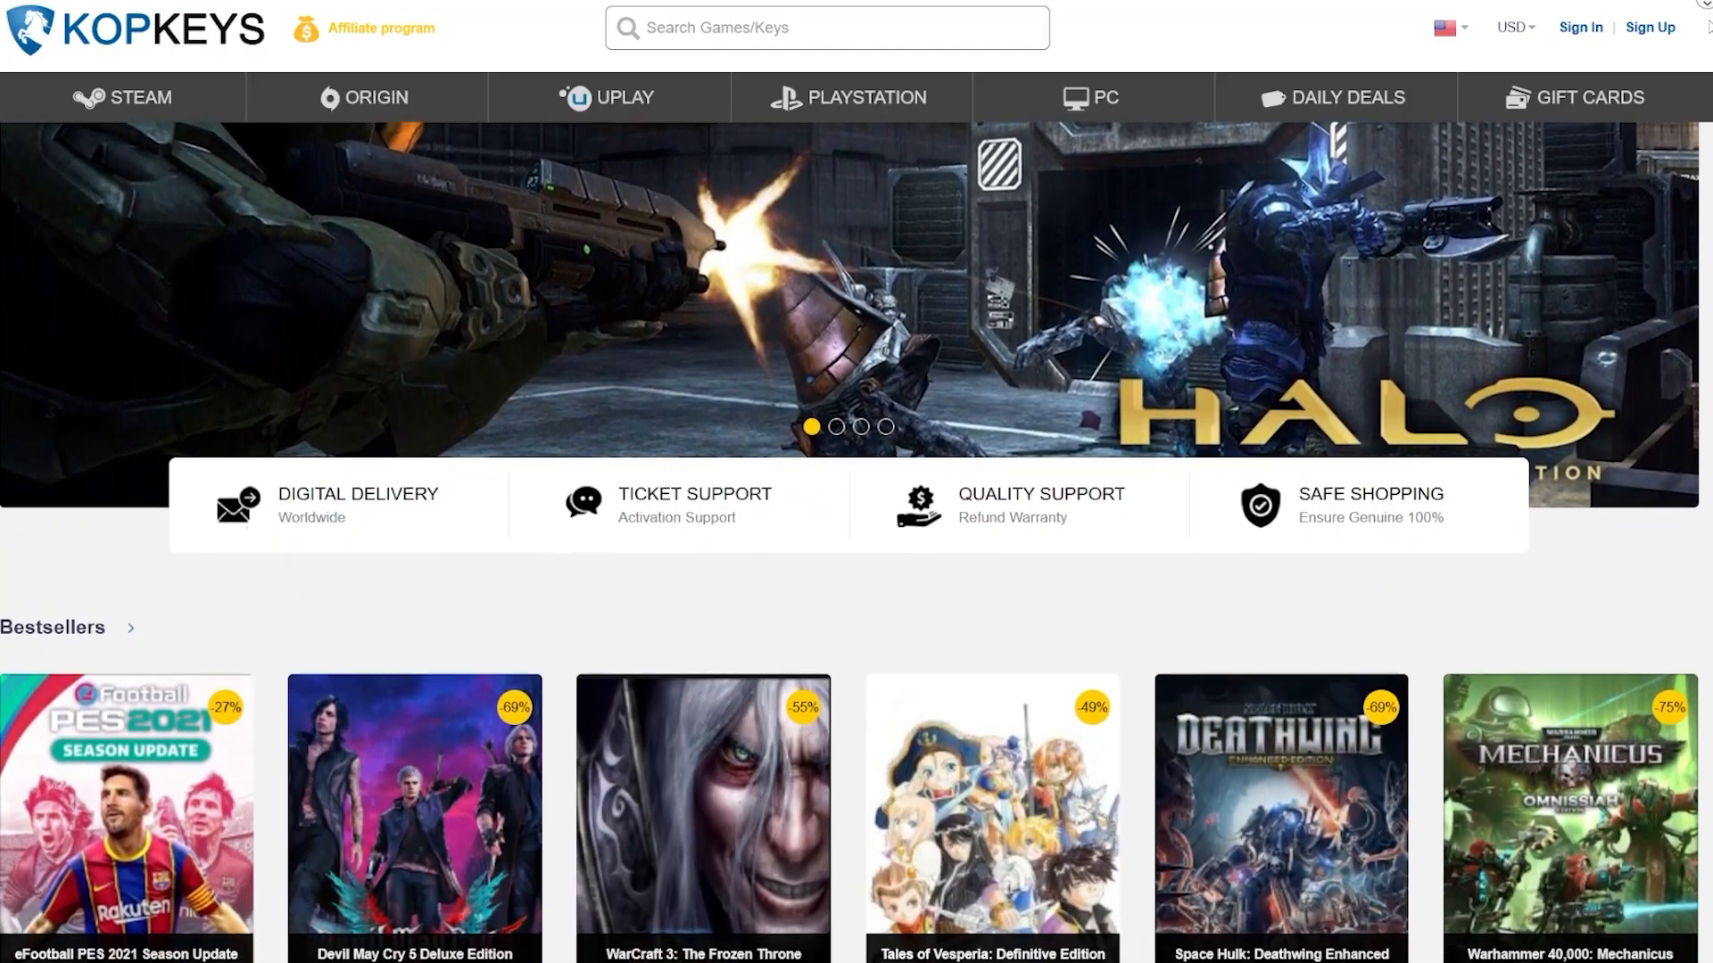
- Start checkout for the MS 10 Pro OEM key from the Kopkeys page
scroll(down, 3)
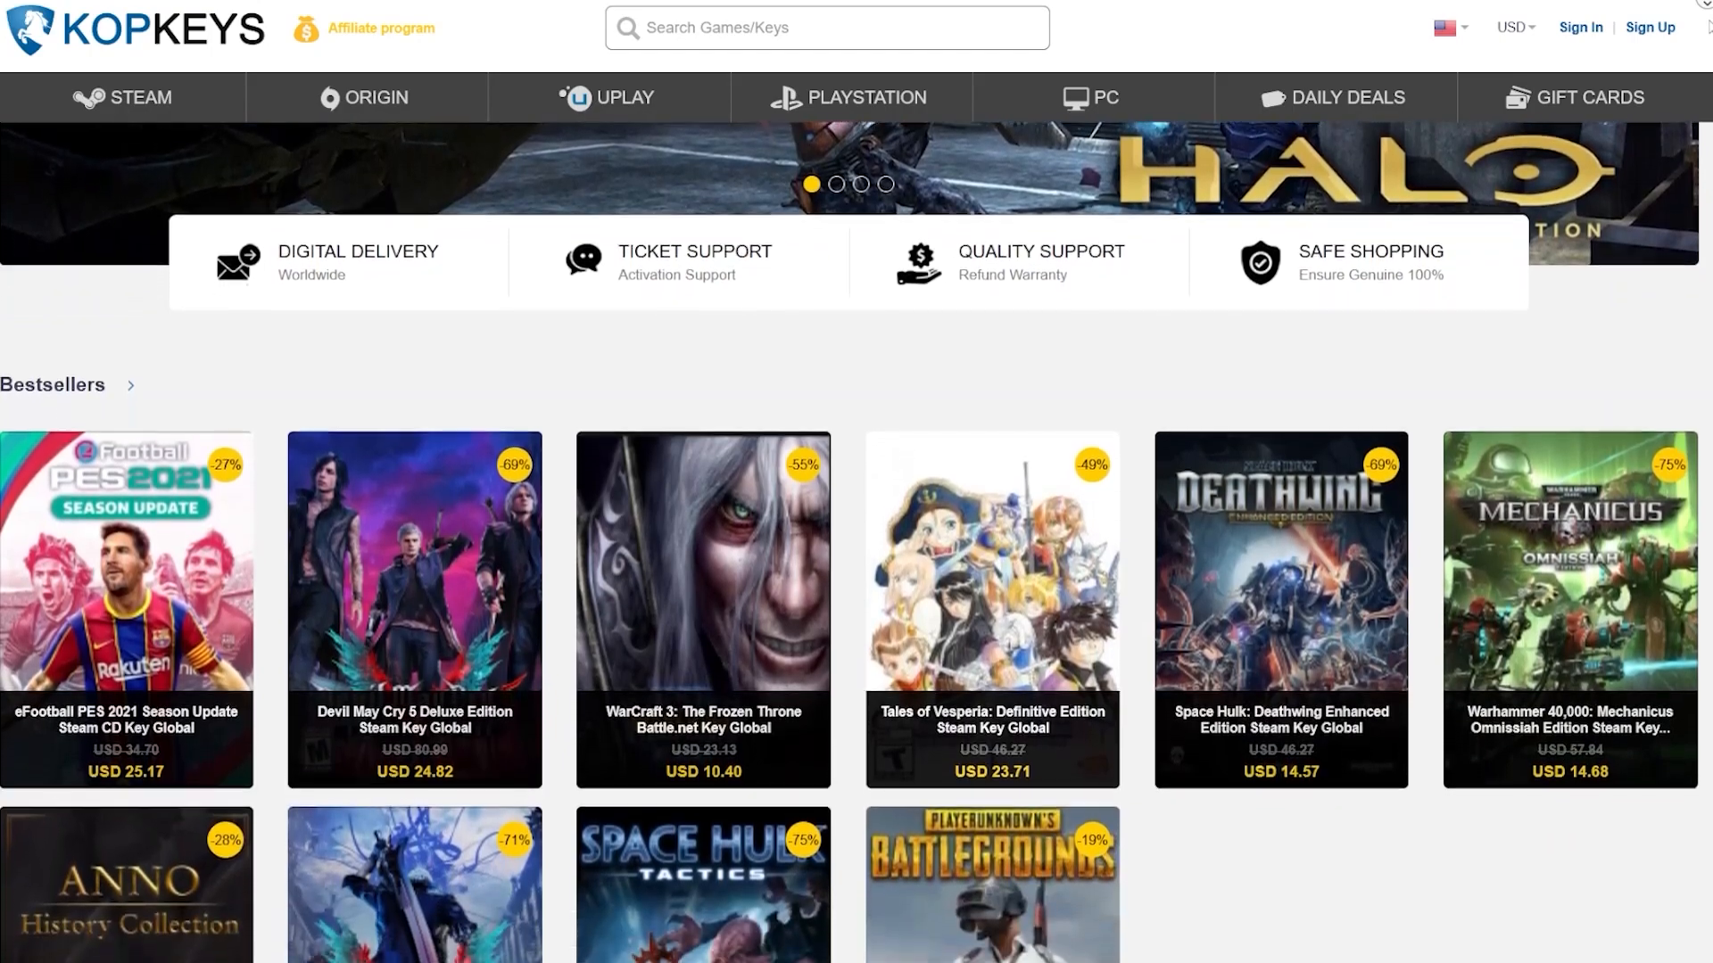
scroll(down, 3)
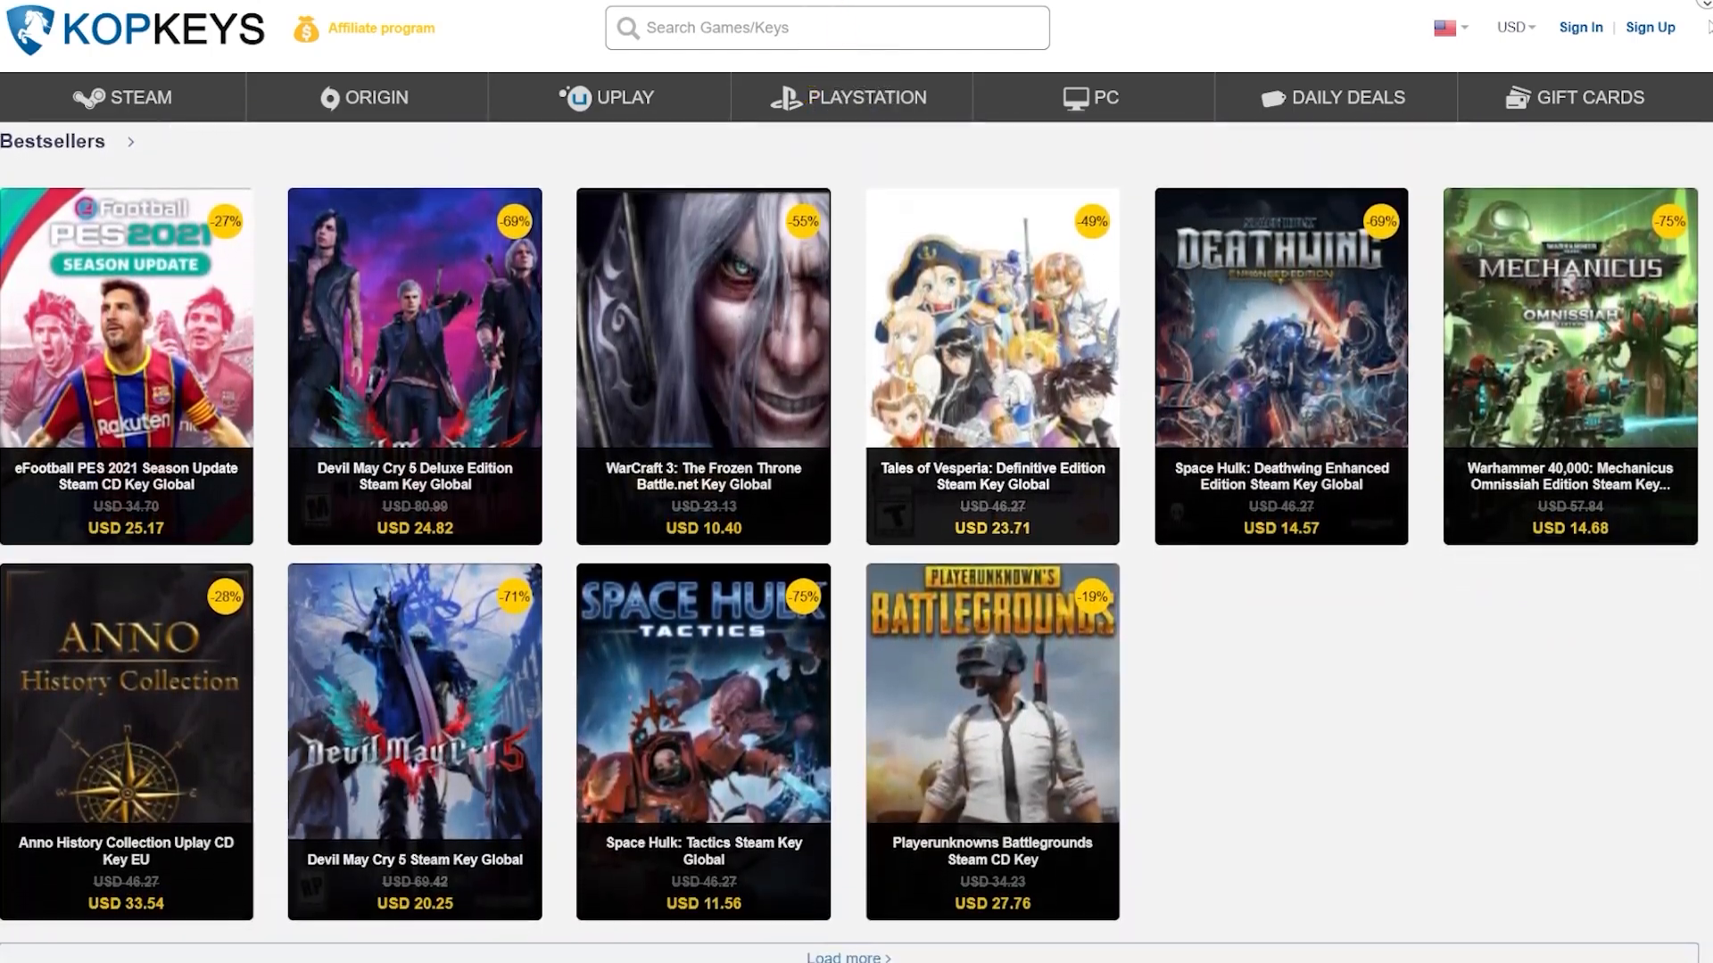
scroll(down, 3)
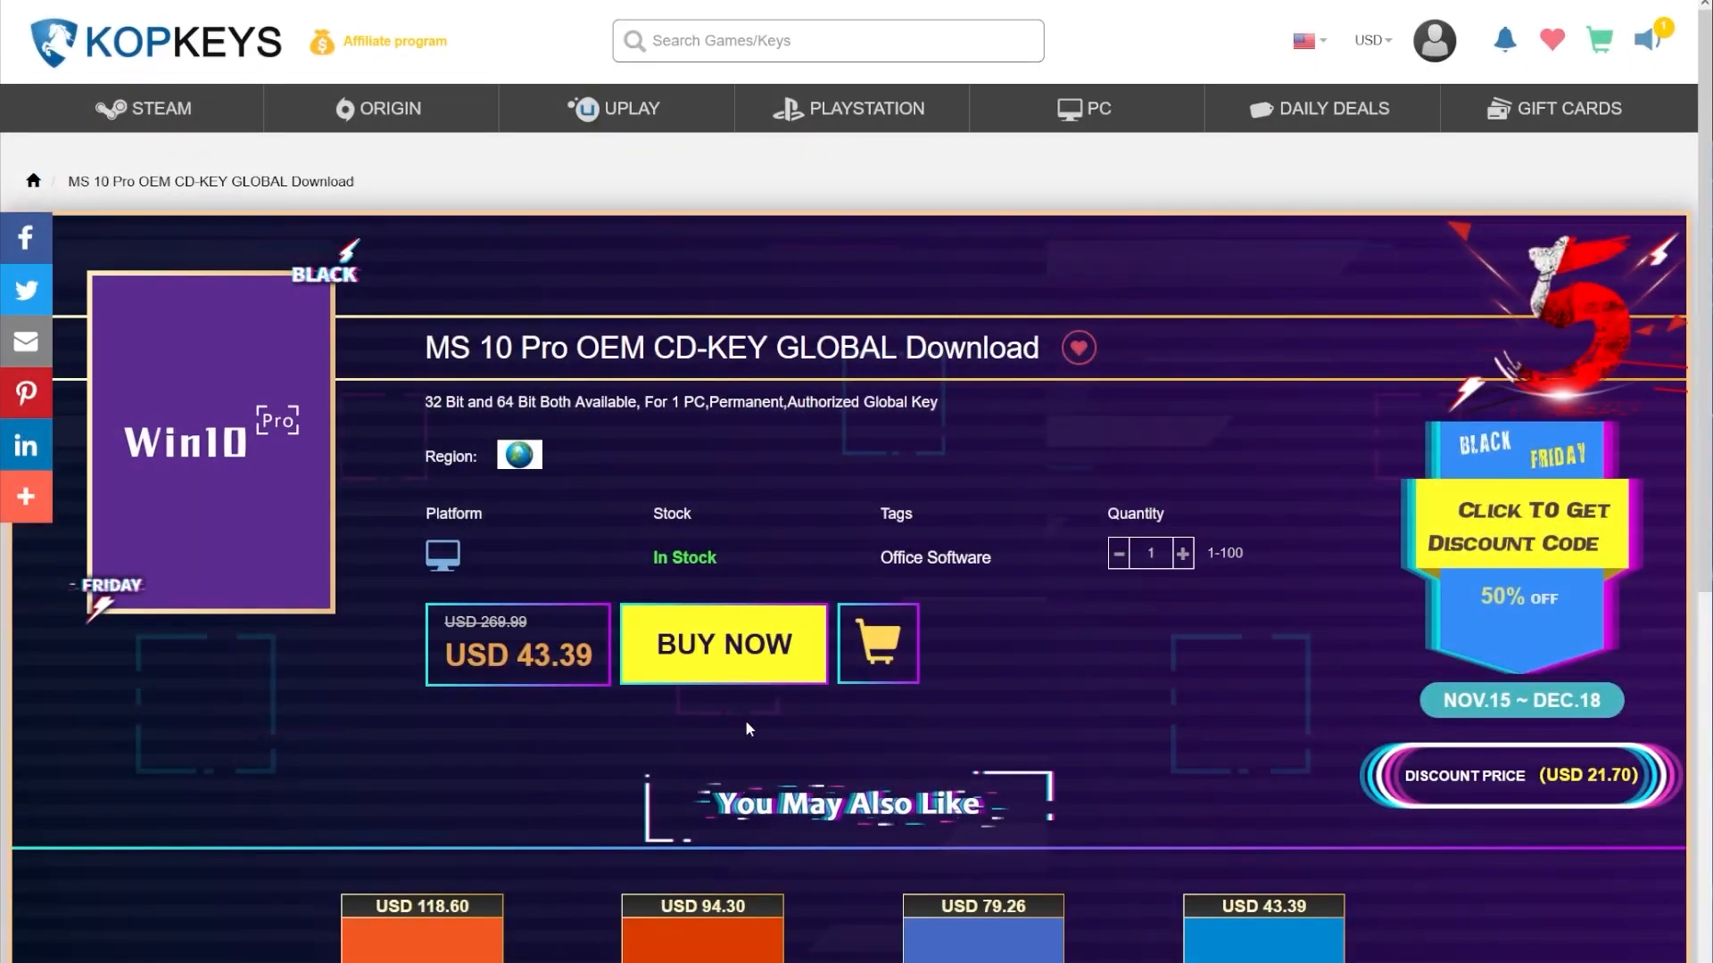
click(723, 644)
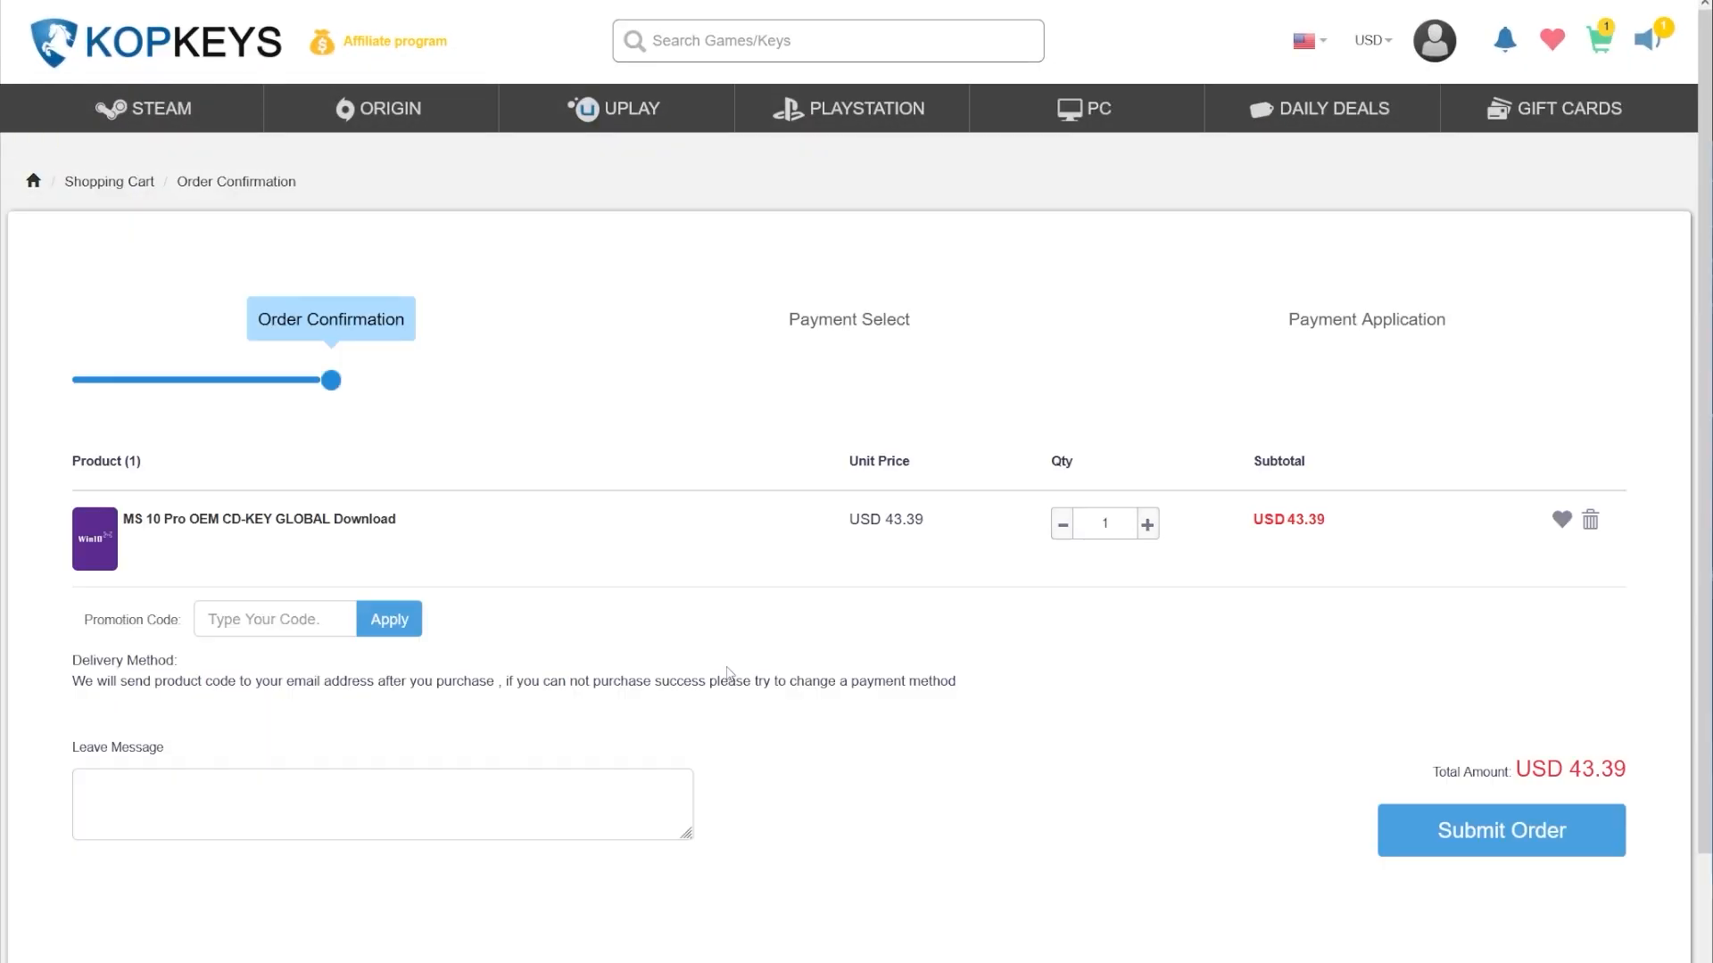
- Apply promotion code TB65, lowering the subtotal to USD 15.19
click(275, 619)
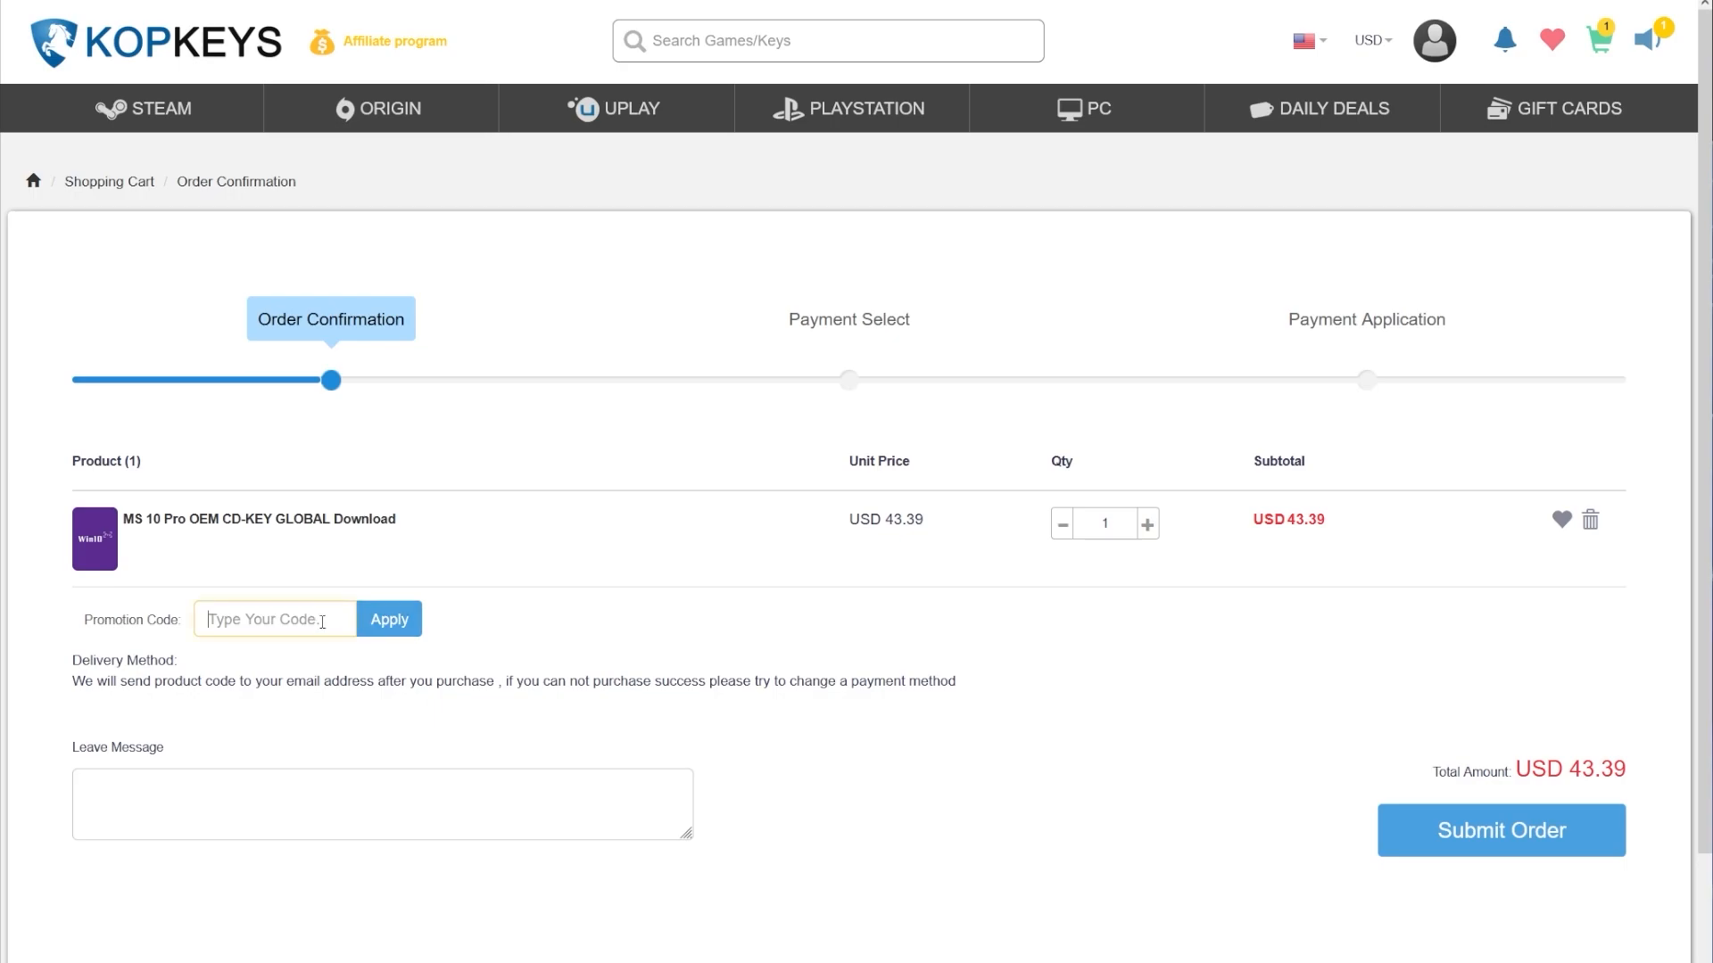
text(TB65)
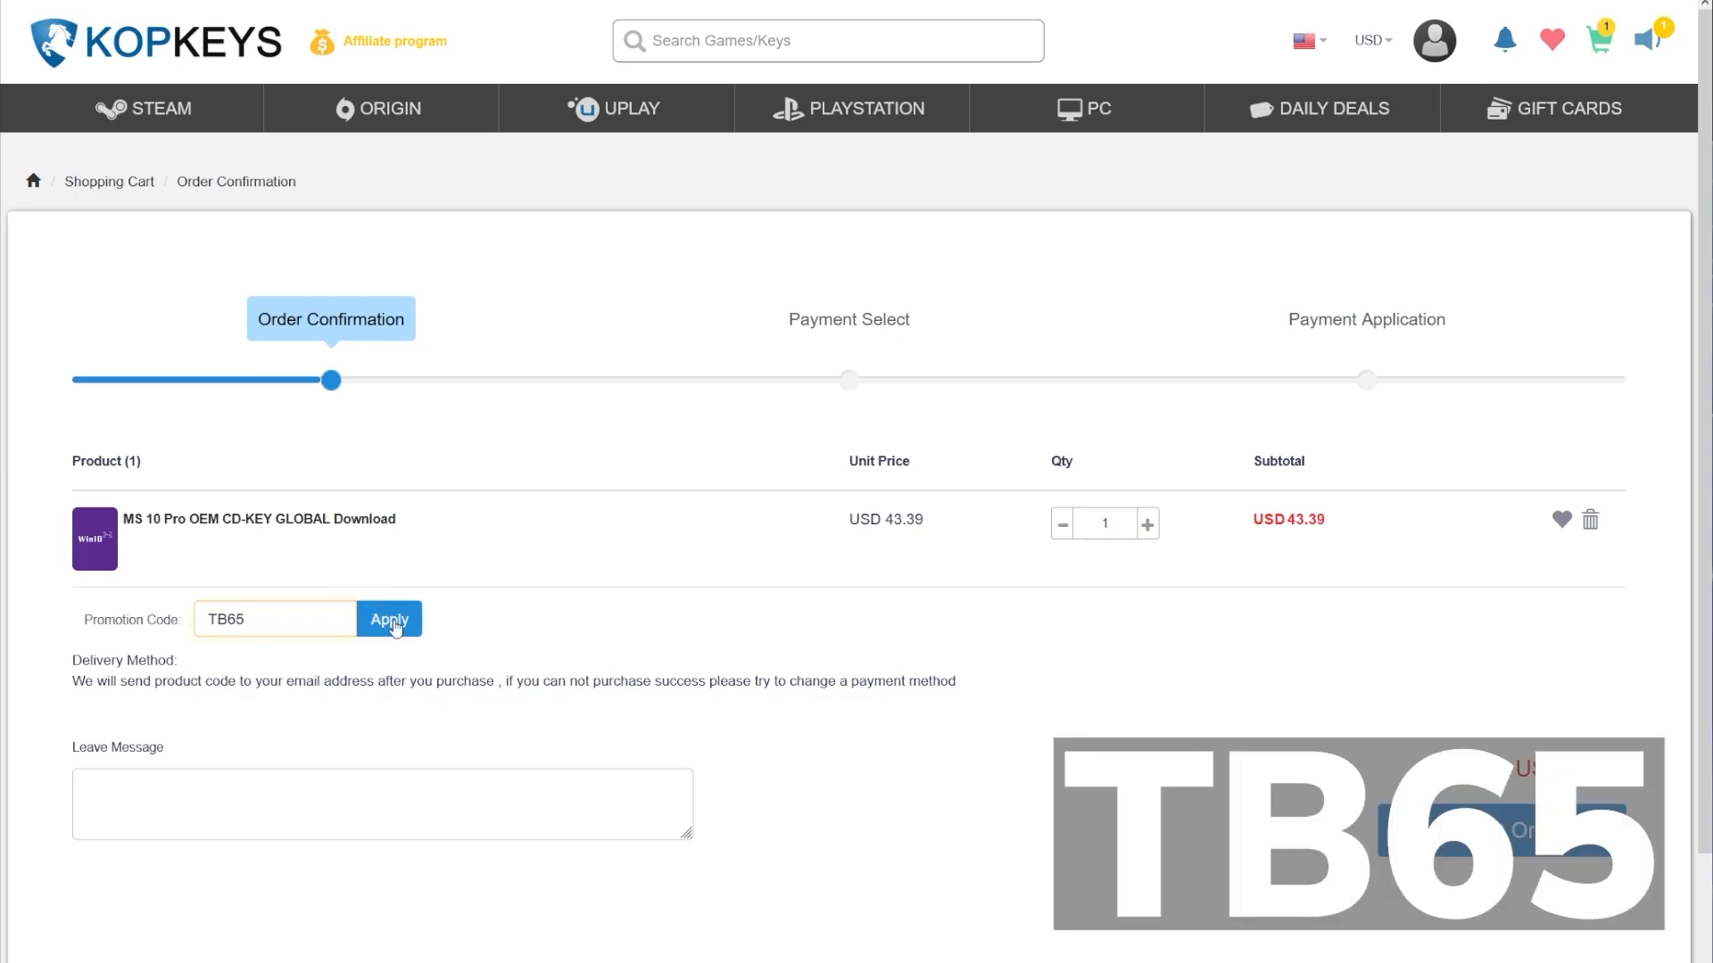
click(389, 619)
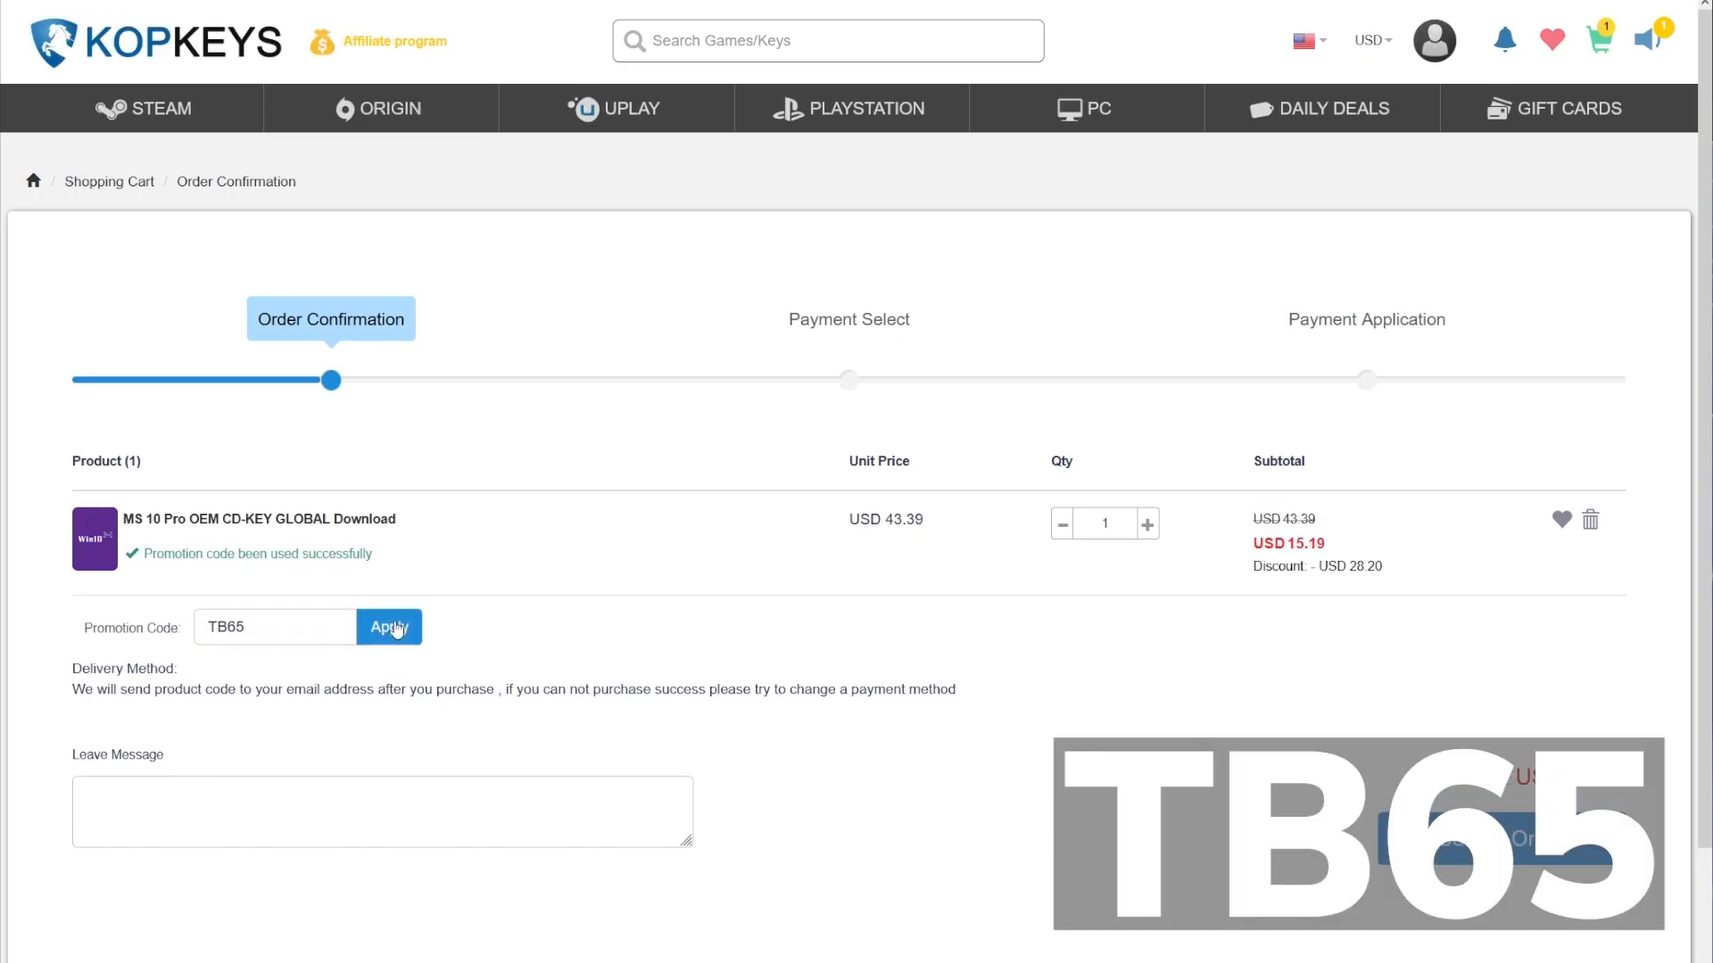
click(389, 626)
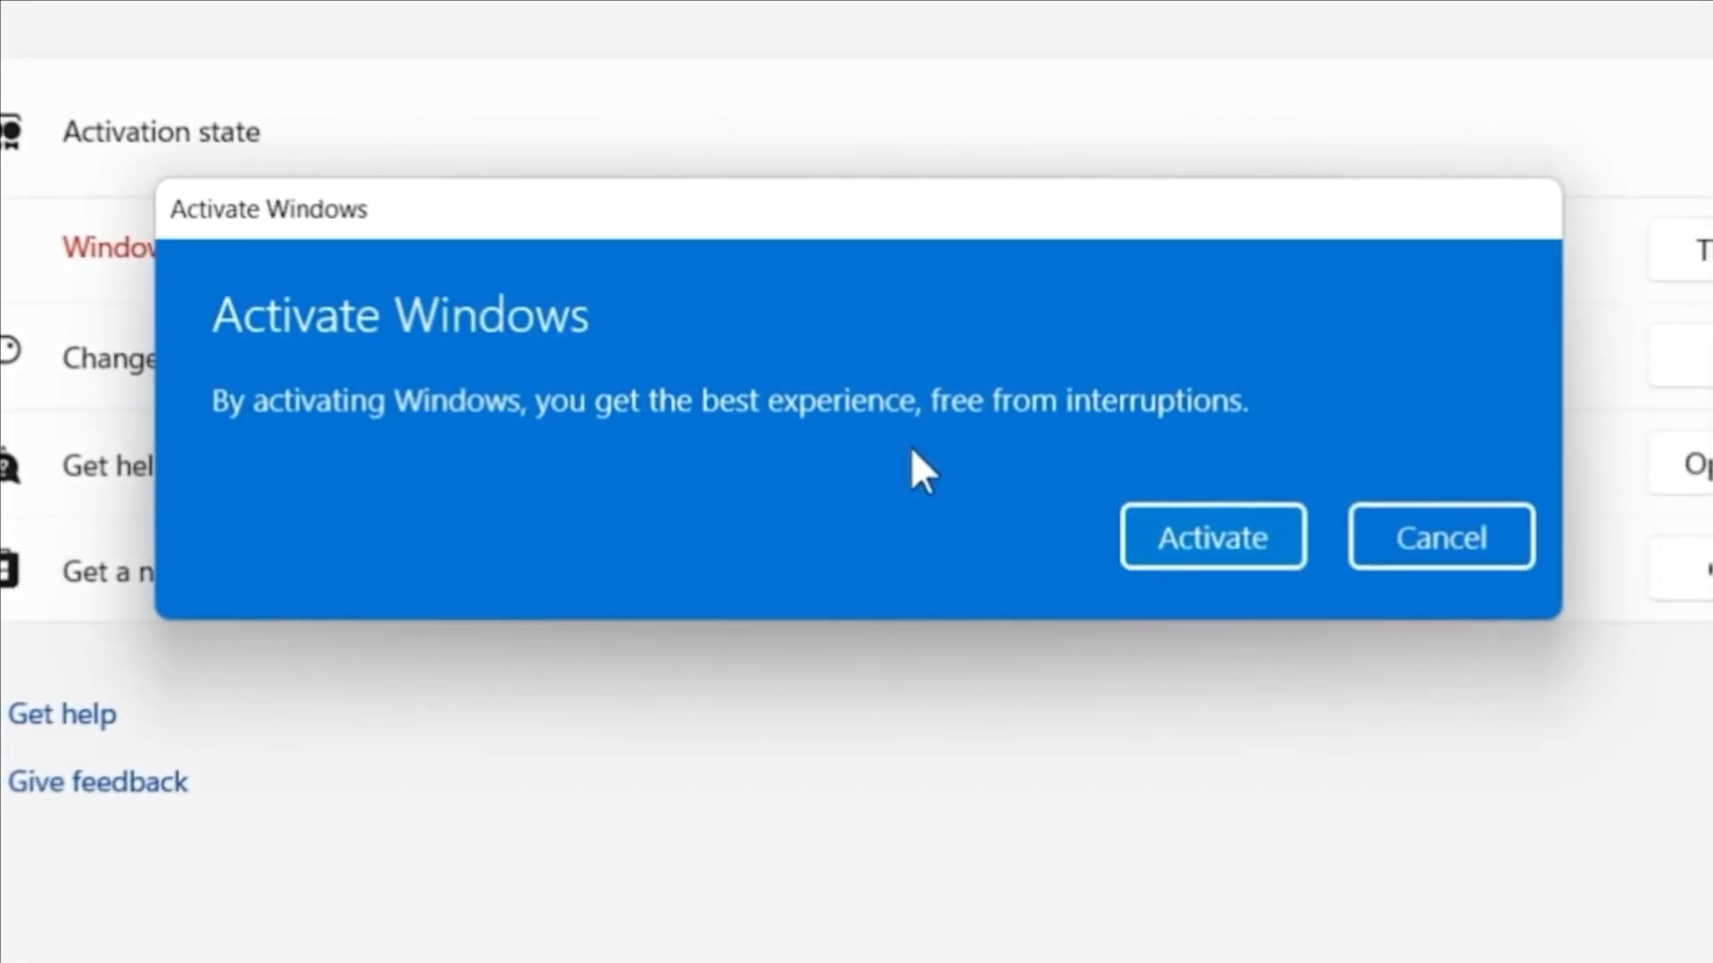
- Activate this copy of Windows and dismiss the activated confirmation
click(1211, 537)
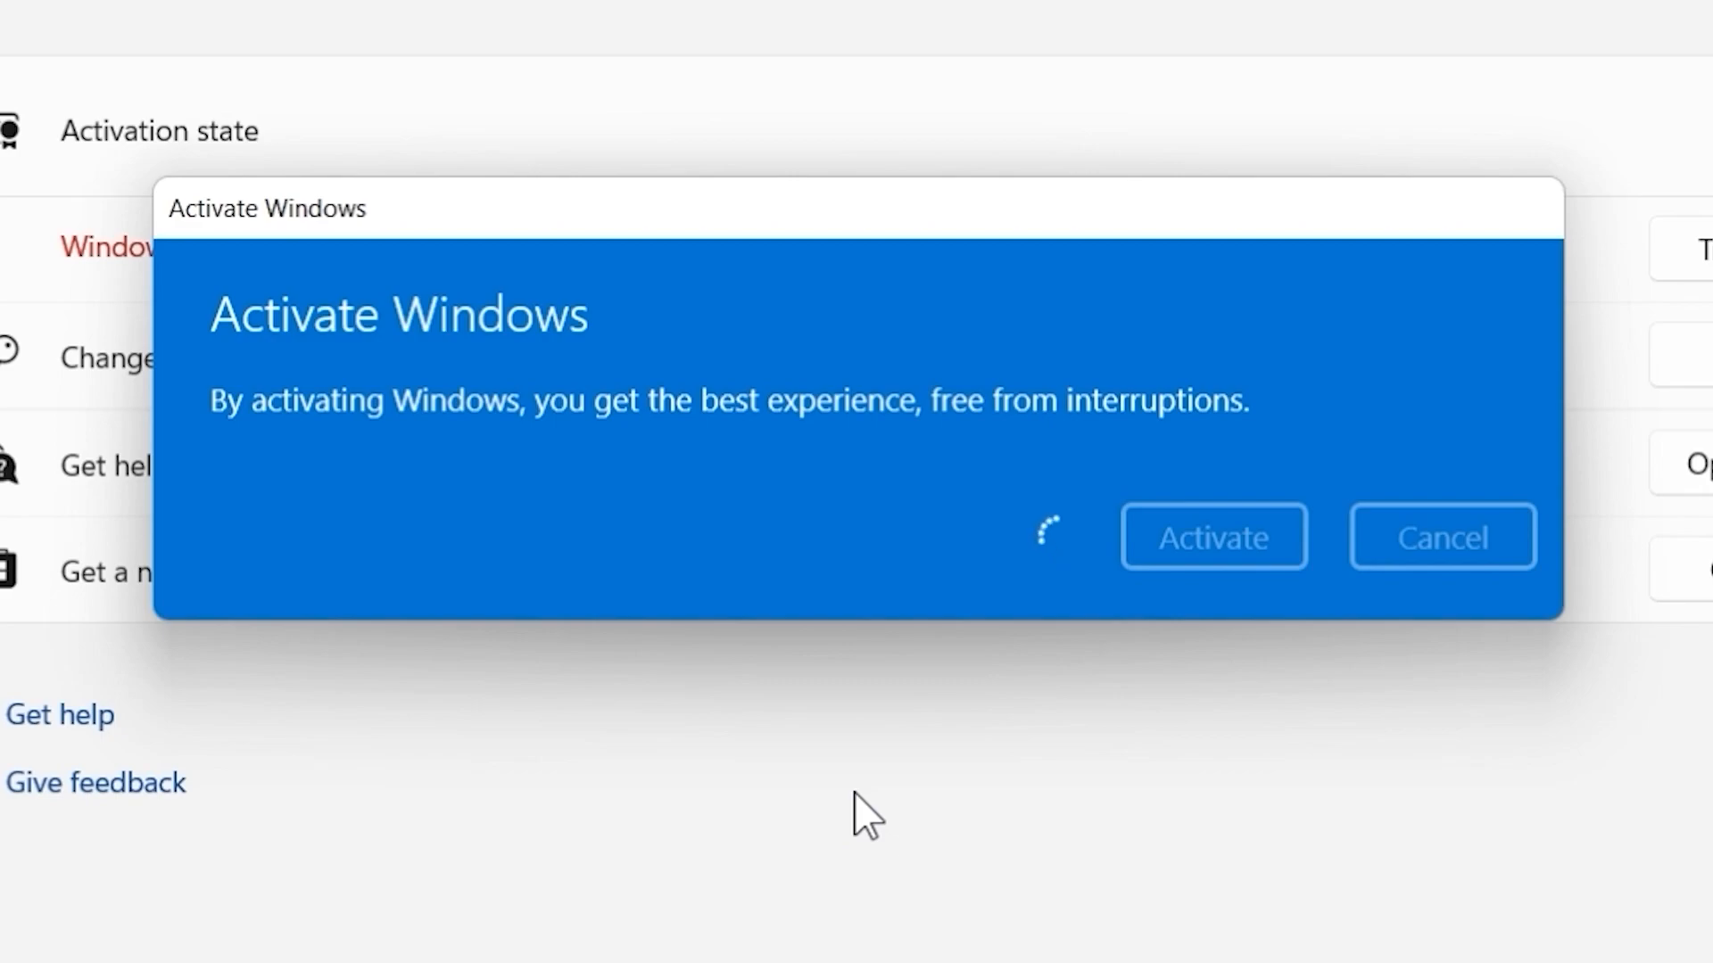
click(1213, 537)
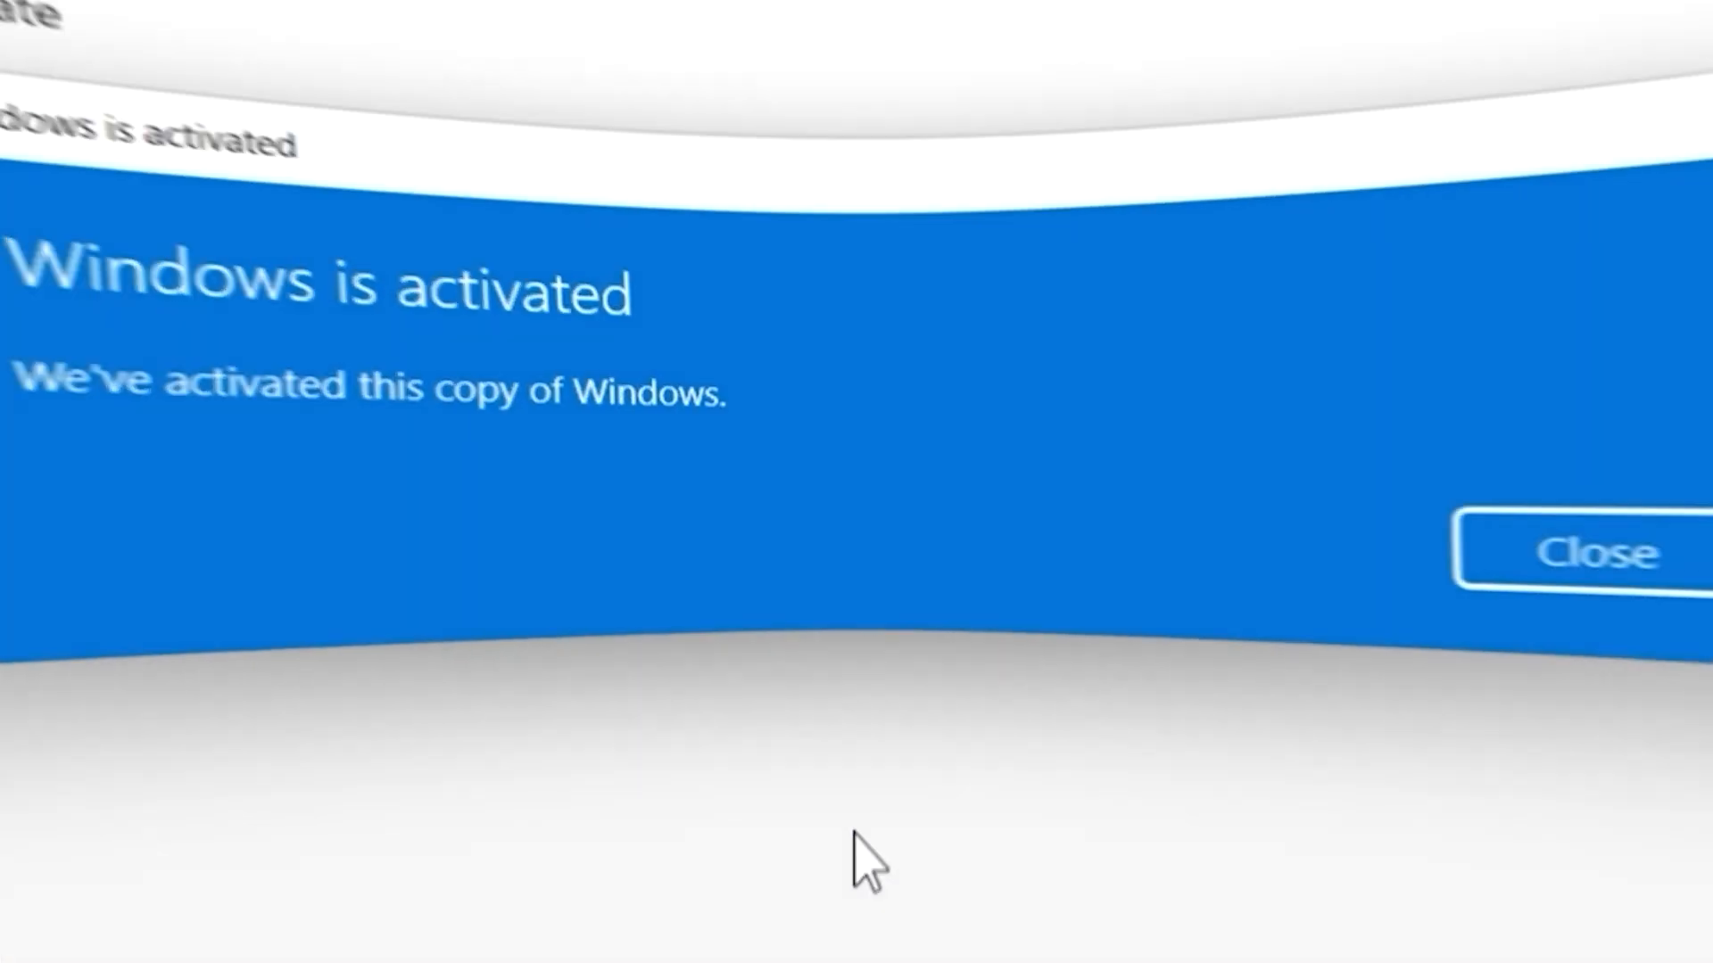
click(1595, 551)
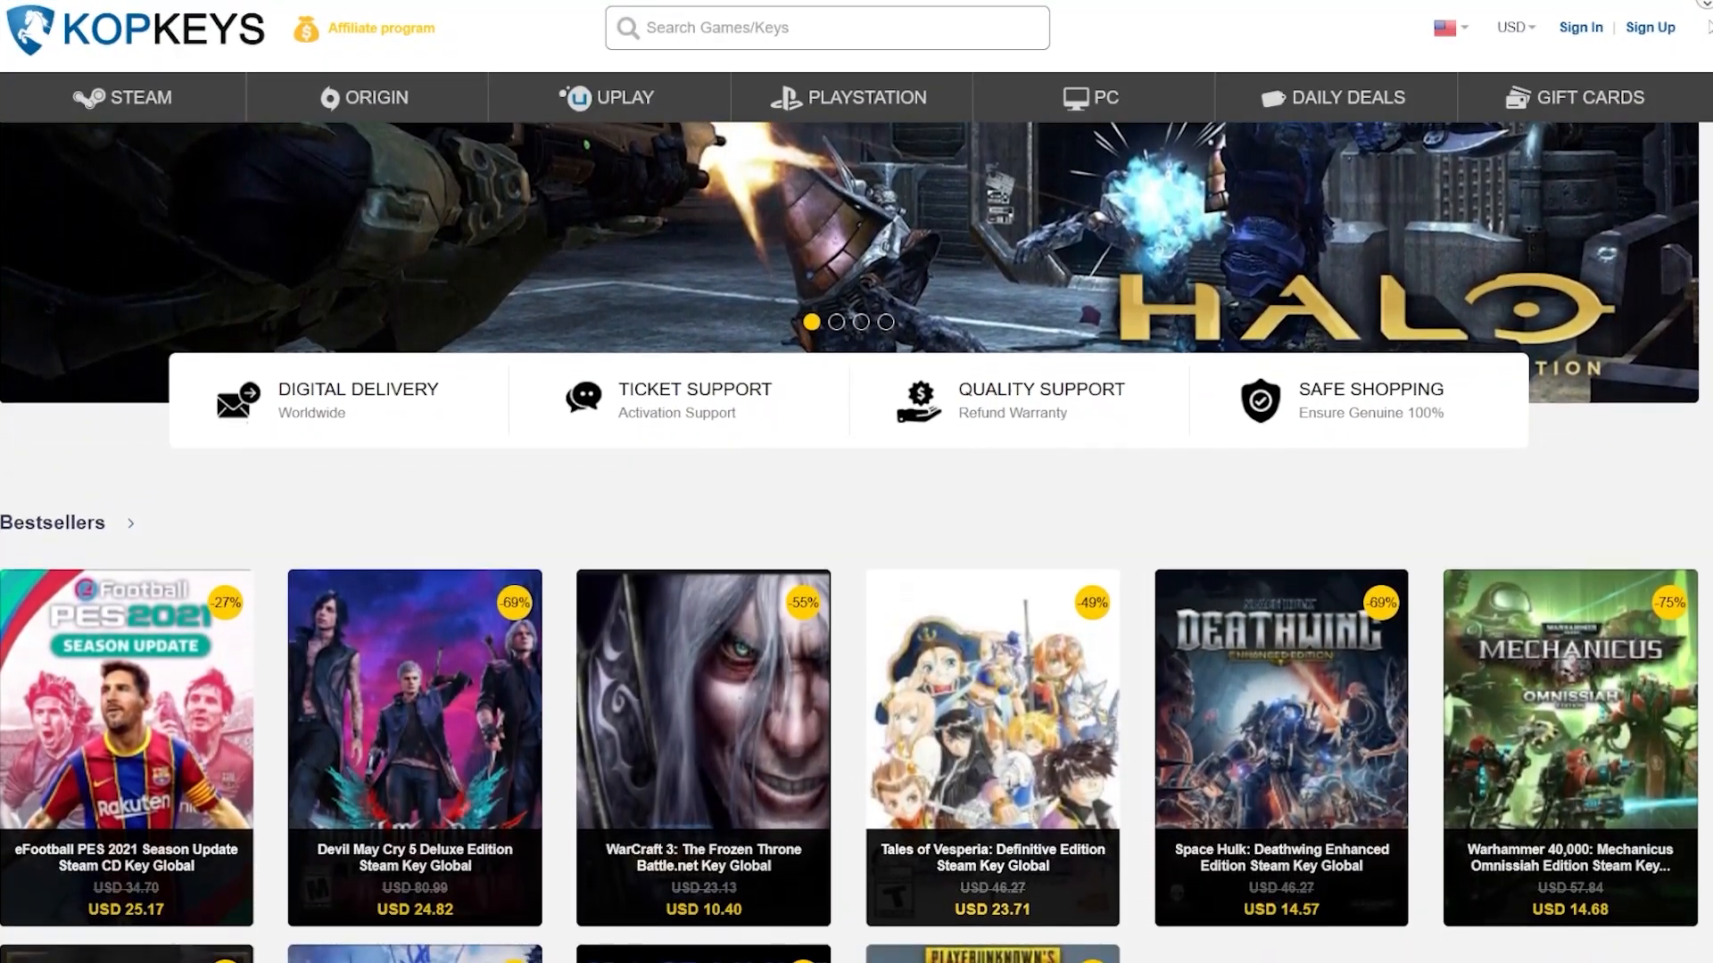
- Scroll through the Kopkeys bestsellers before returning to the desktop
scroll(down, 3)
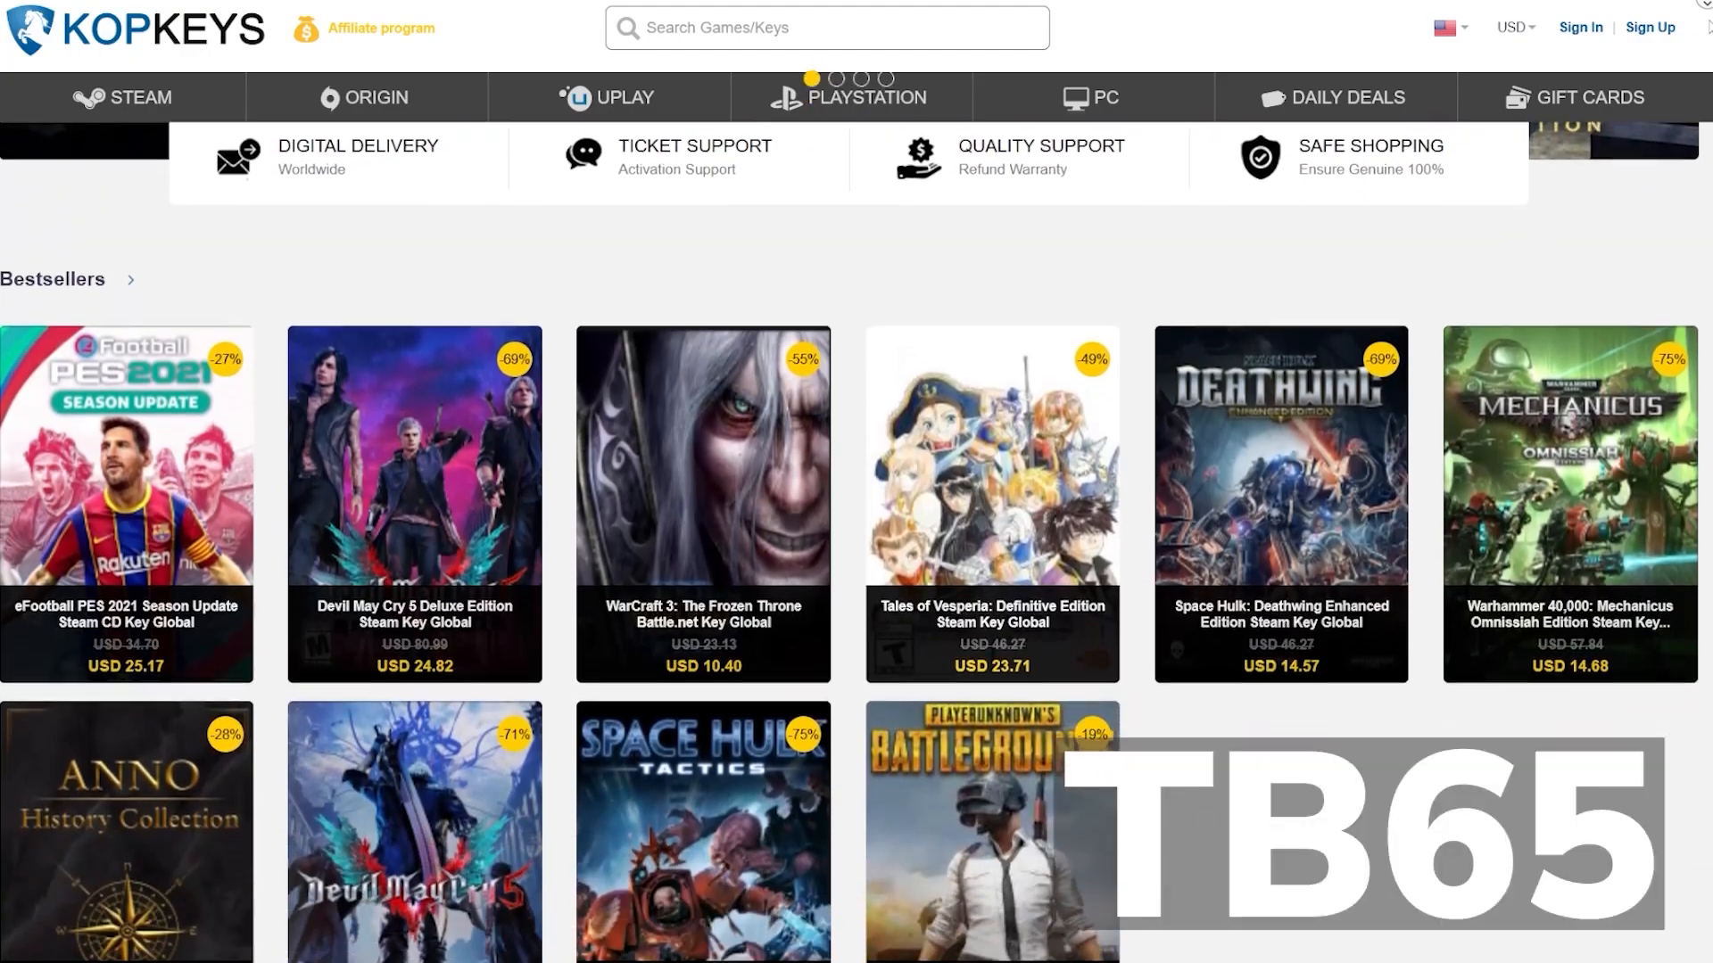
scroll(down, 3)
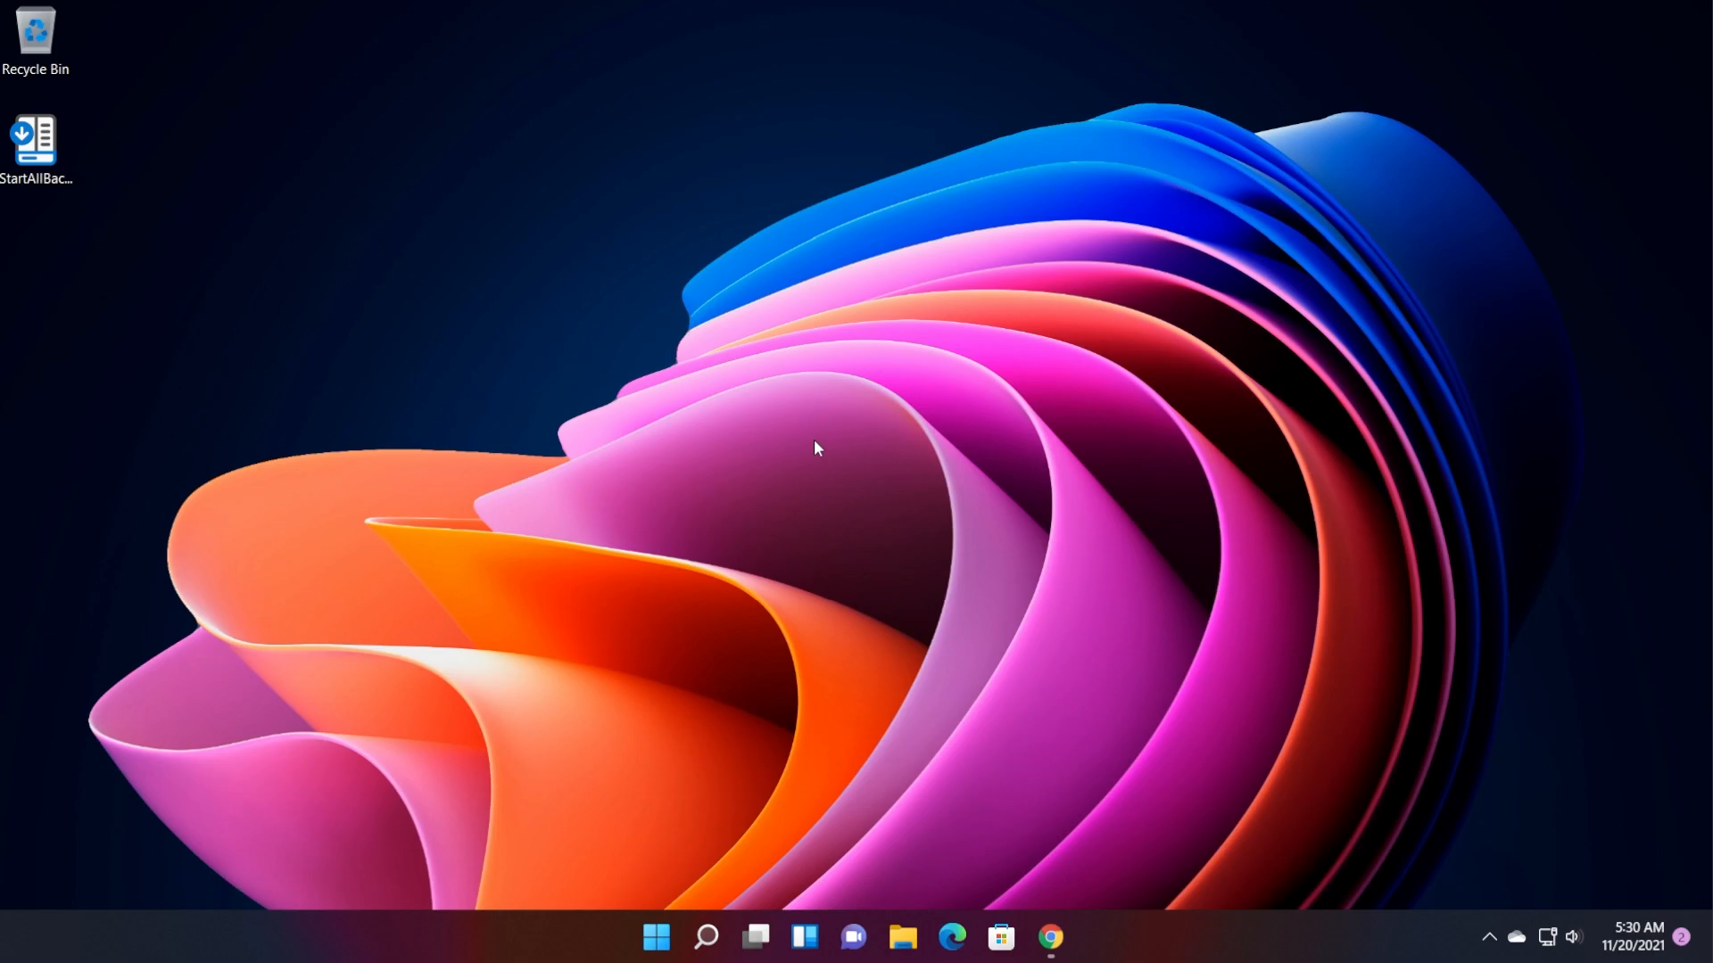
mouse_move(1006, 709)
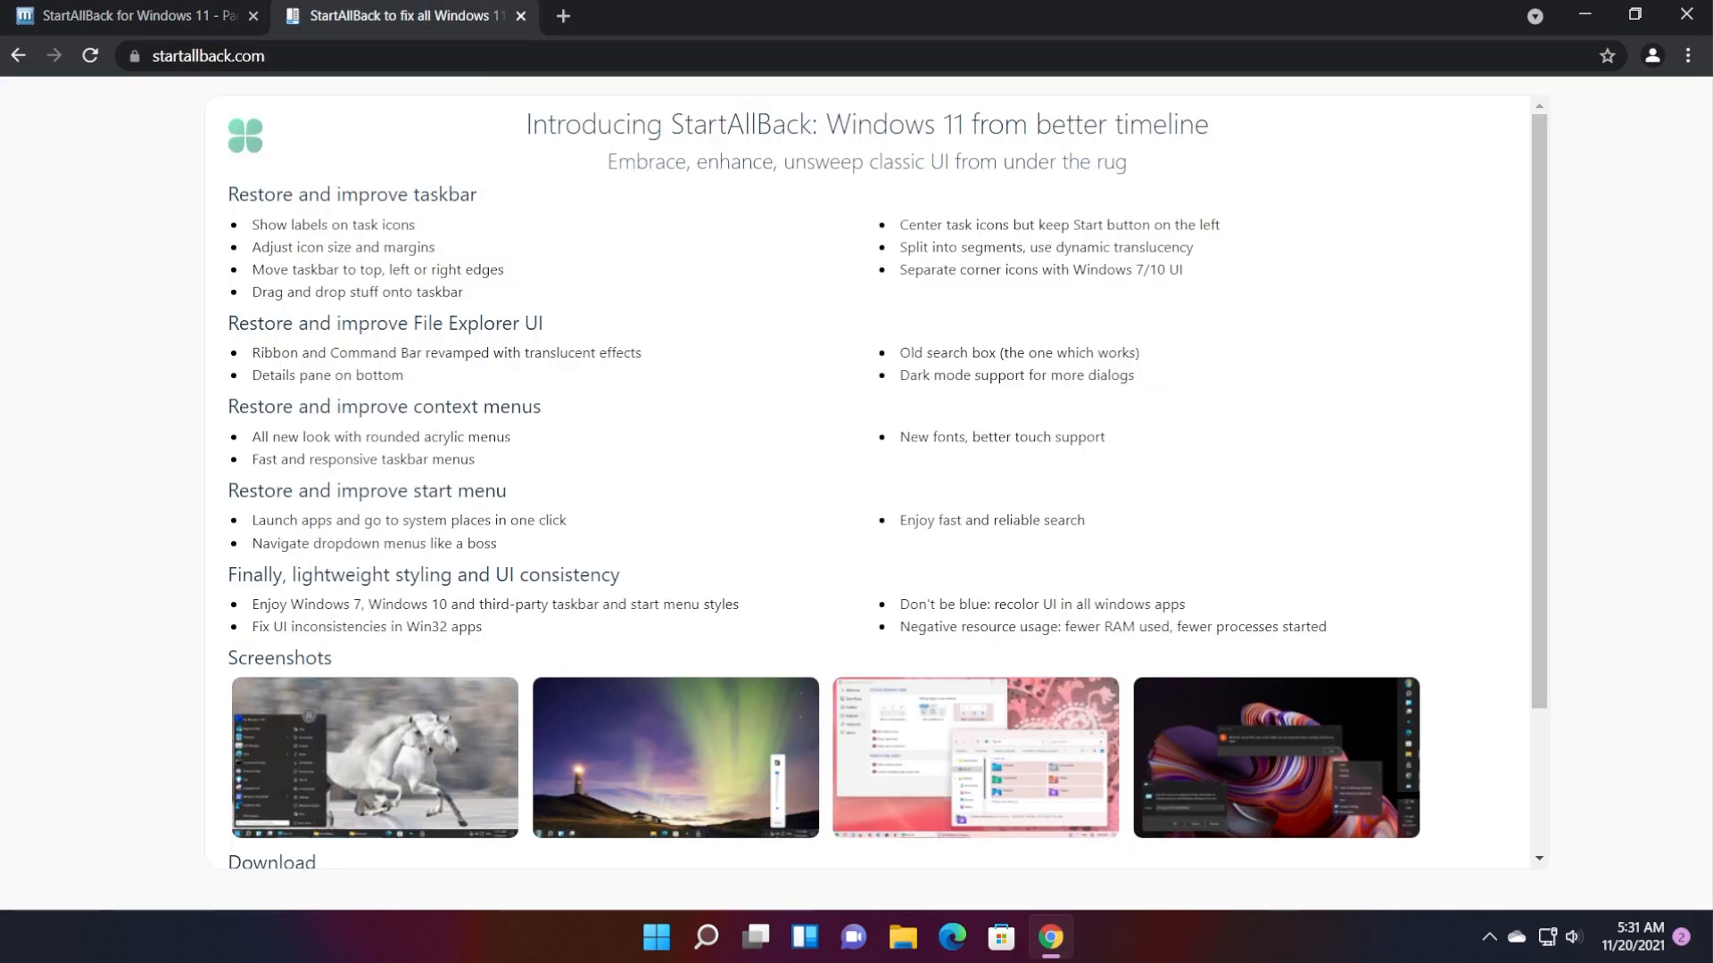
- Browse the StartAllBack site and forum link, then minimize Chrome to the desktop
scroll(down, 3)
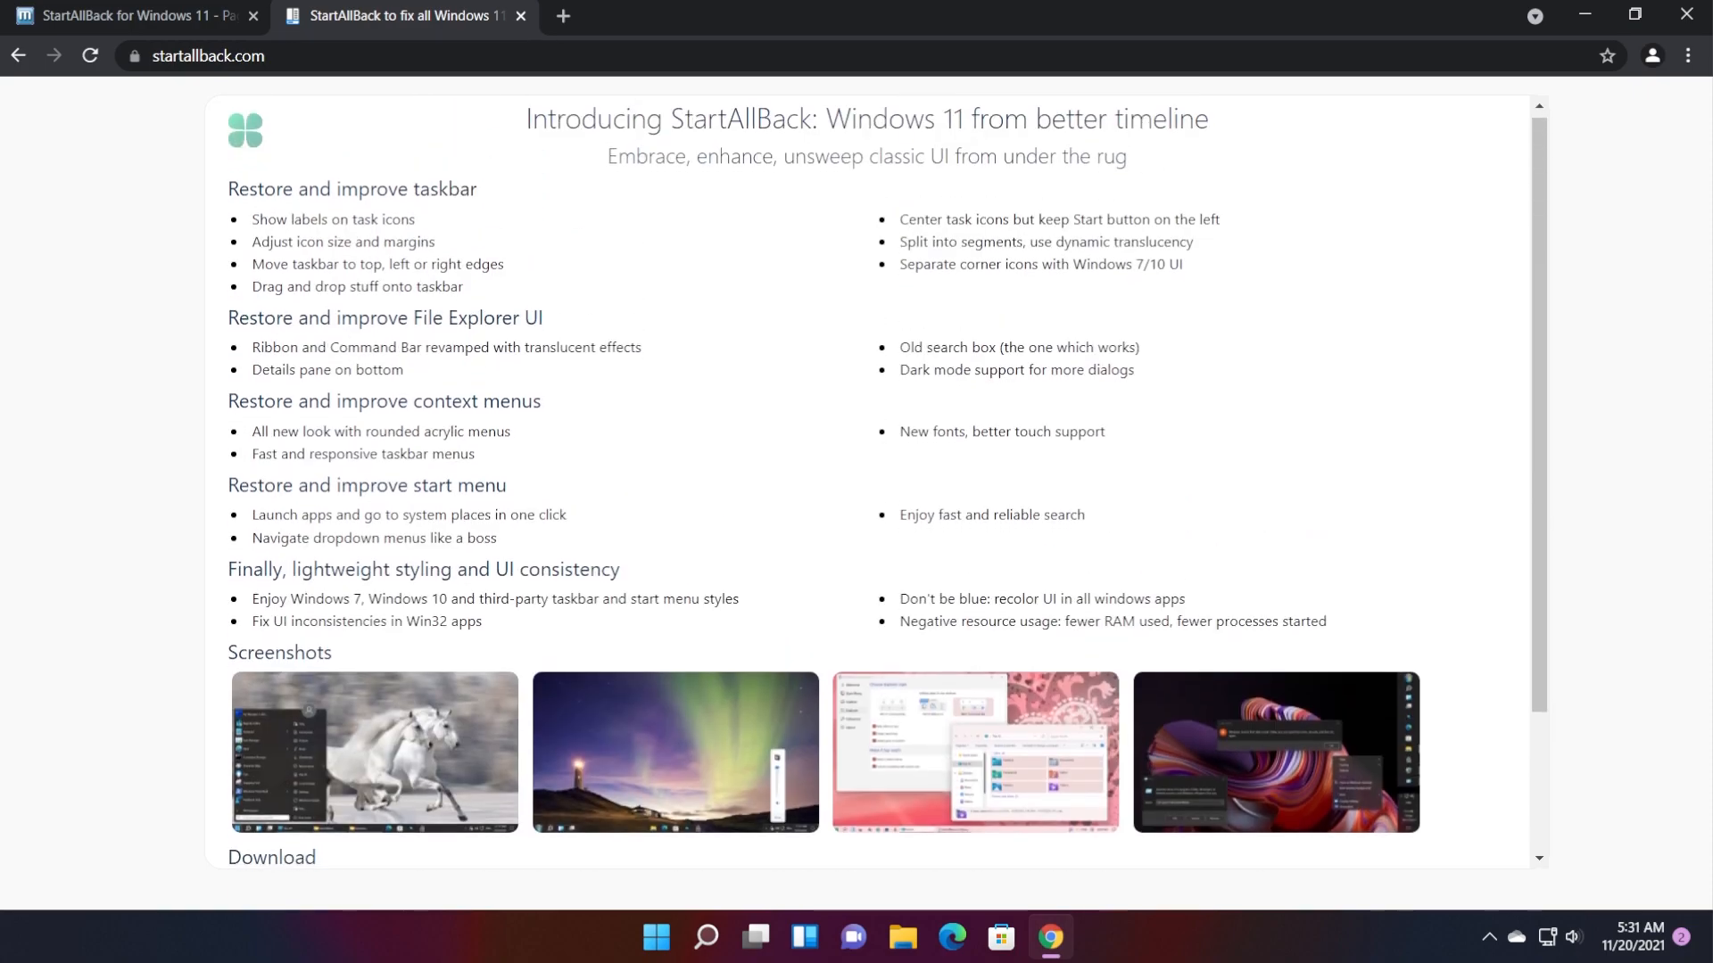
scroll(down, 3)
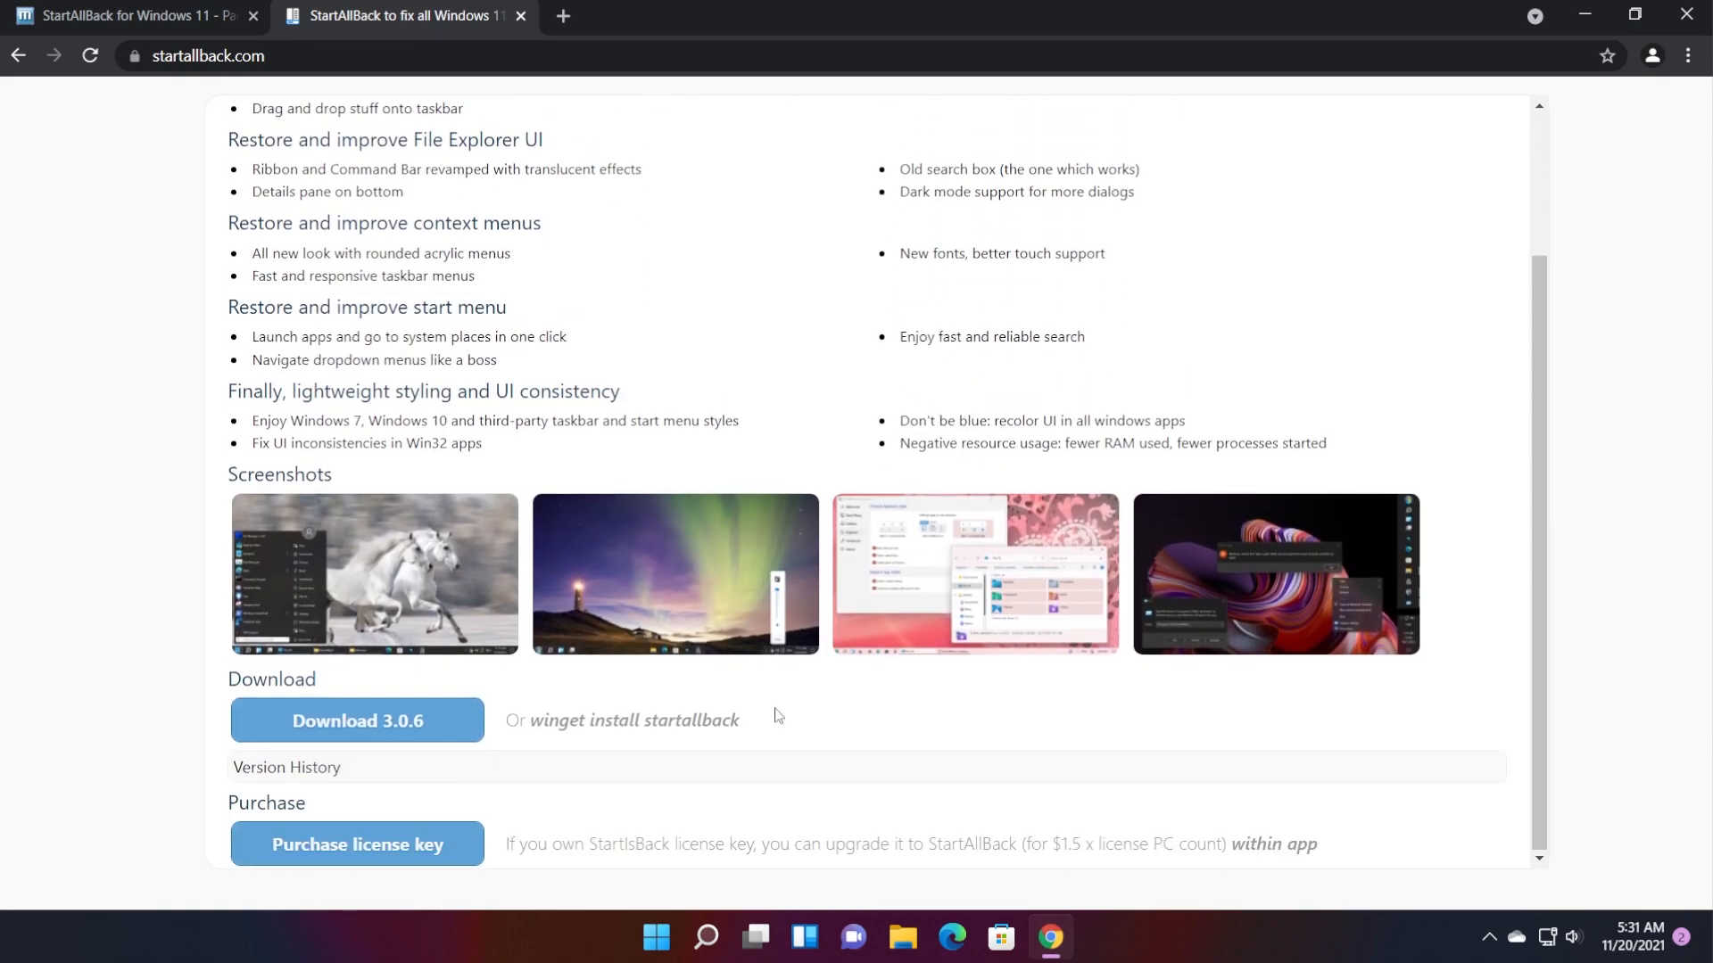
scroll(up, 3)
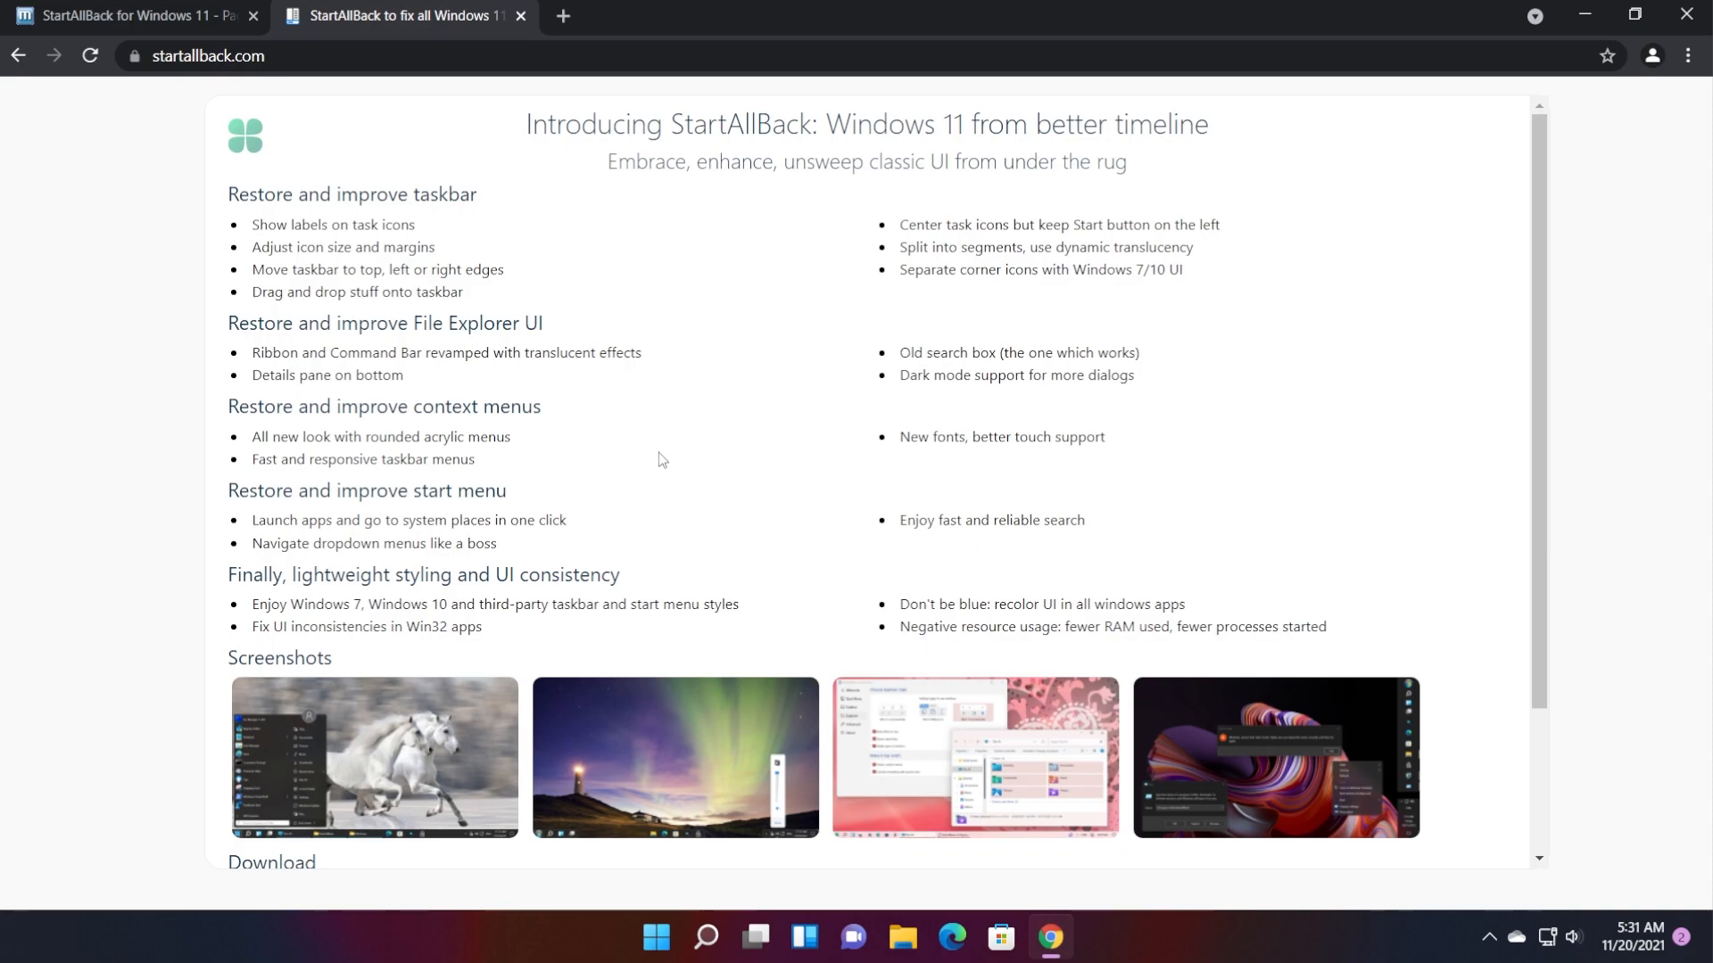
mouse_move(624, 444)
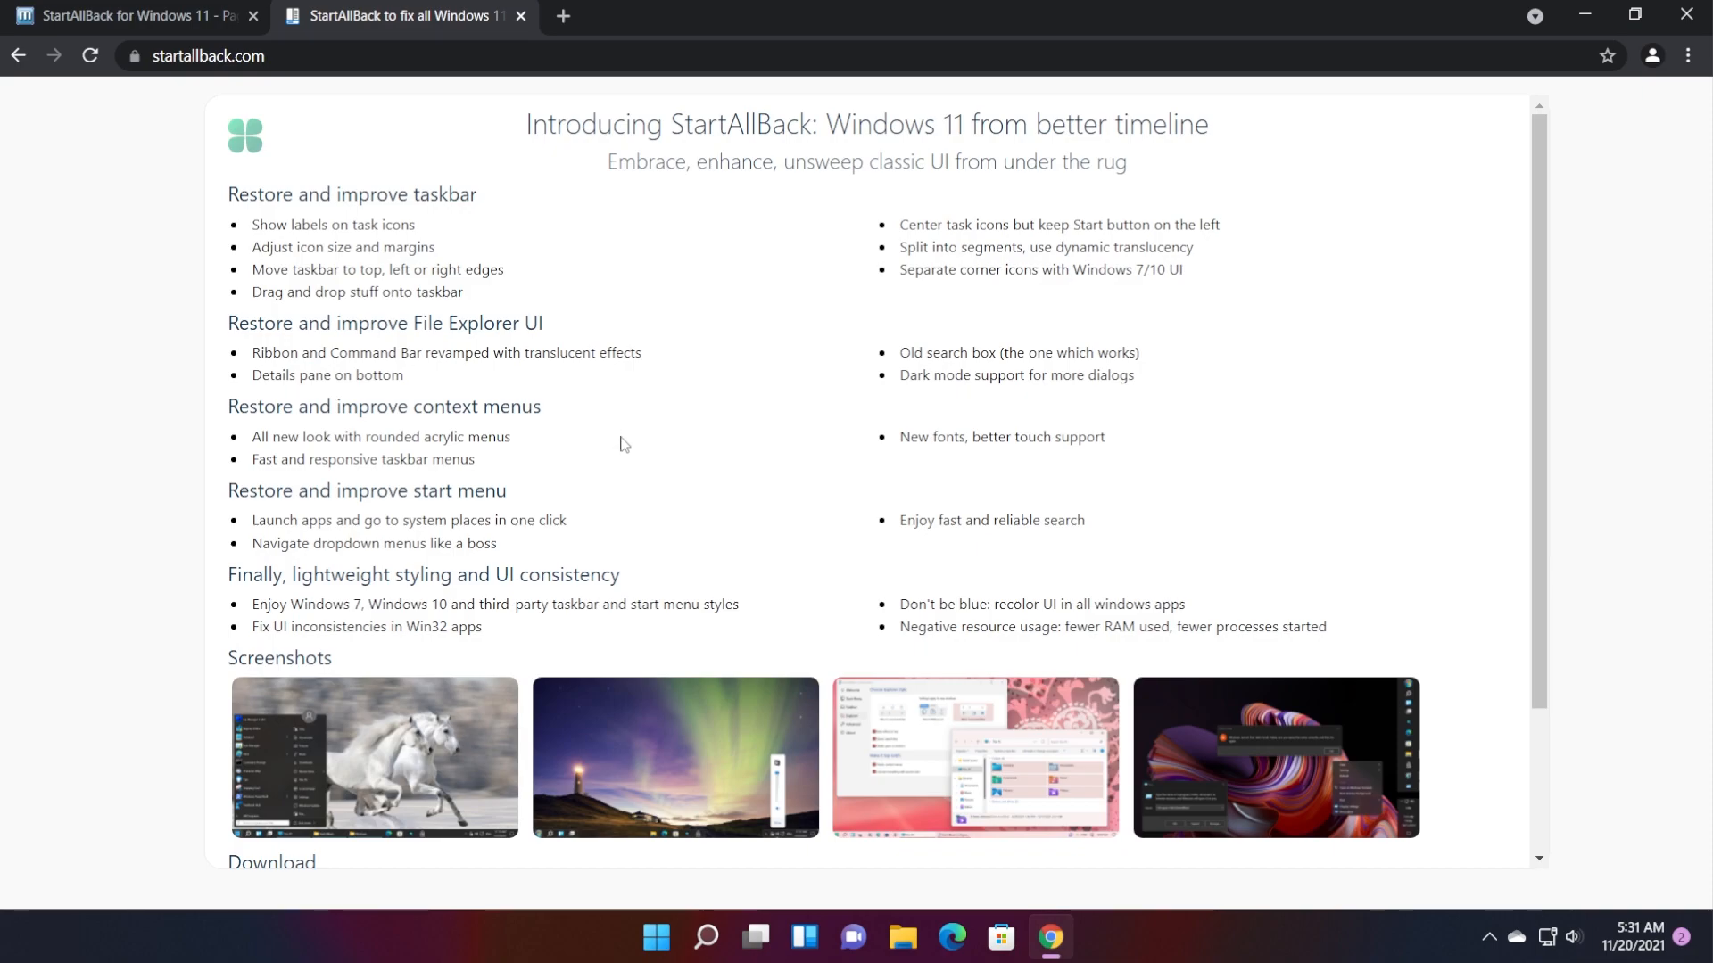
mouse_move(653, 450)
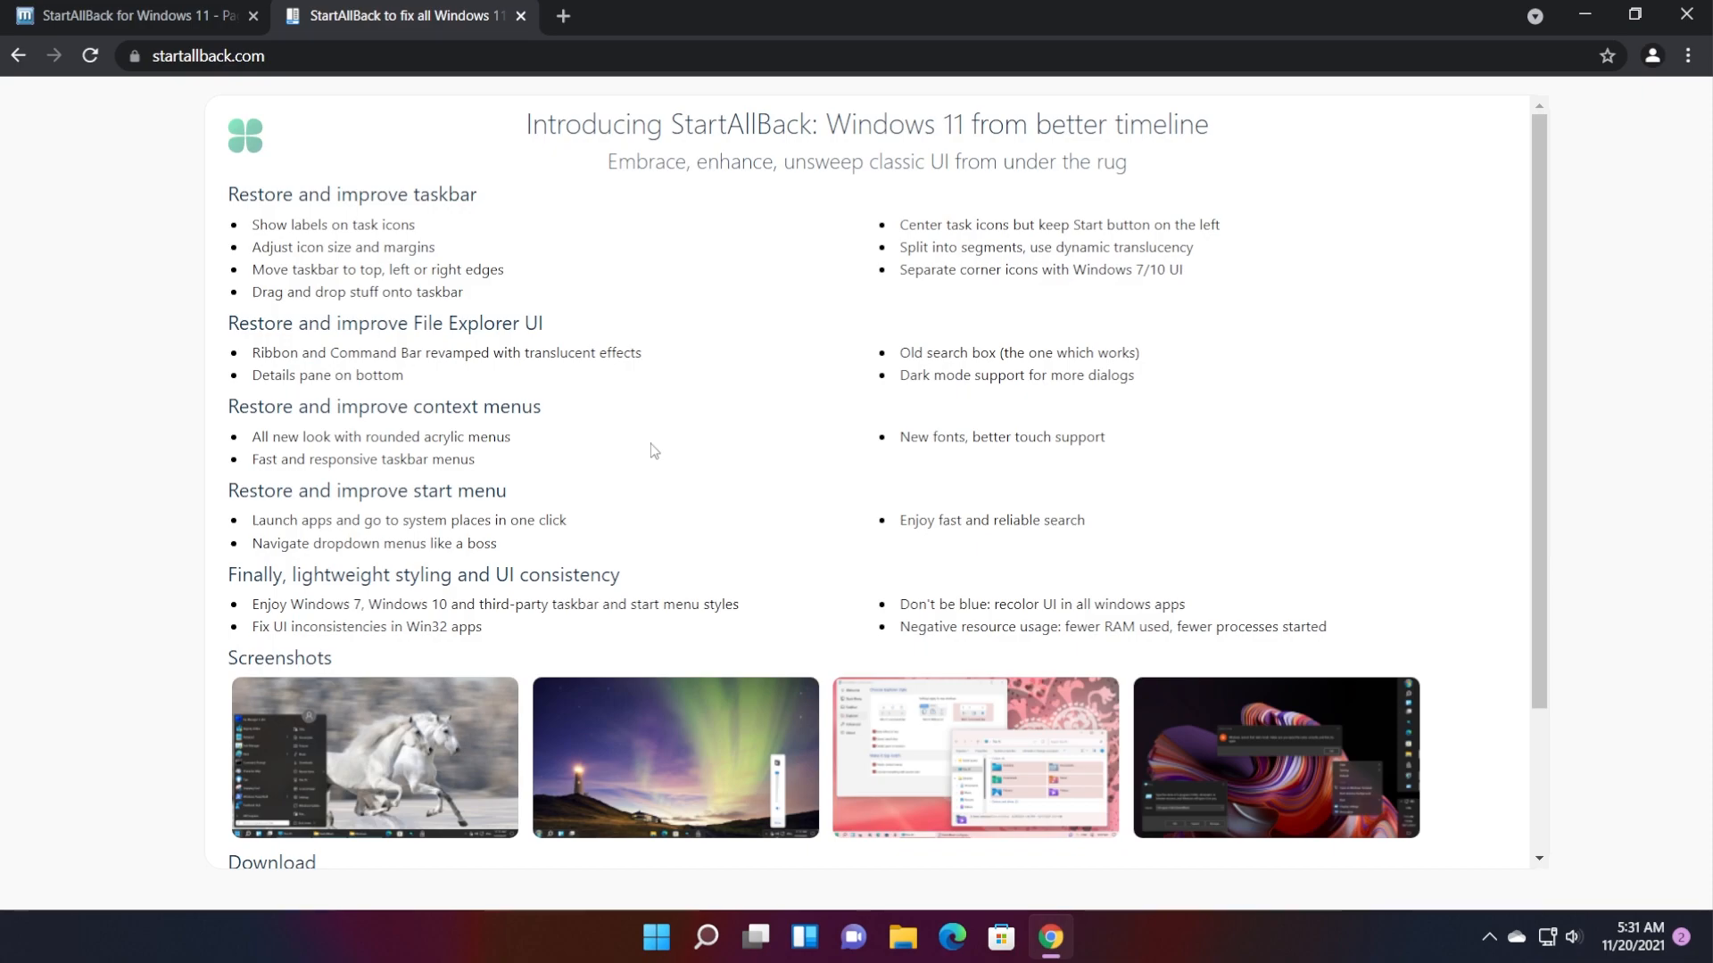
mouse_move(687, 419)
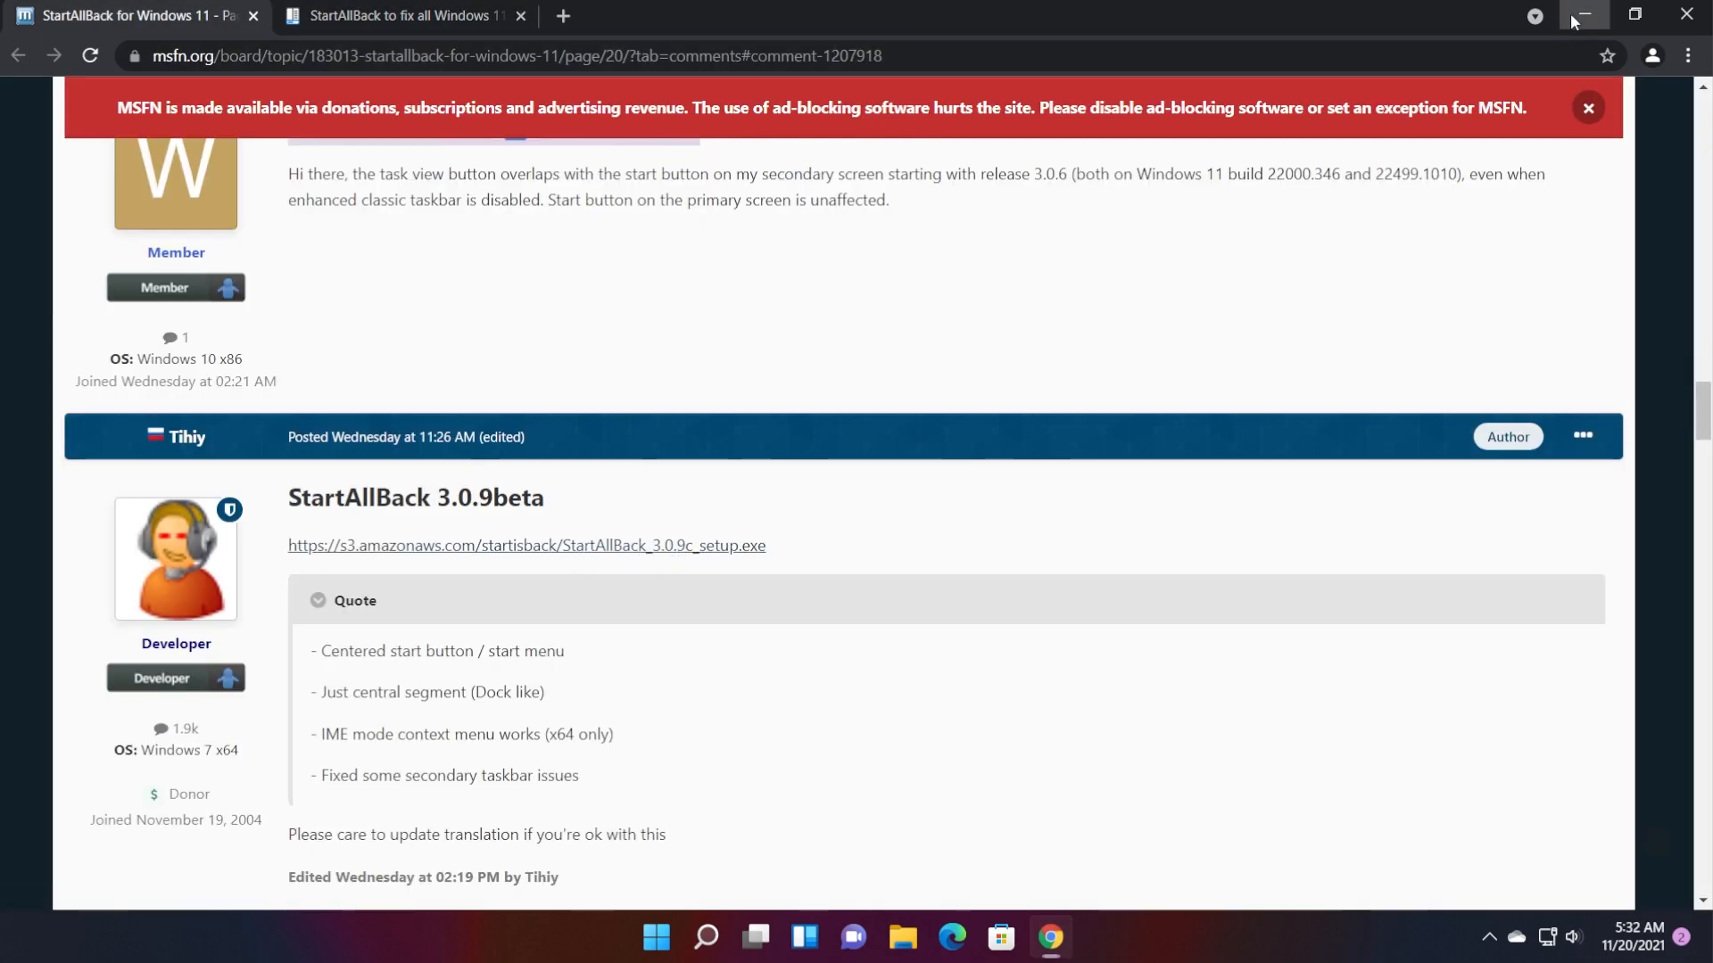
click(1581, 16)
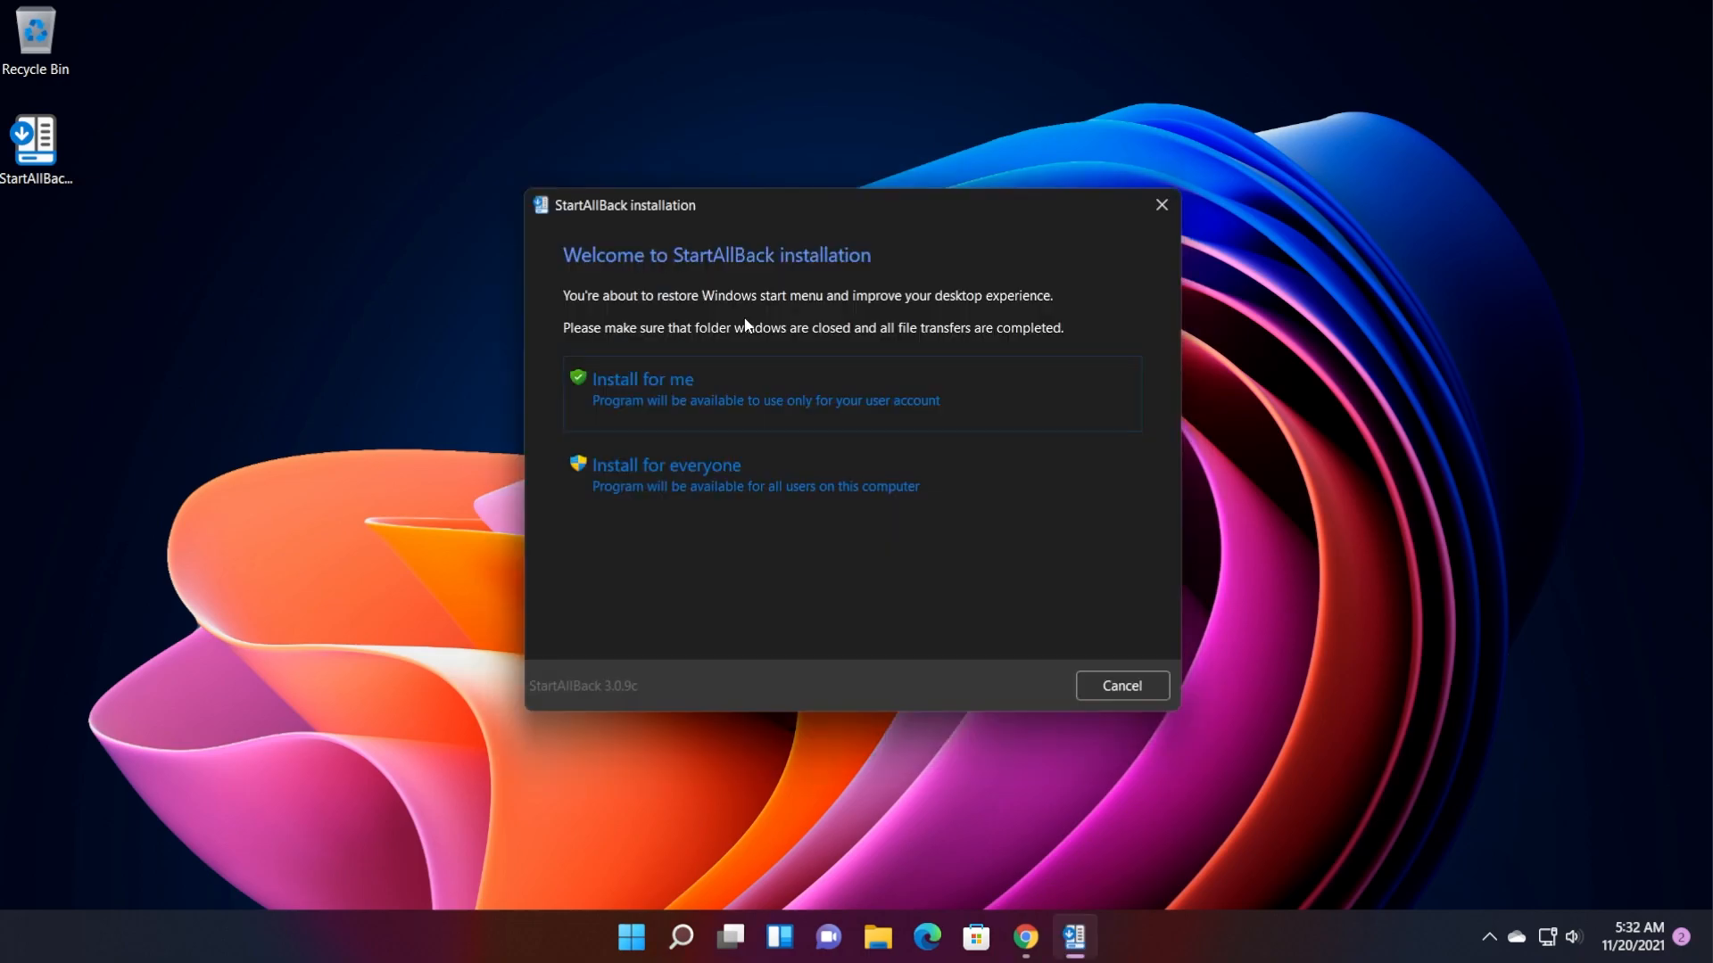
mouse_move(665, 400)
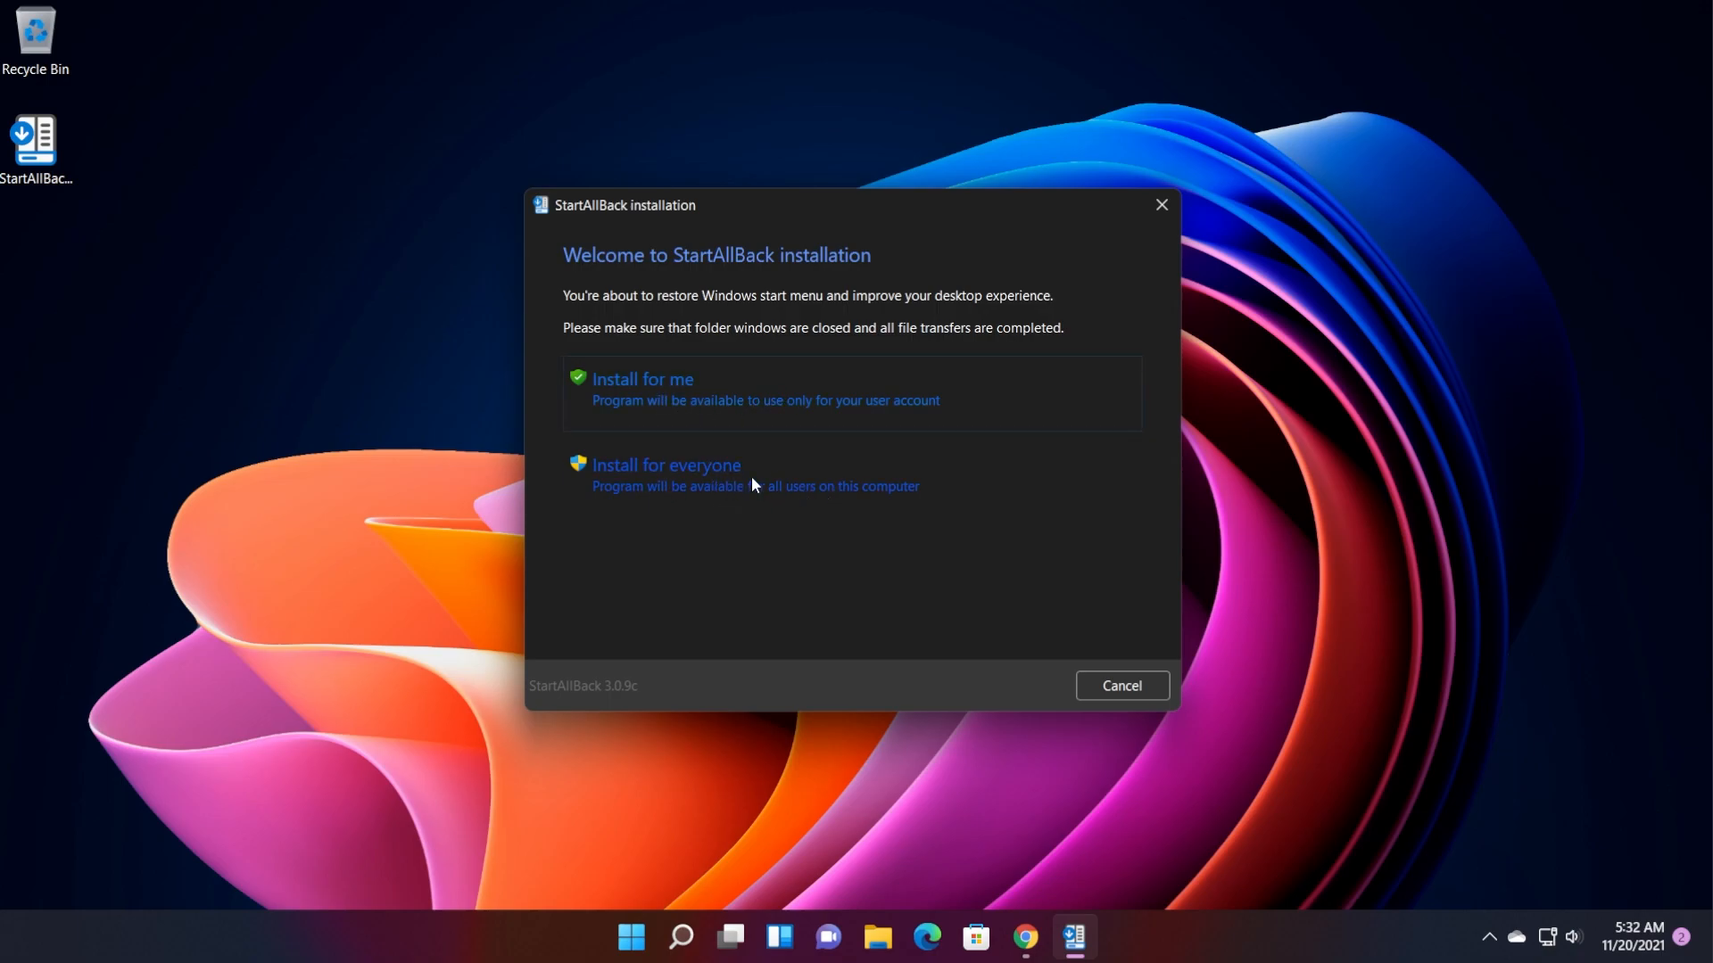
- Install StartAllBack for everyone on the computer
click(643, 378)
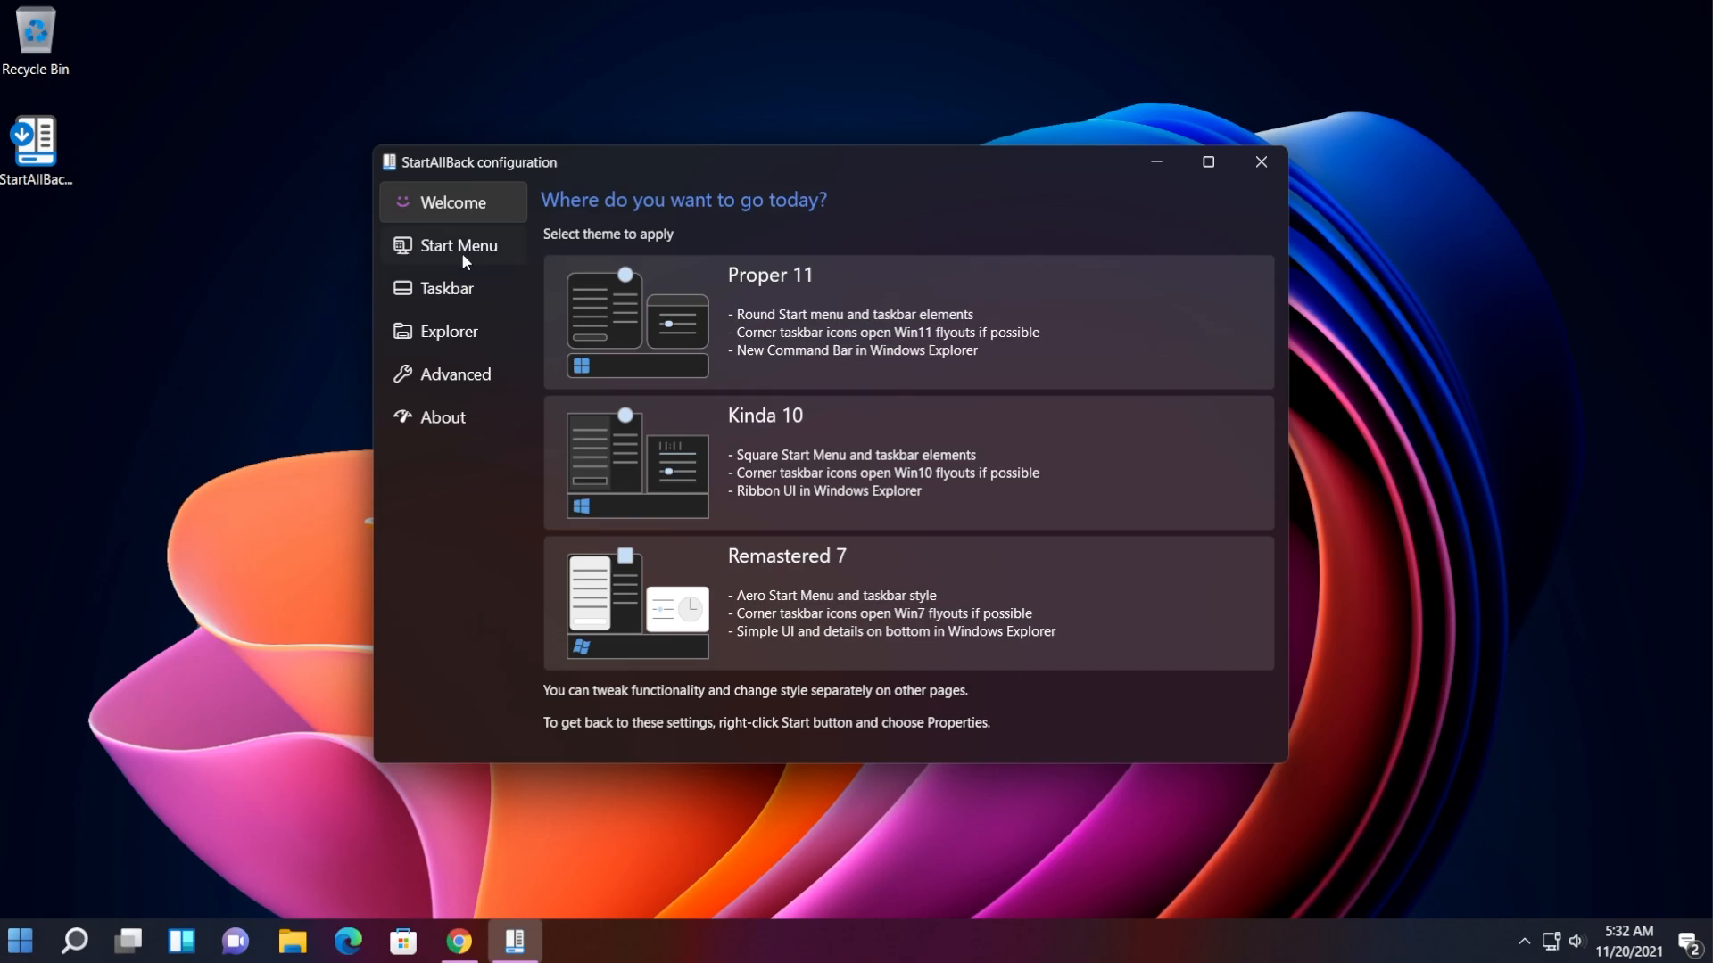
click(450, 332)
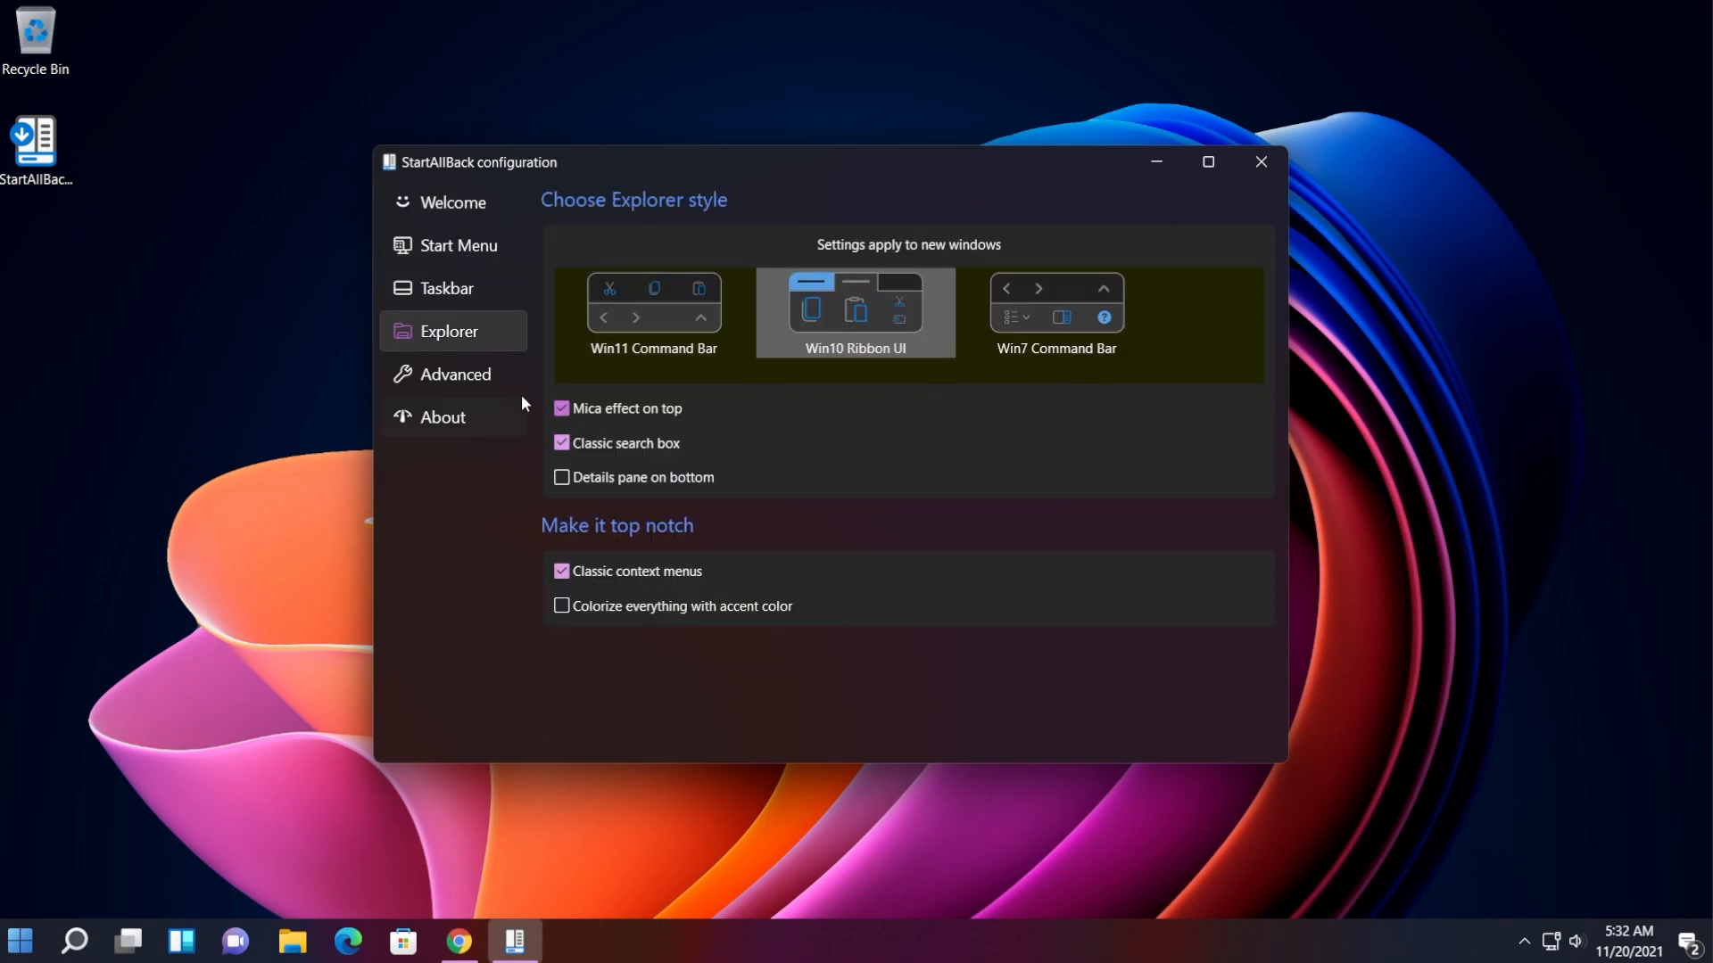
click(454, 372)
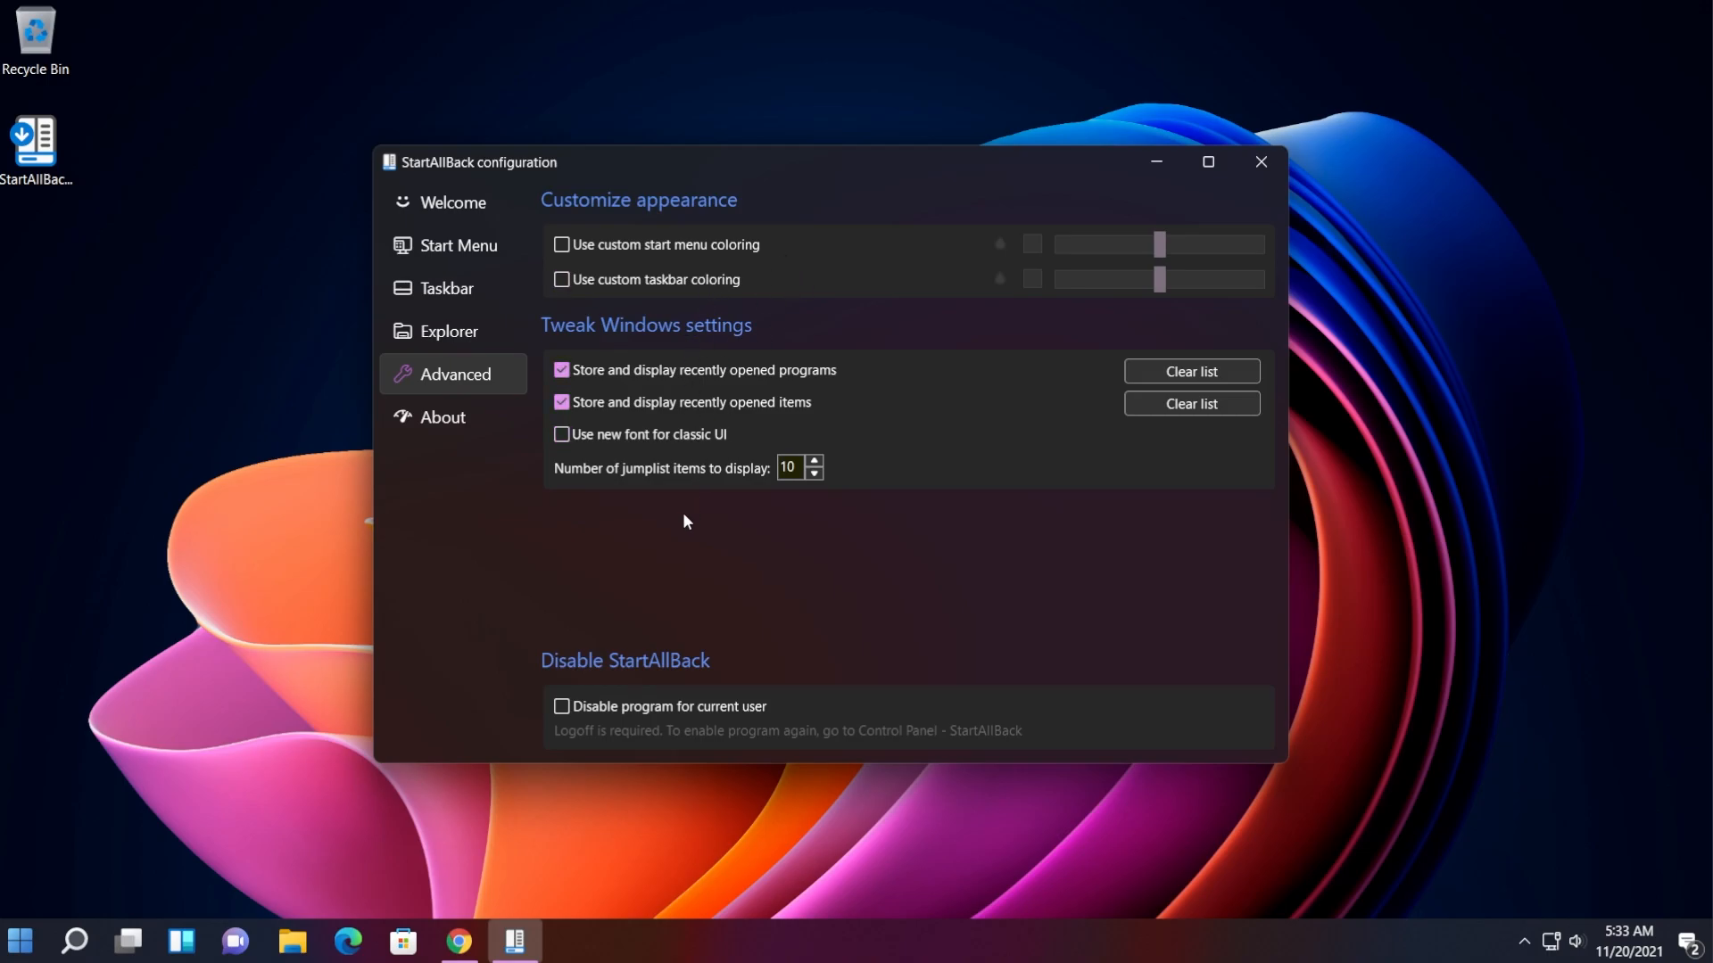
click(451, 202)
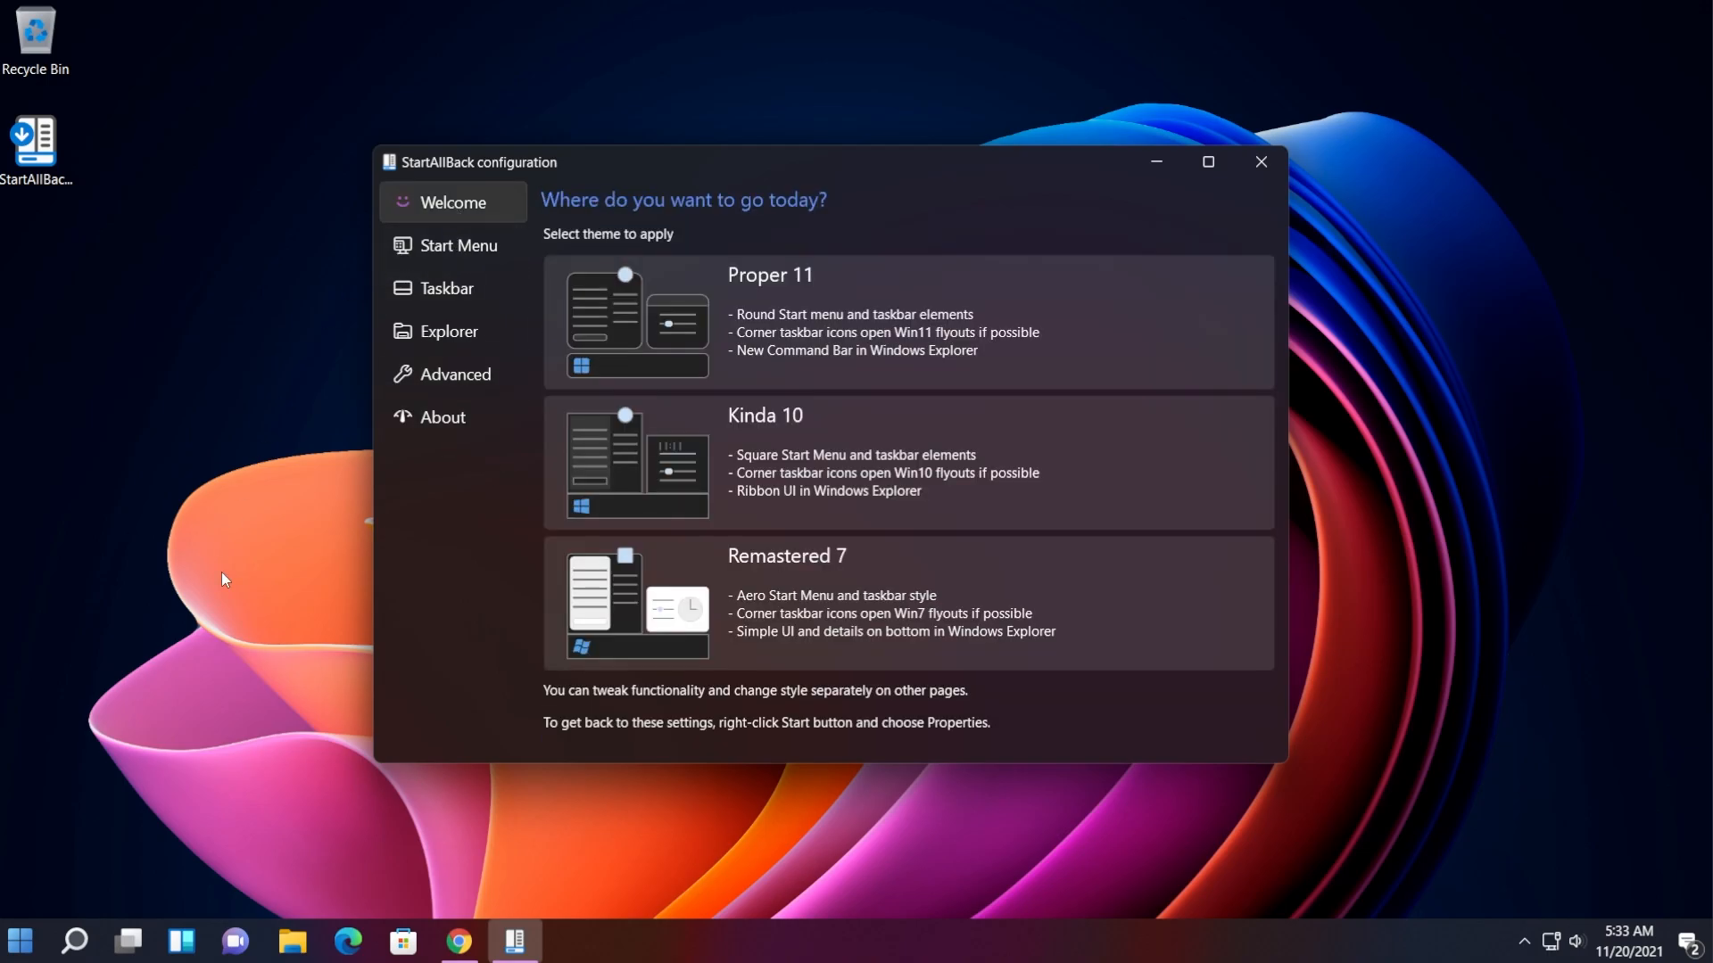
mouse_move(225, 693)
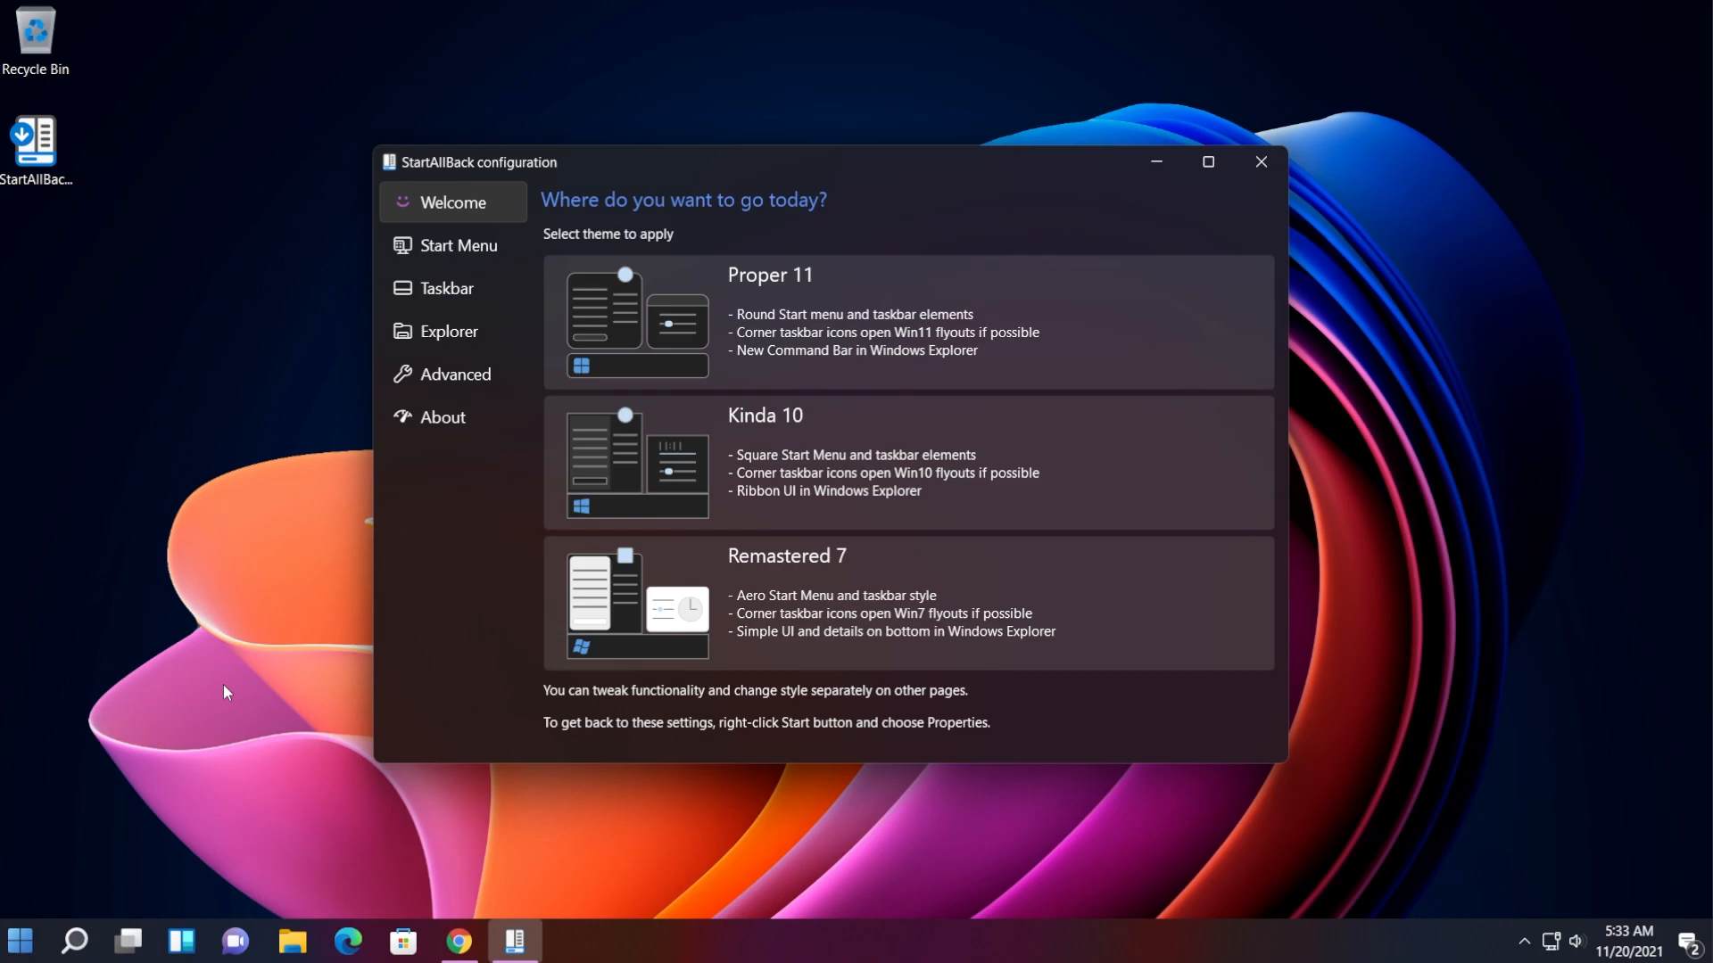
mouse_move(620, 248)
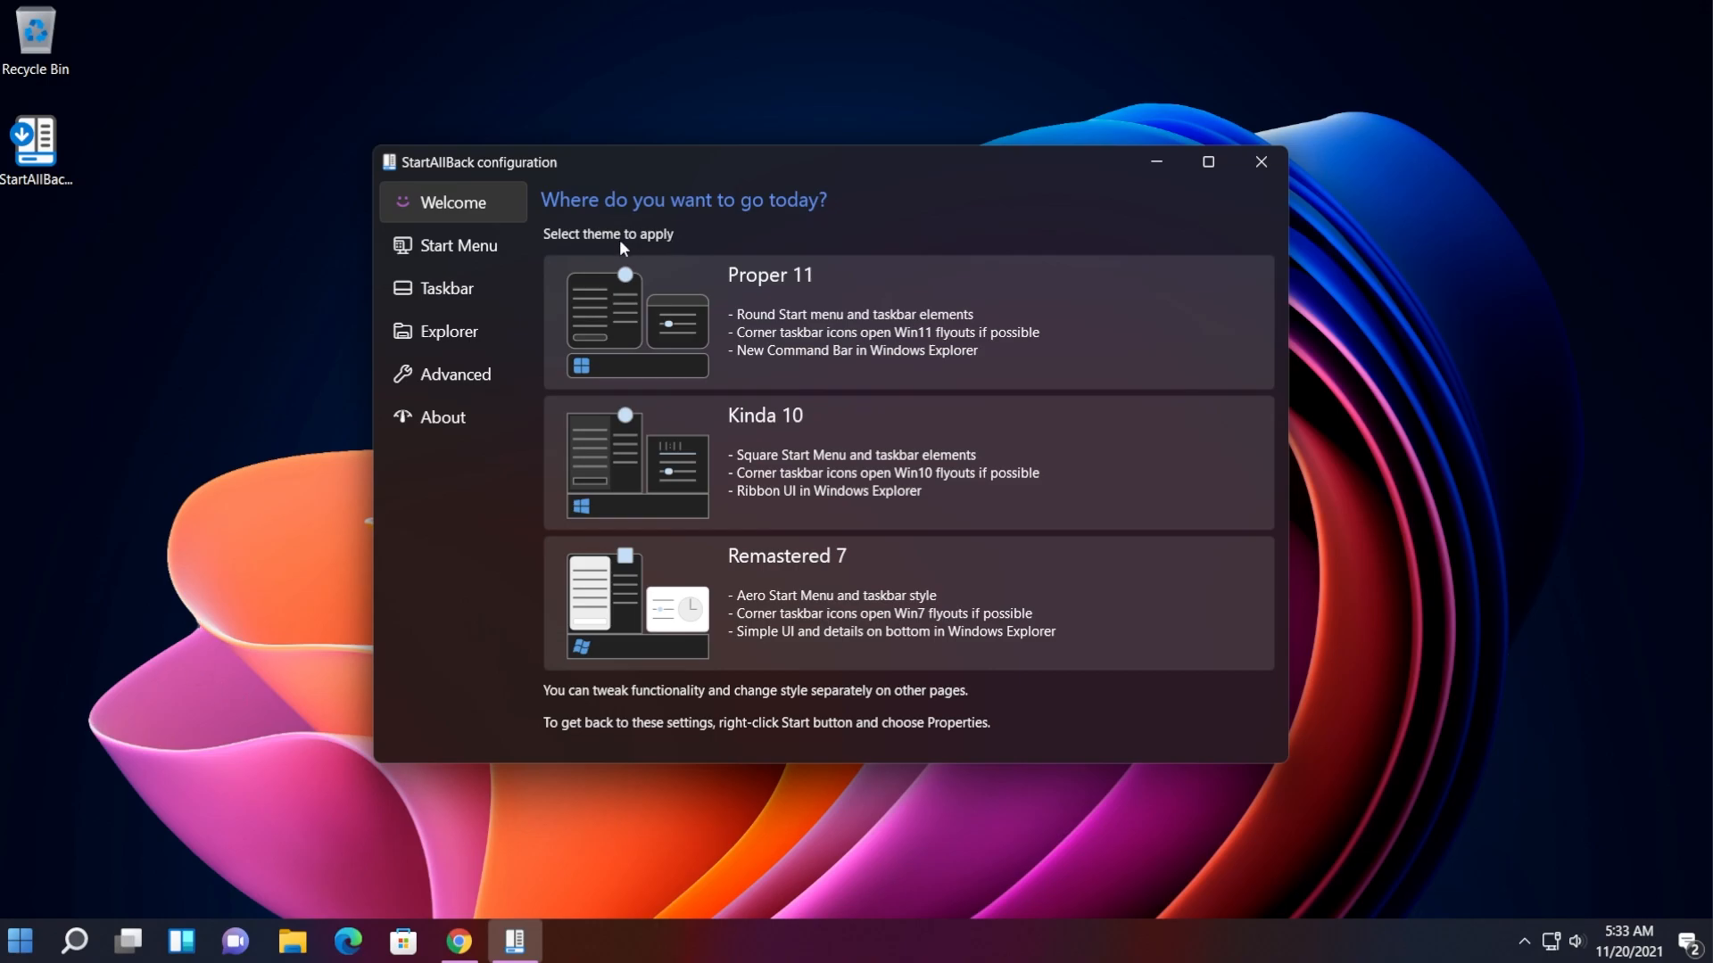
mouse_move(751, 352)
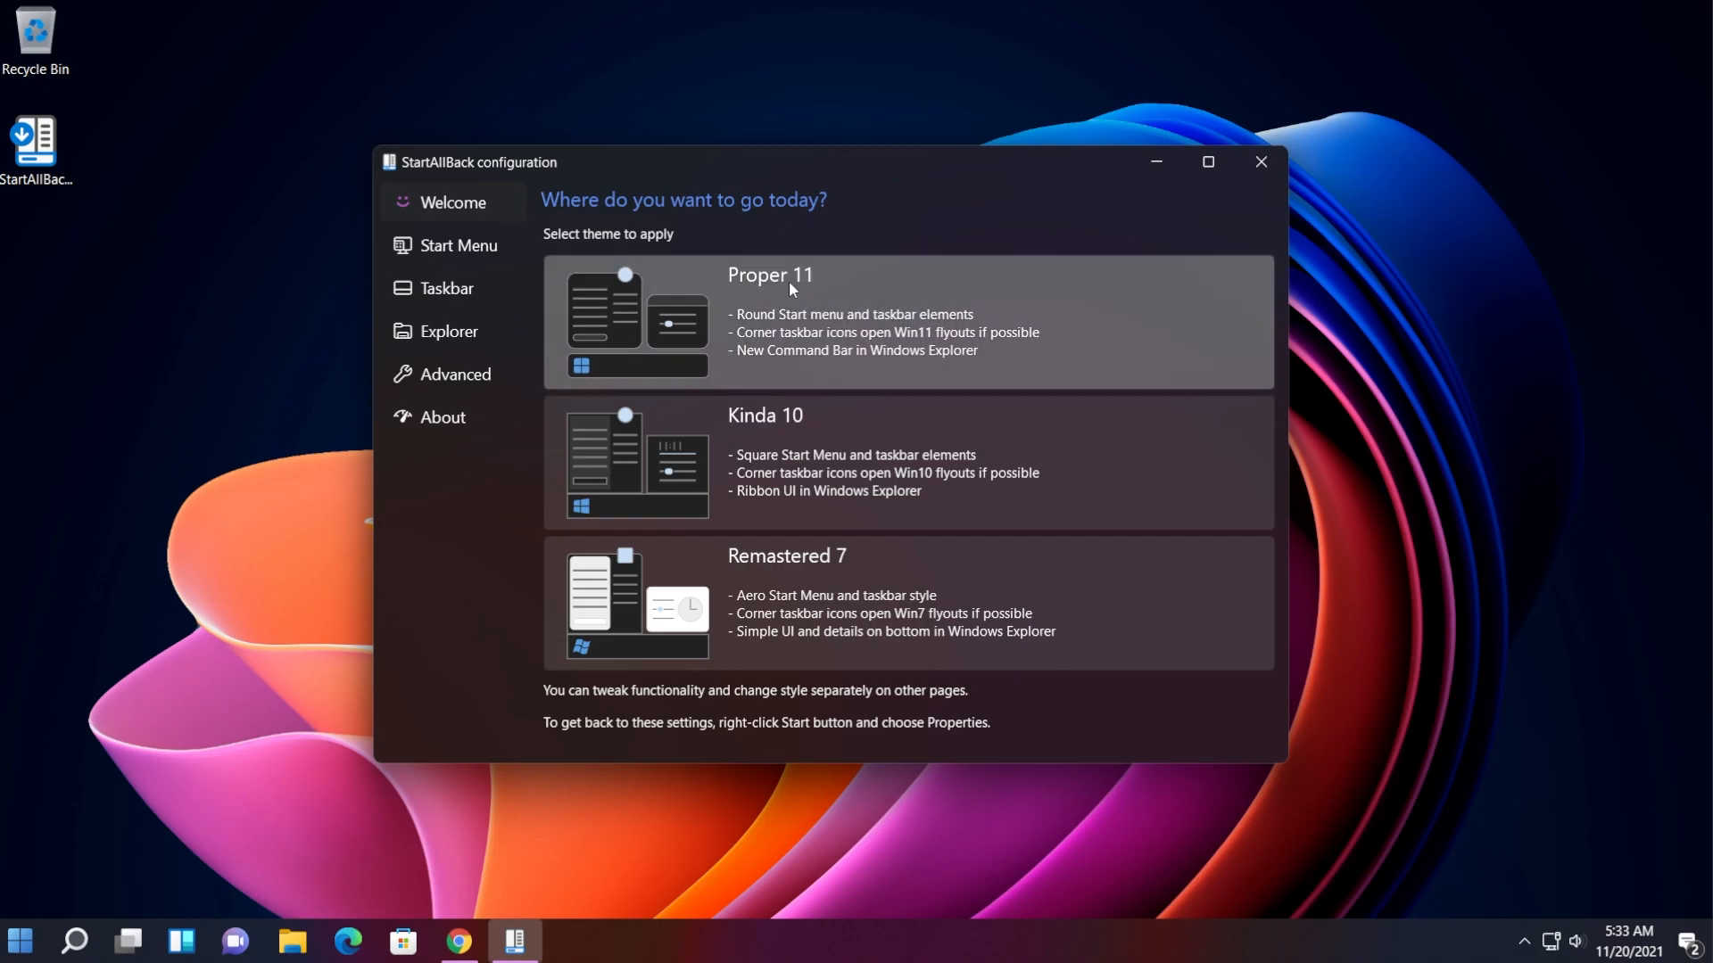
mouse_move(773, 328)
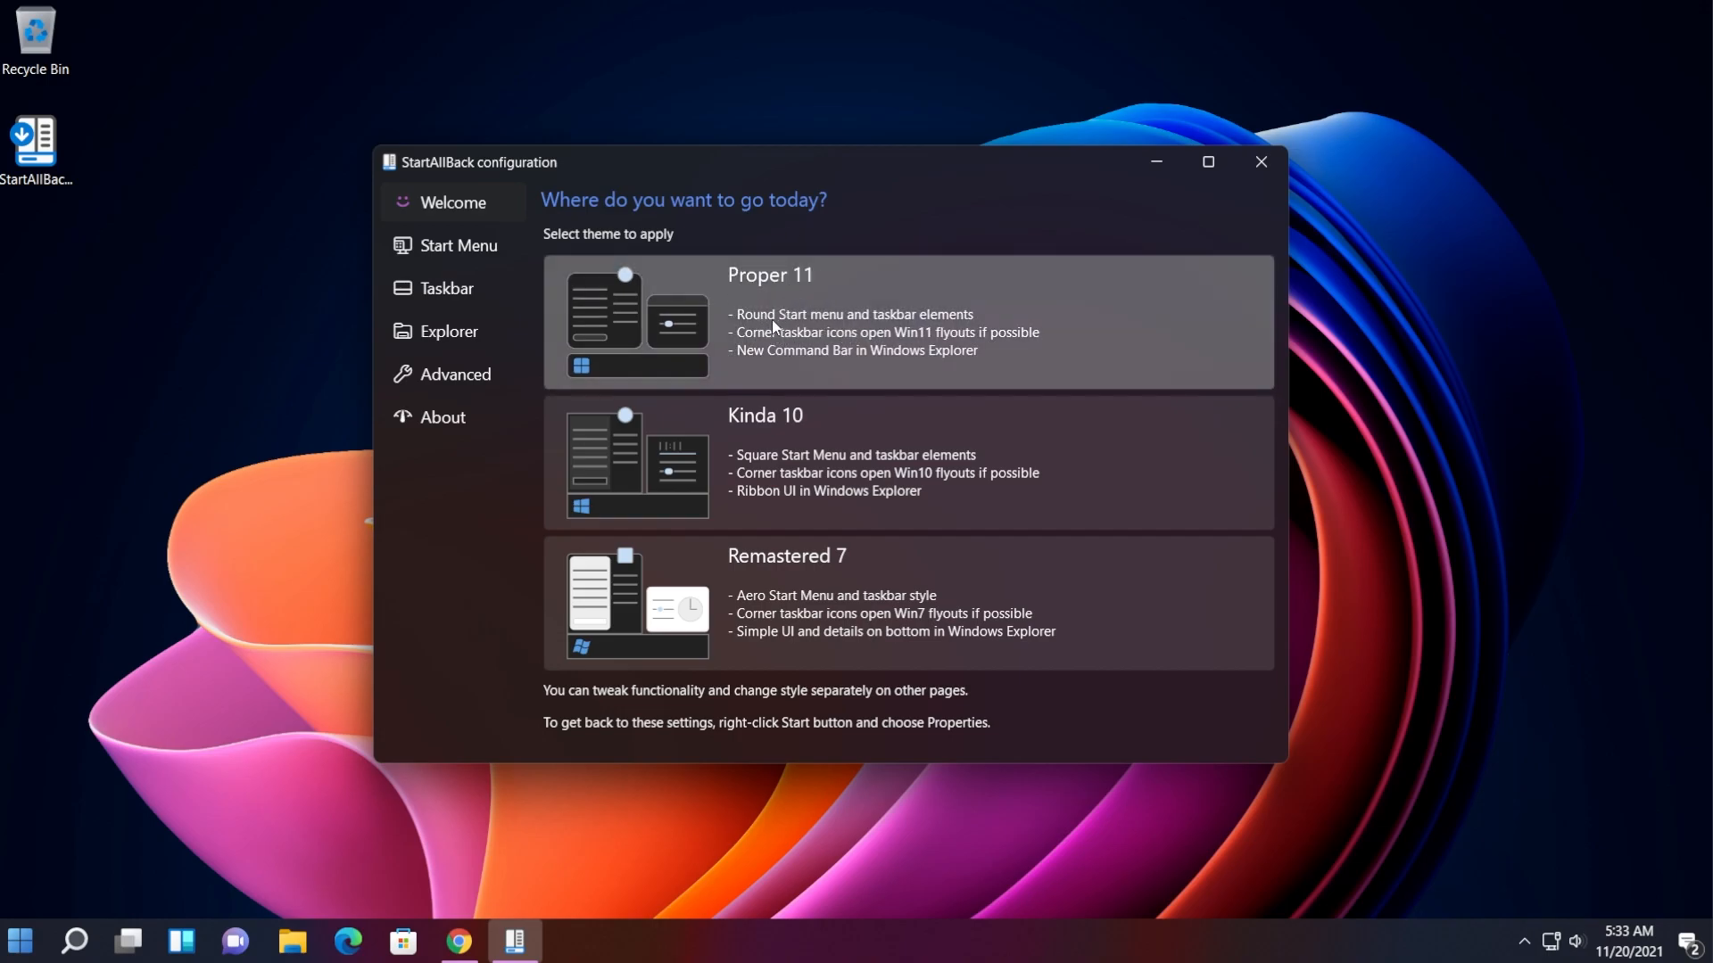
- Apply the Proper 11 theme with its rounded classic Start menu
click(18, 940)
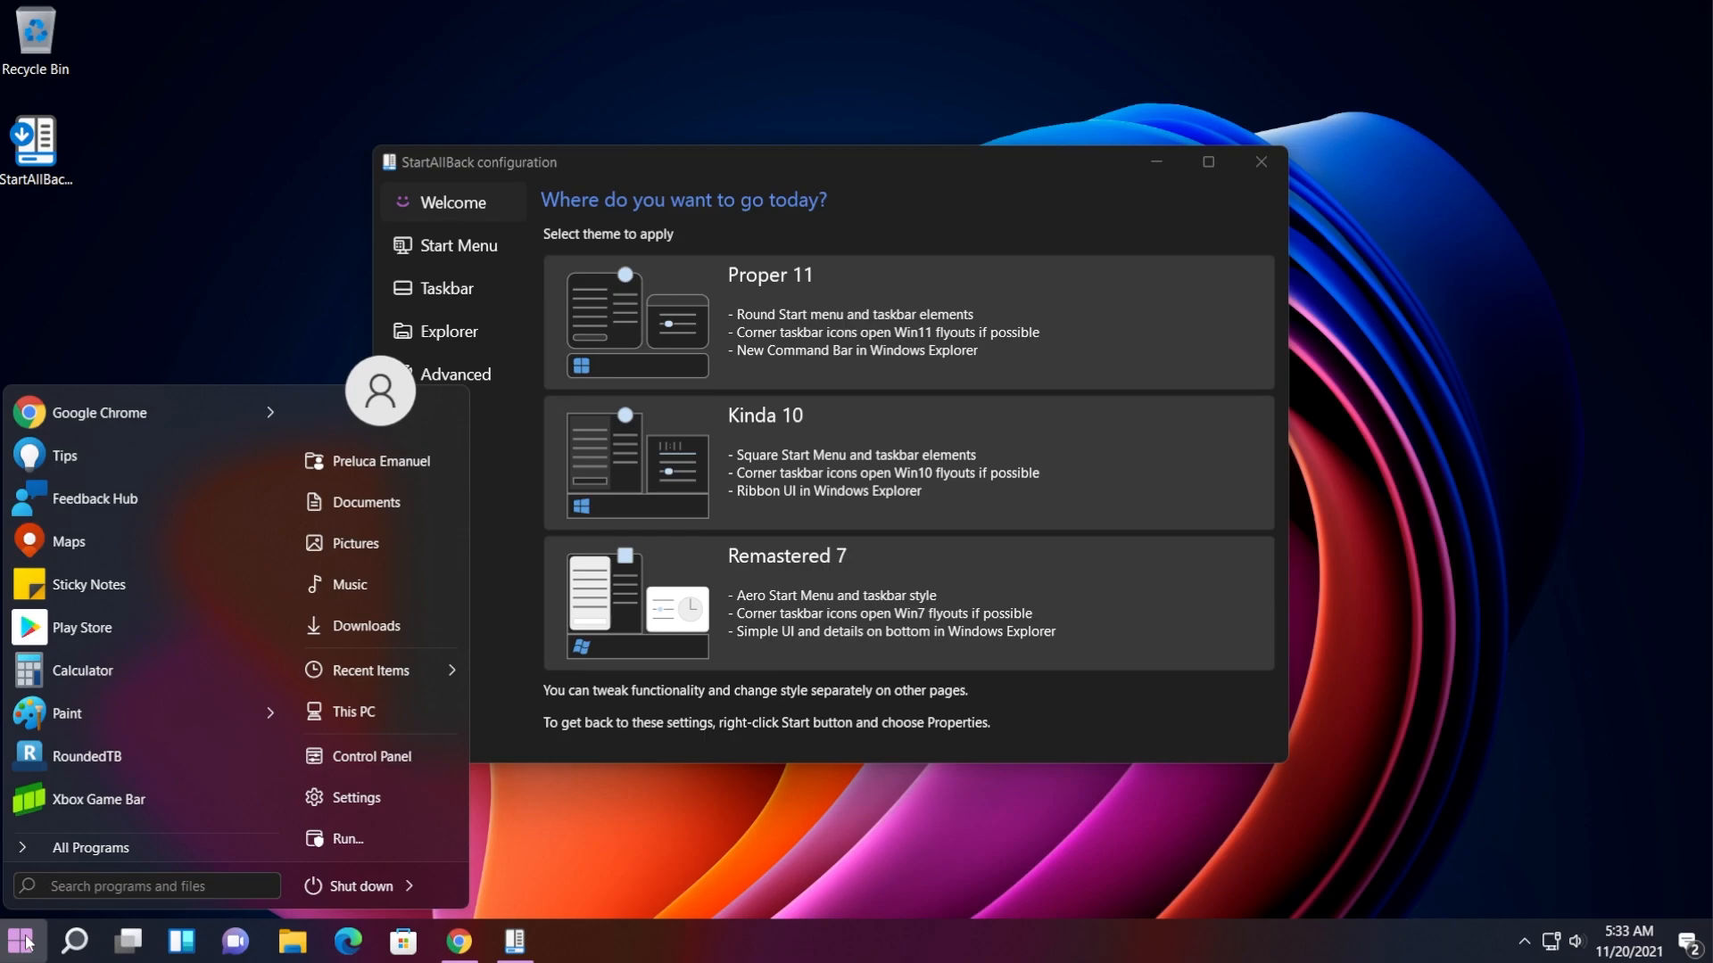
mouse_move(371, 756)
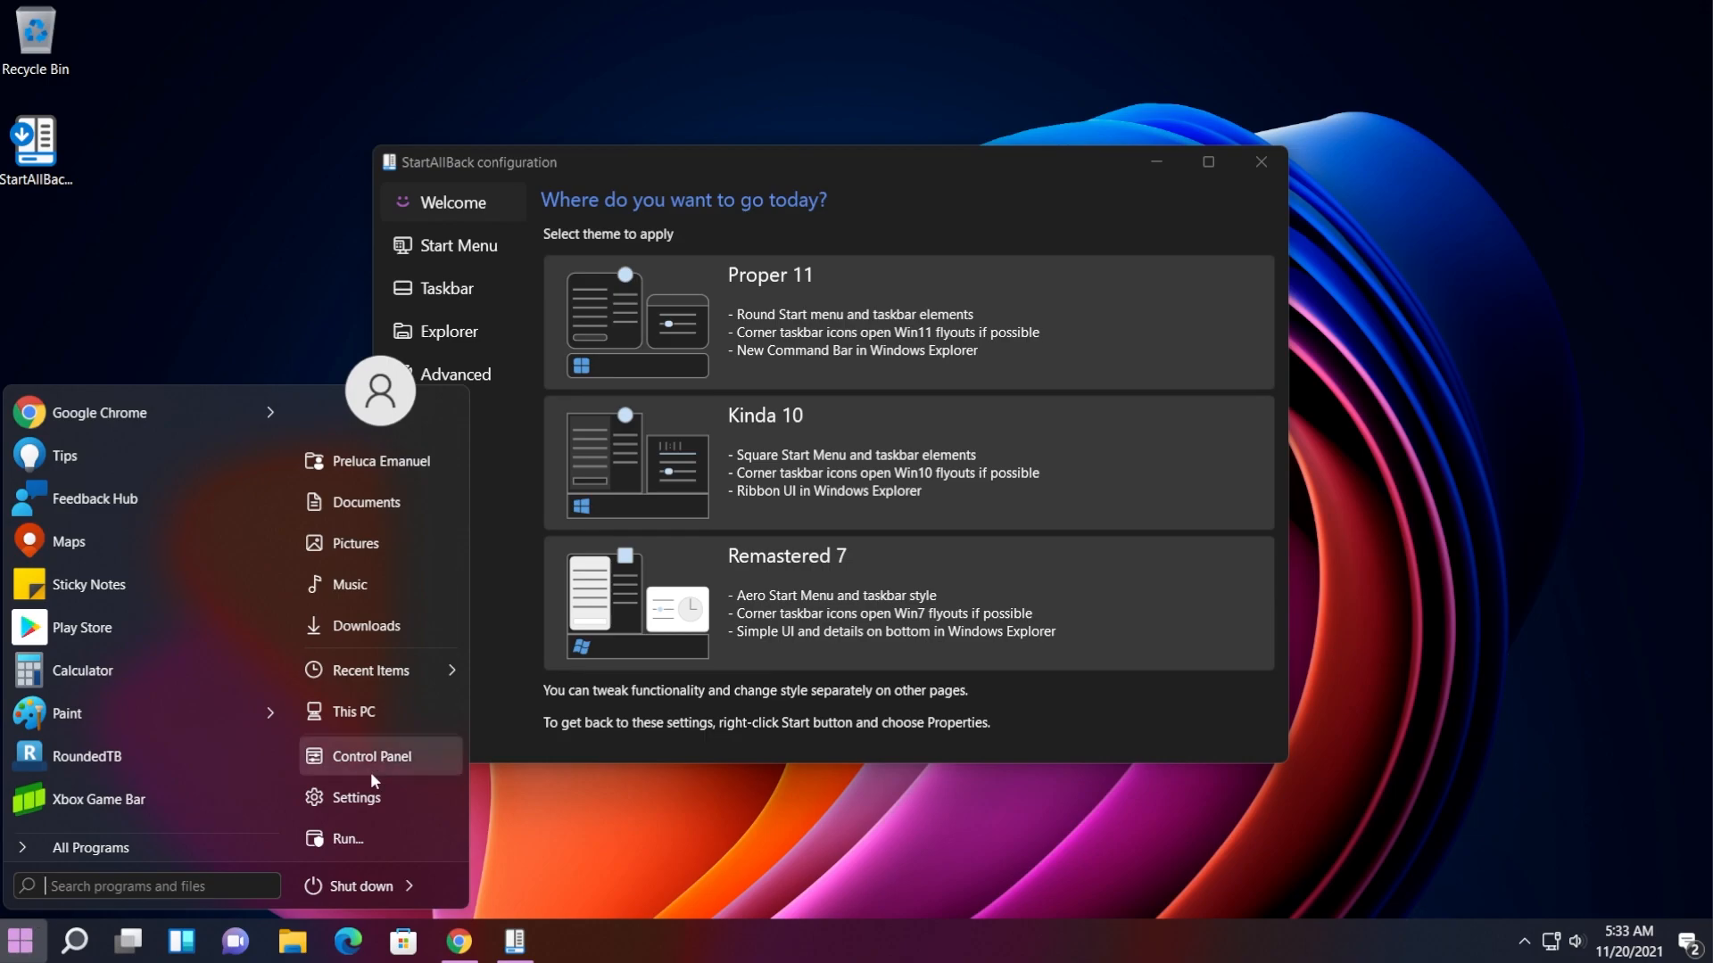
mouse_move(184, 702)
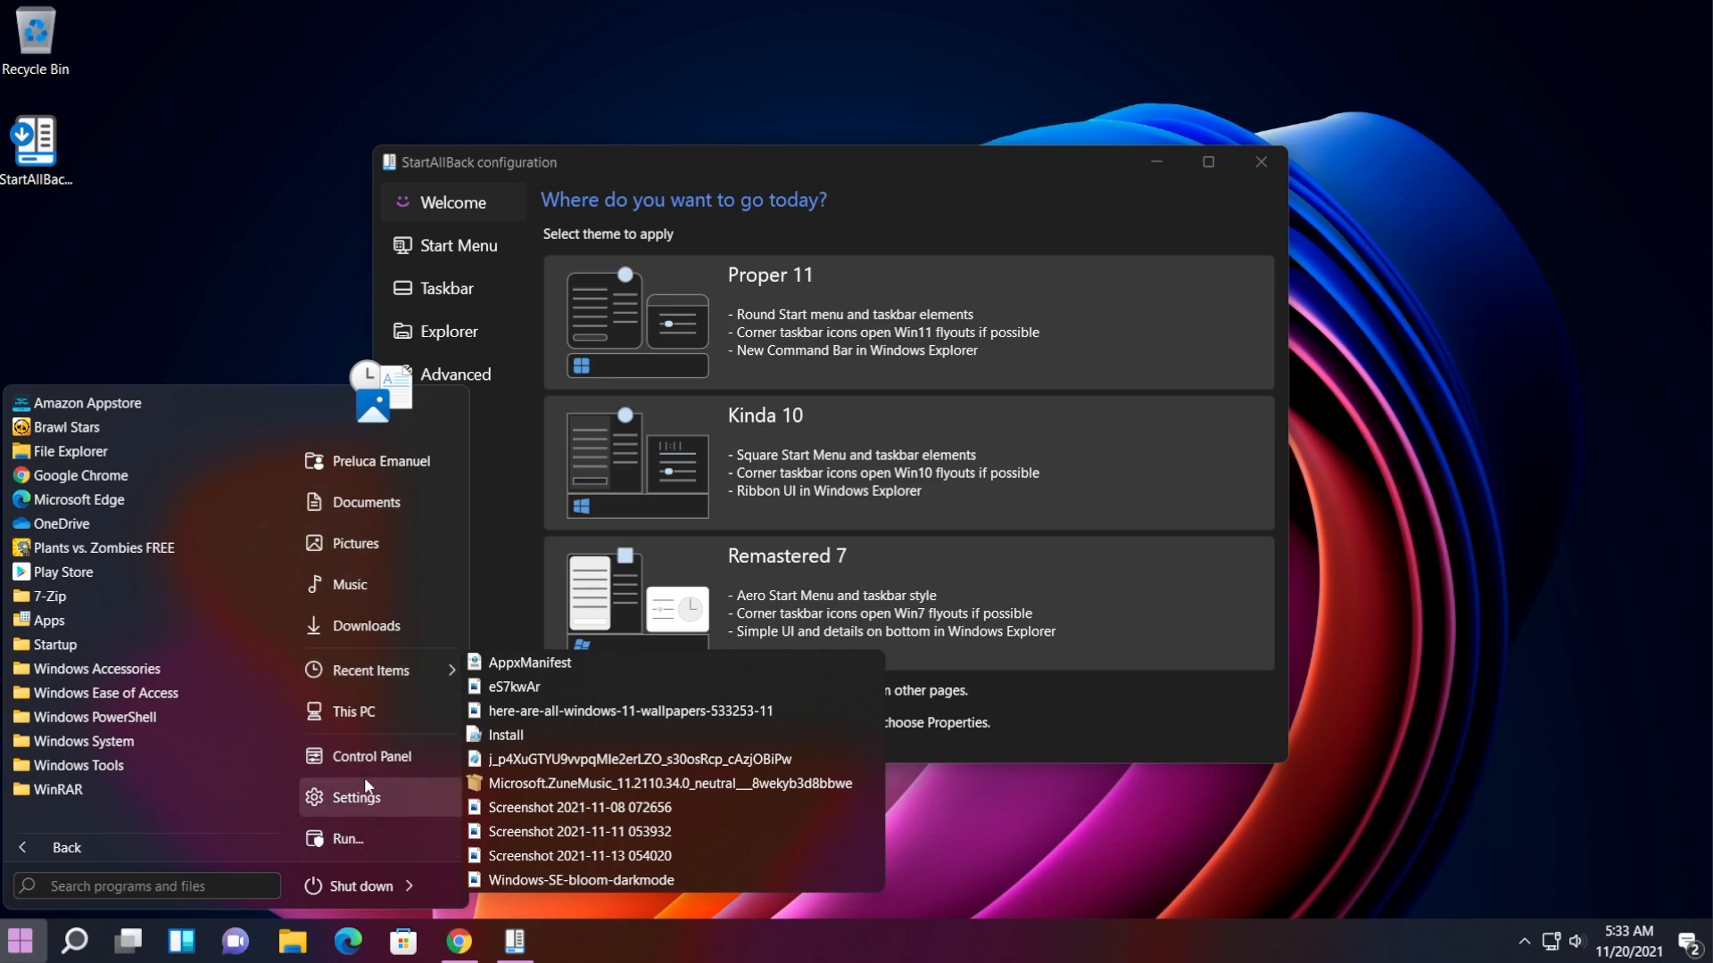
mouse_move(376, 669)
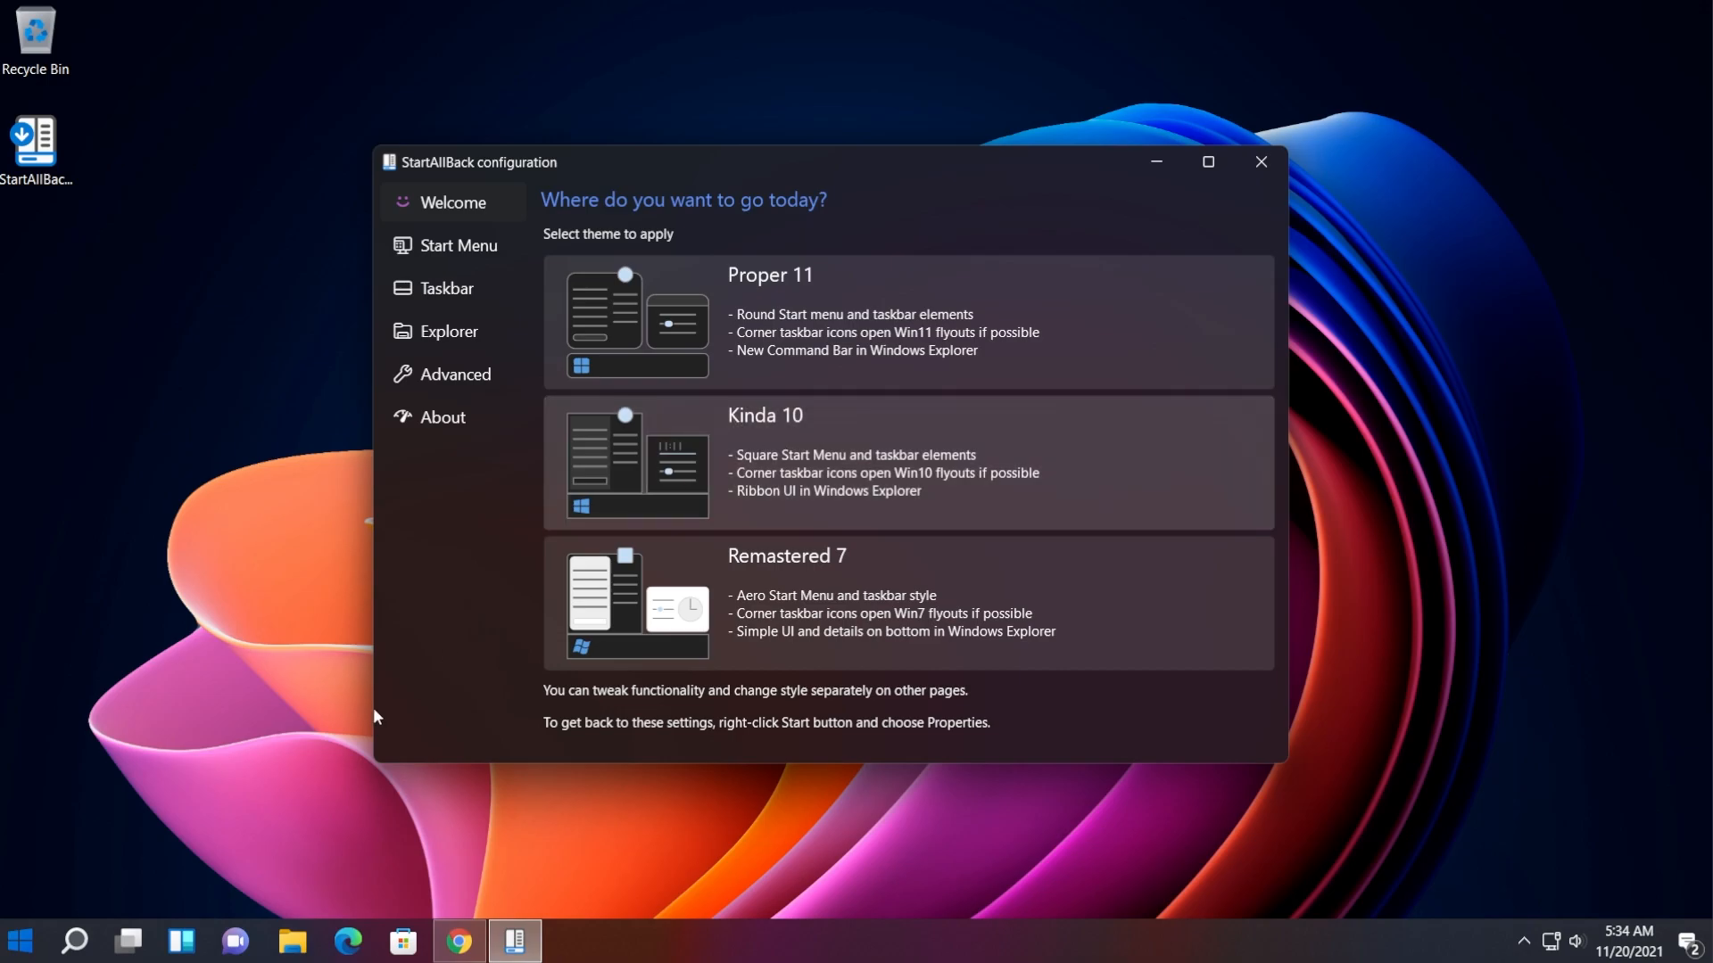
mouse_move(817, 942)
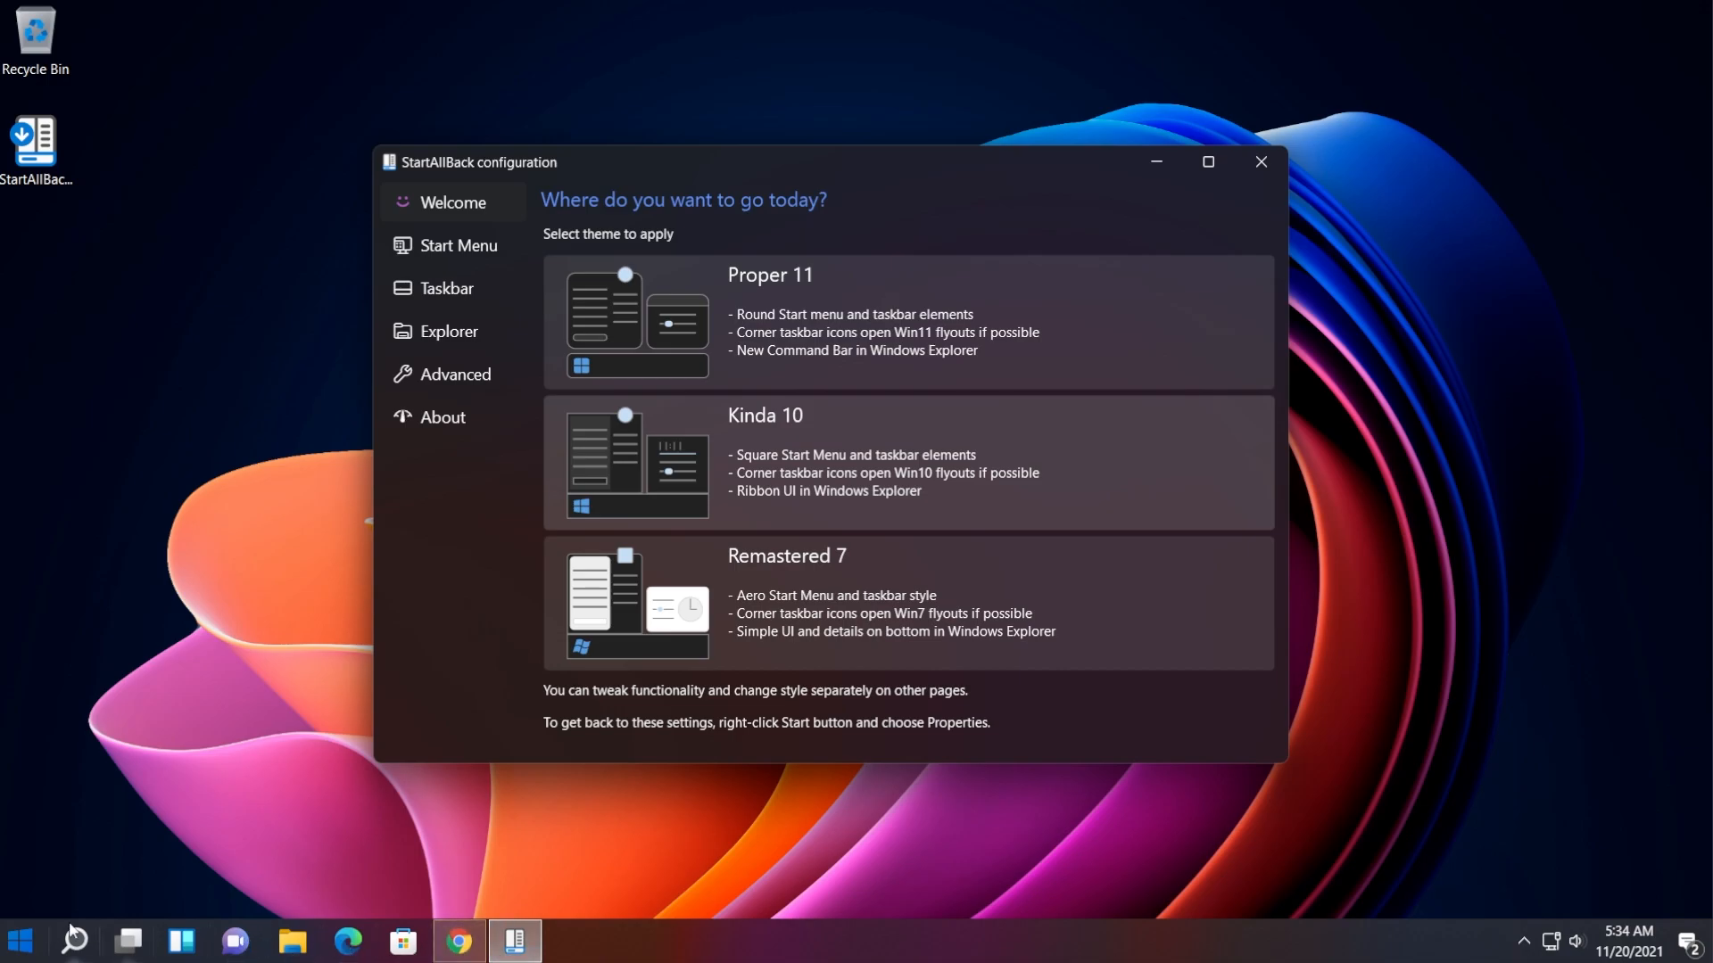
- Preview the Start menu and switch to the Remastered 7 theme with the Windows 7 Start orb
click(18, 940)
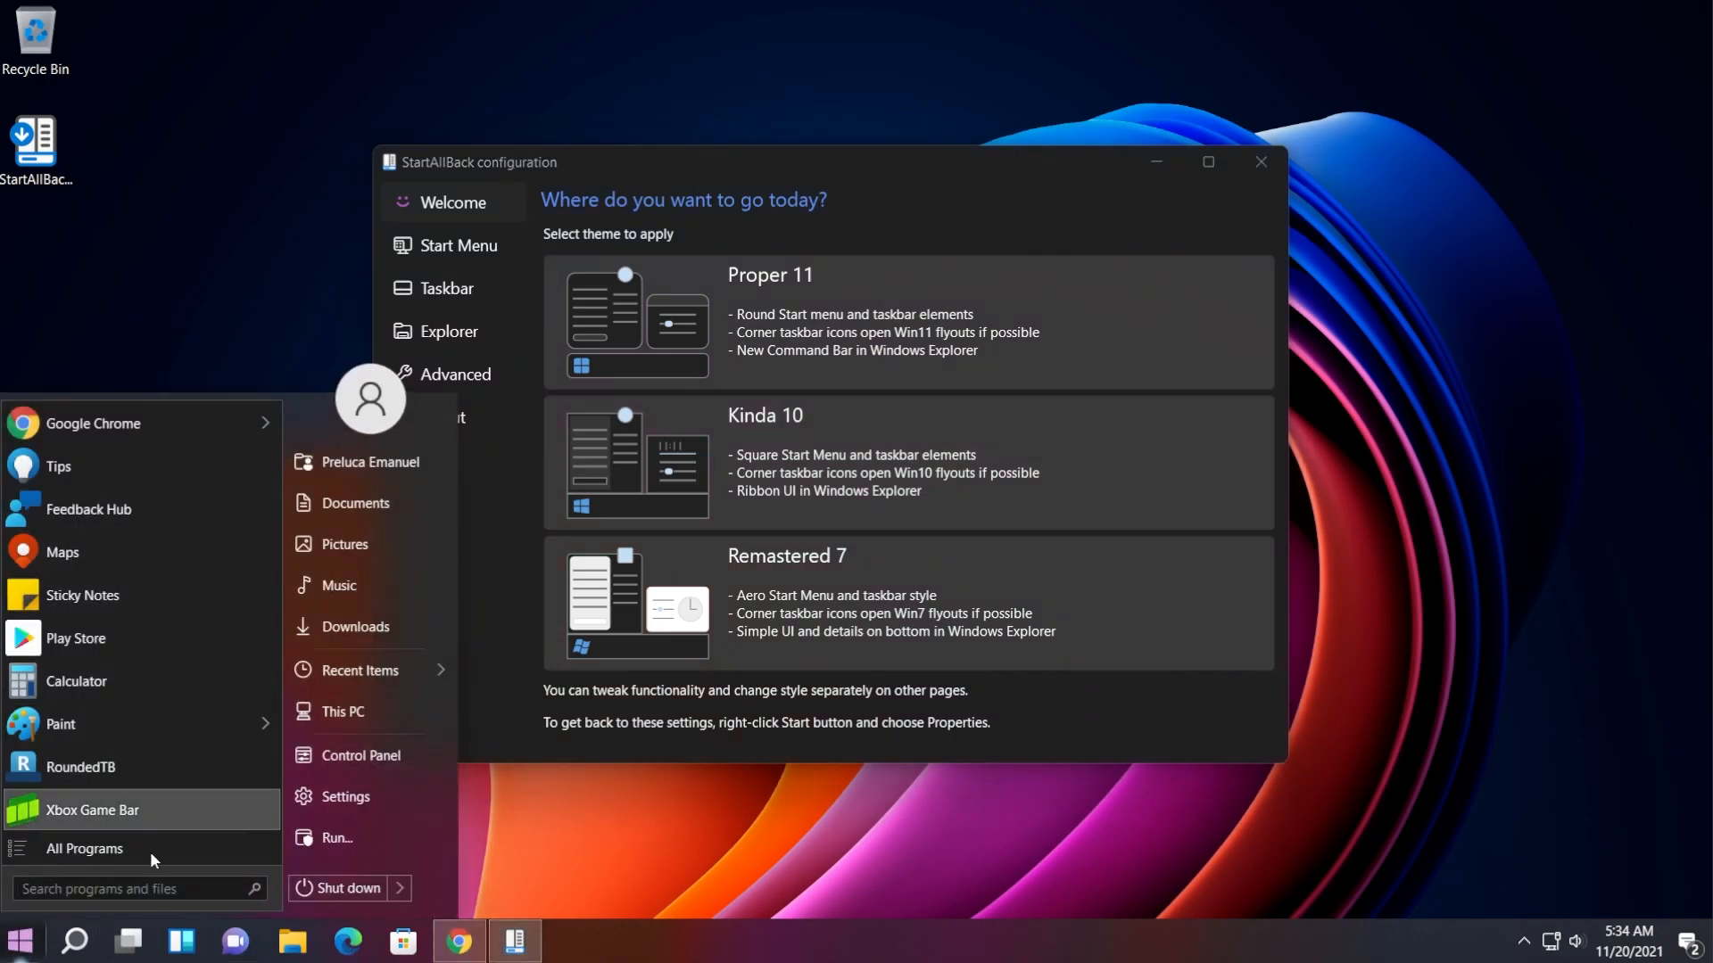
click(587, 784)
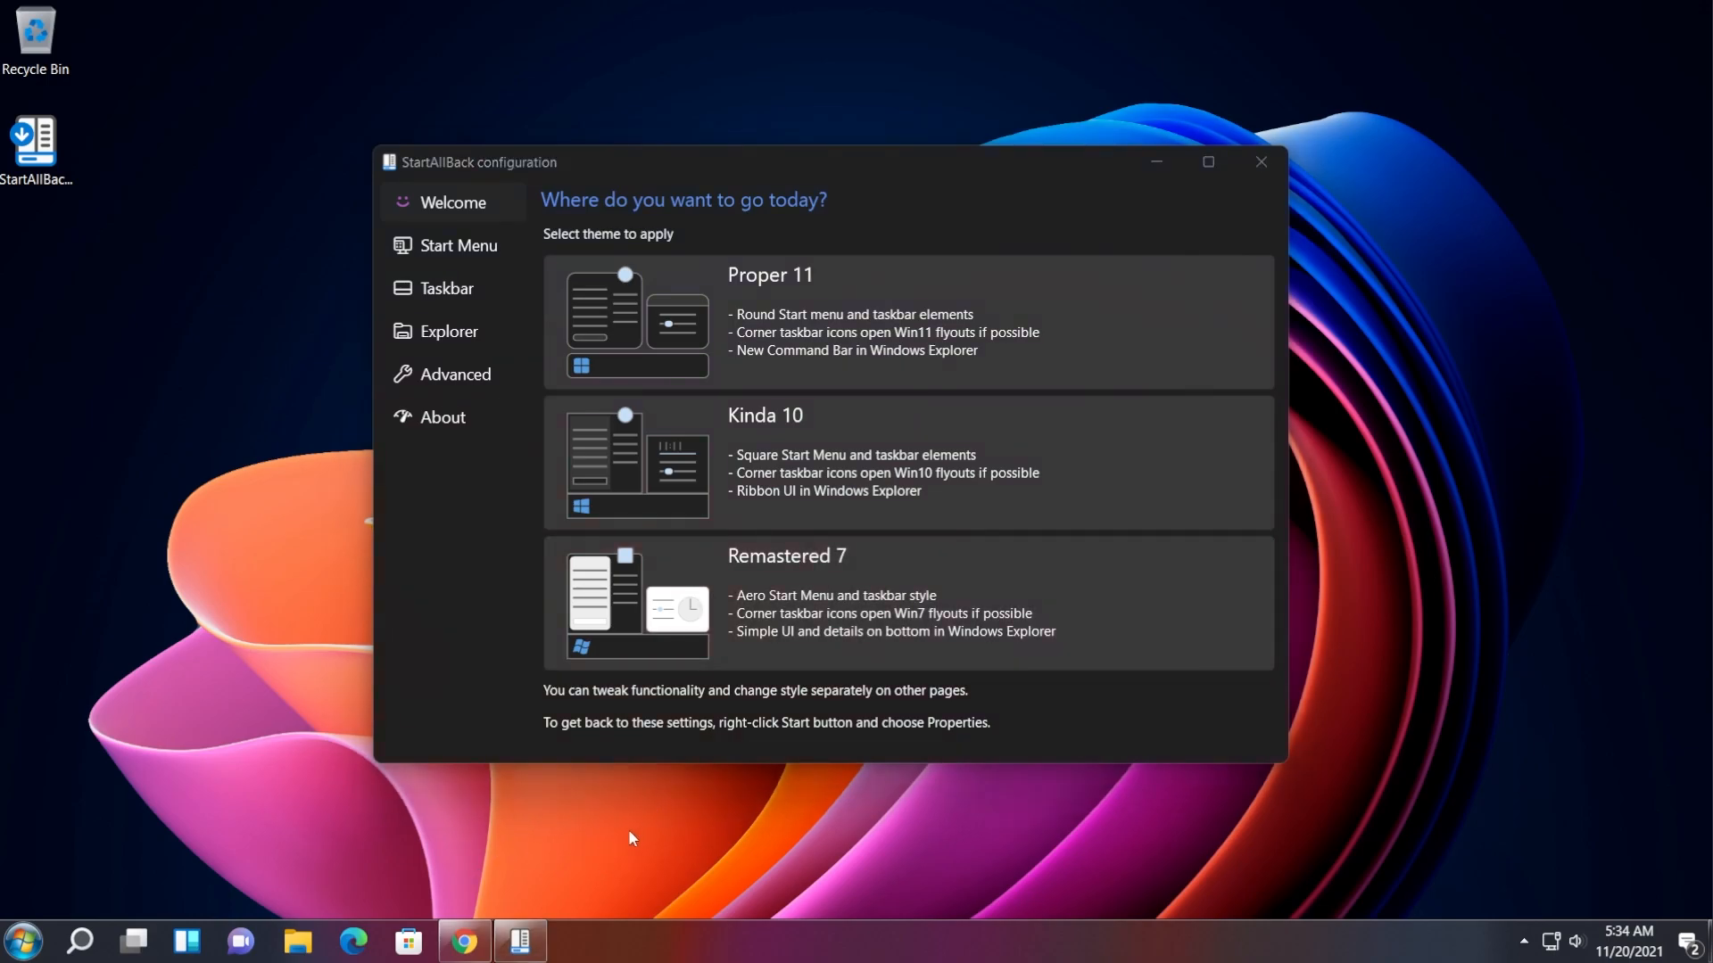
mouse_move(89, 923)
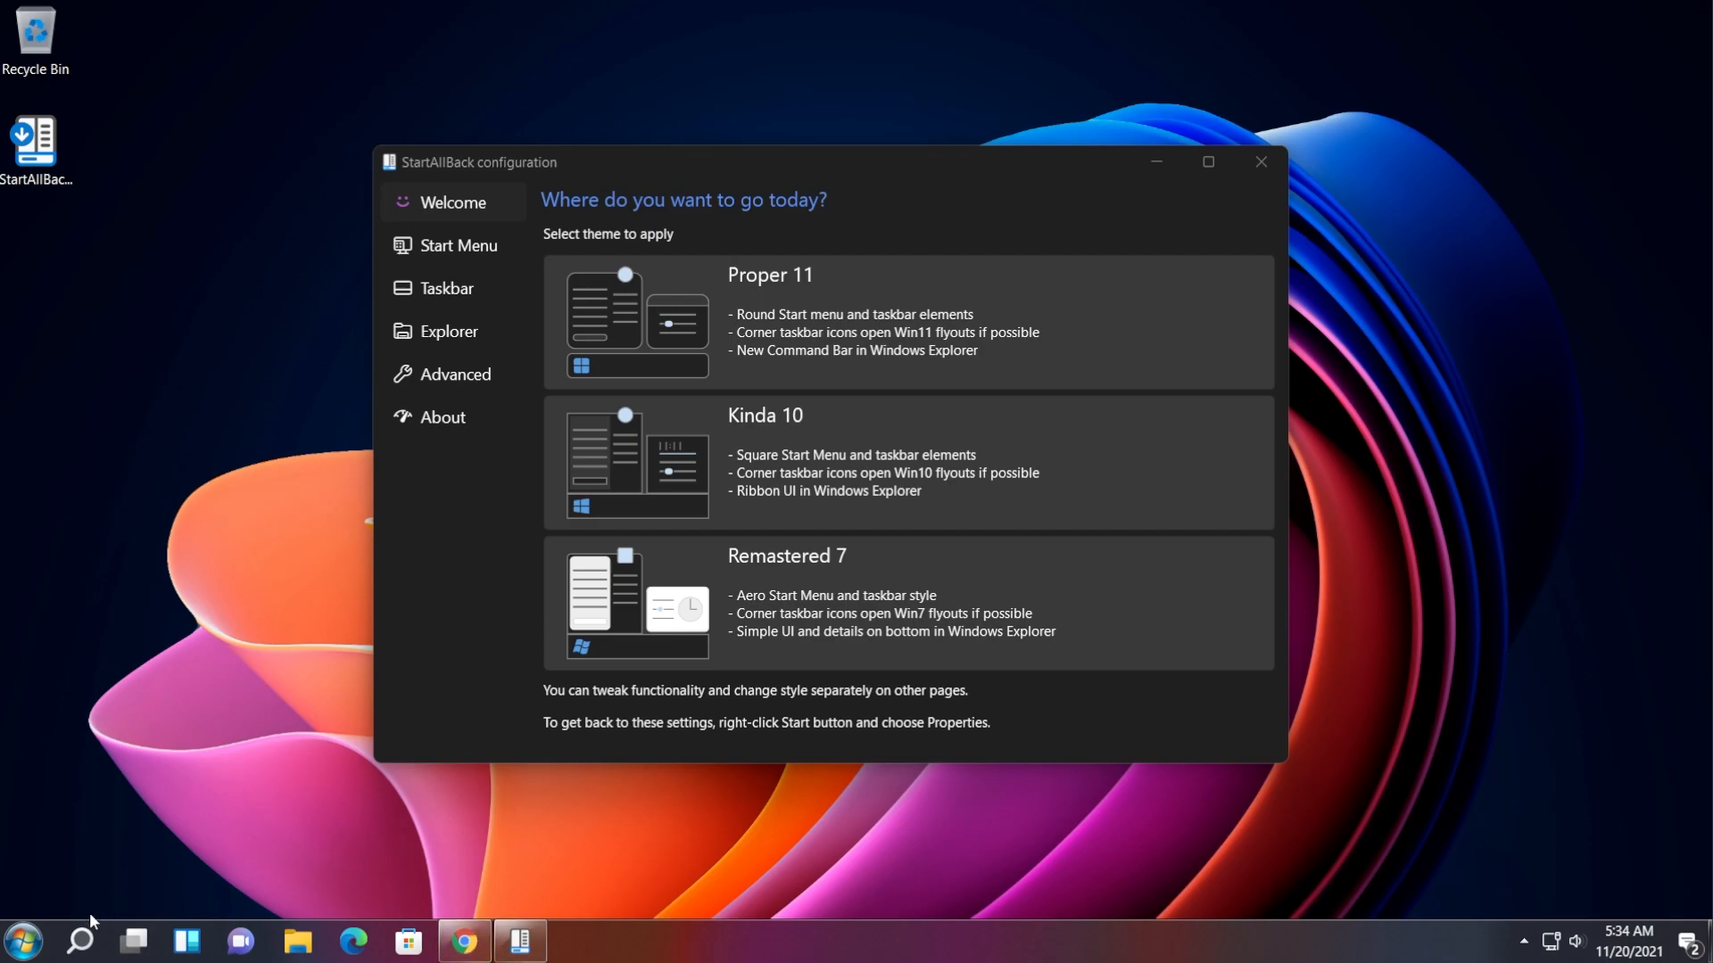
mouse_move(444, 683)
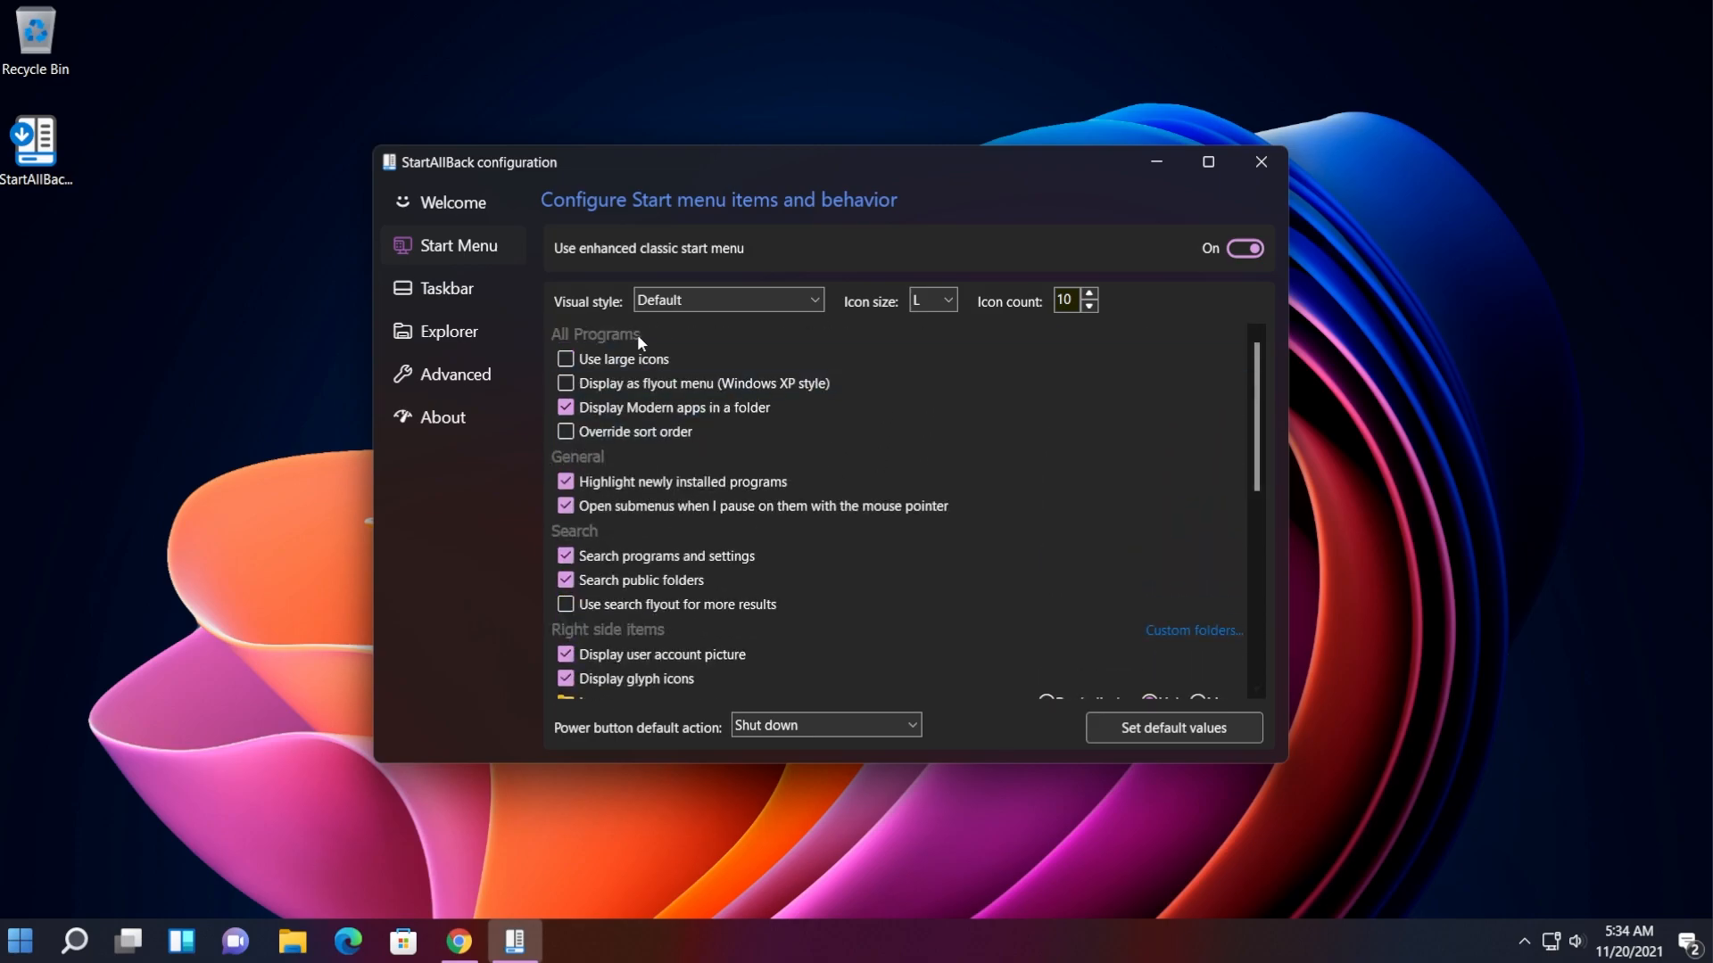
mouse_move(675, 407)
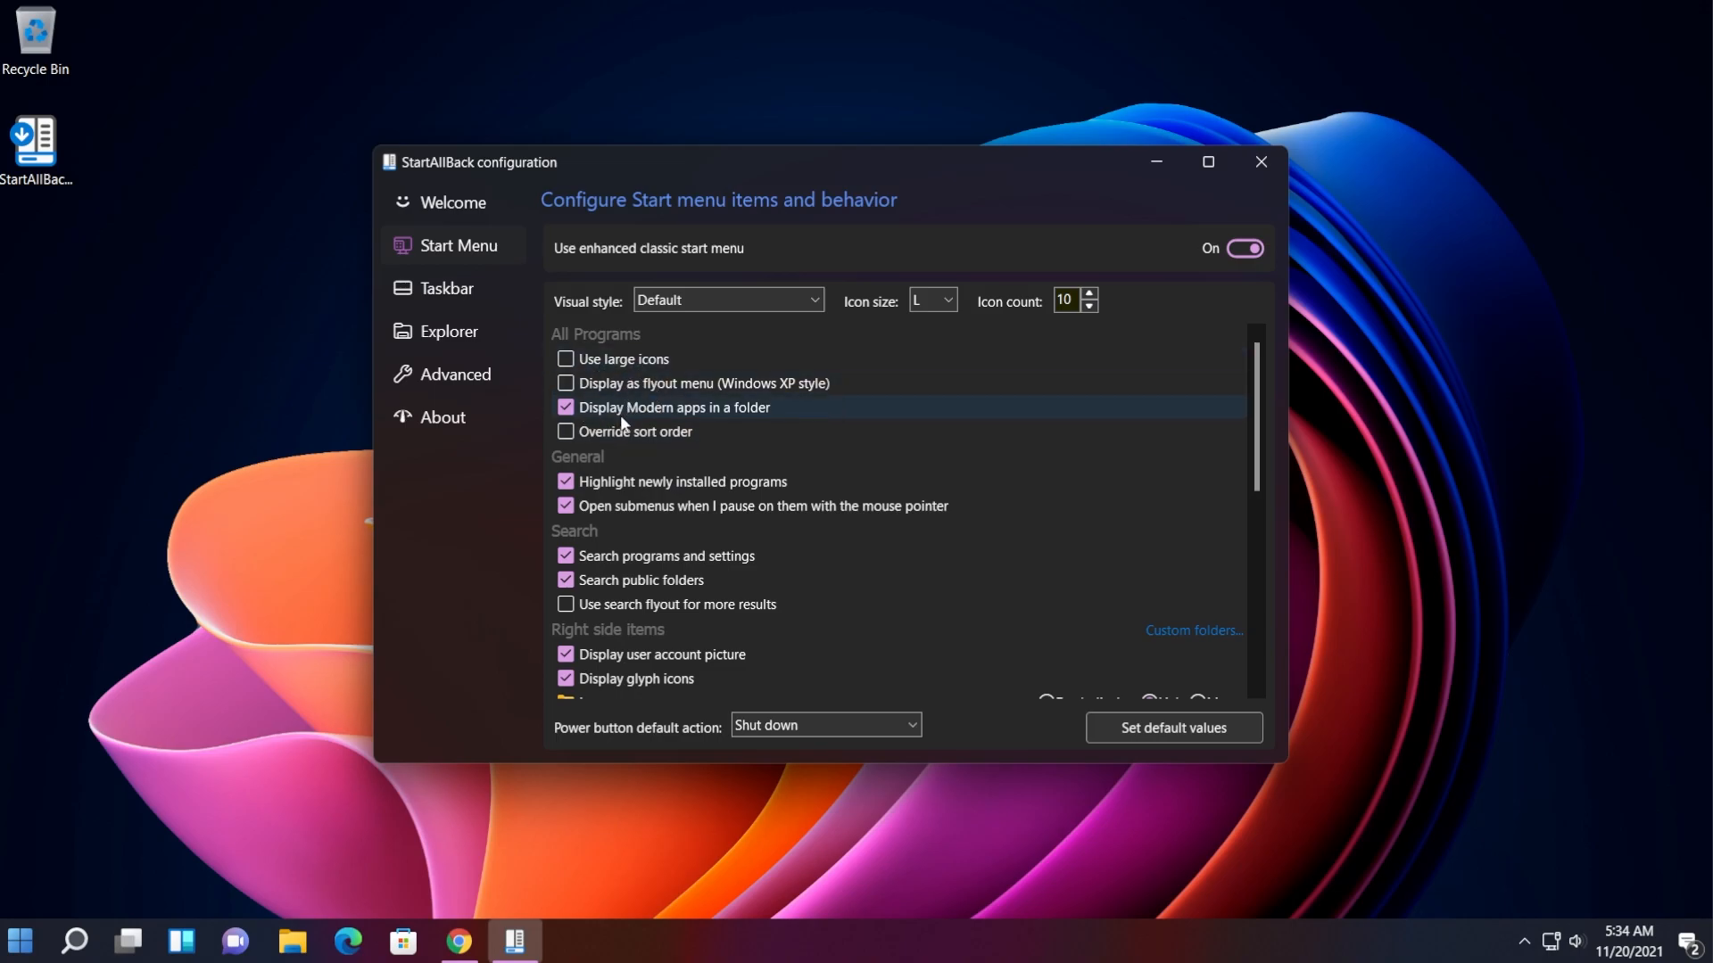
mouse_move(674, 458)
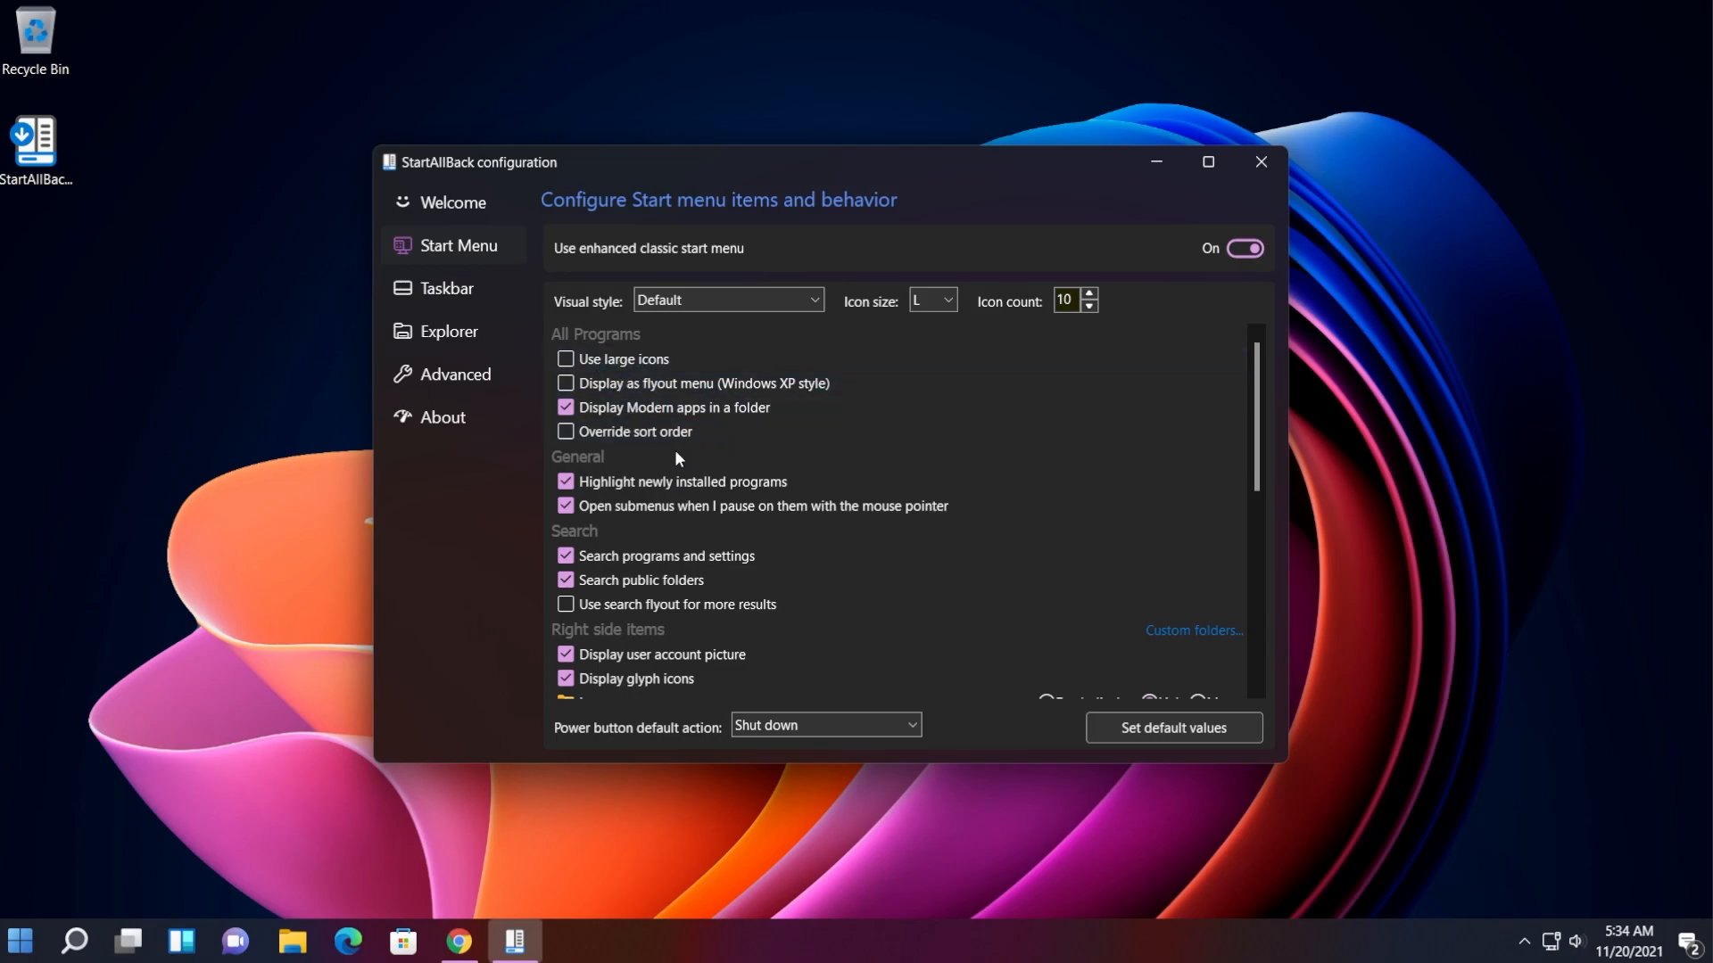
- Scroll the Start Menu settings down to the Right side items list
scroll(down, 3)
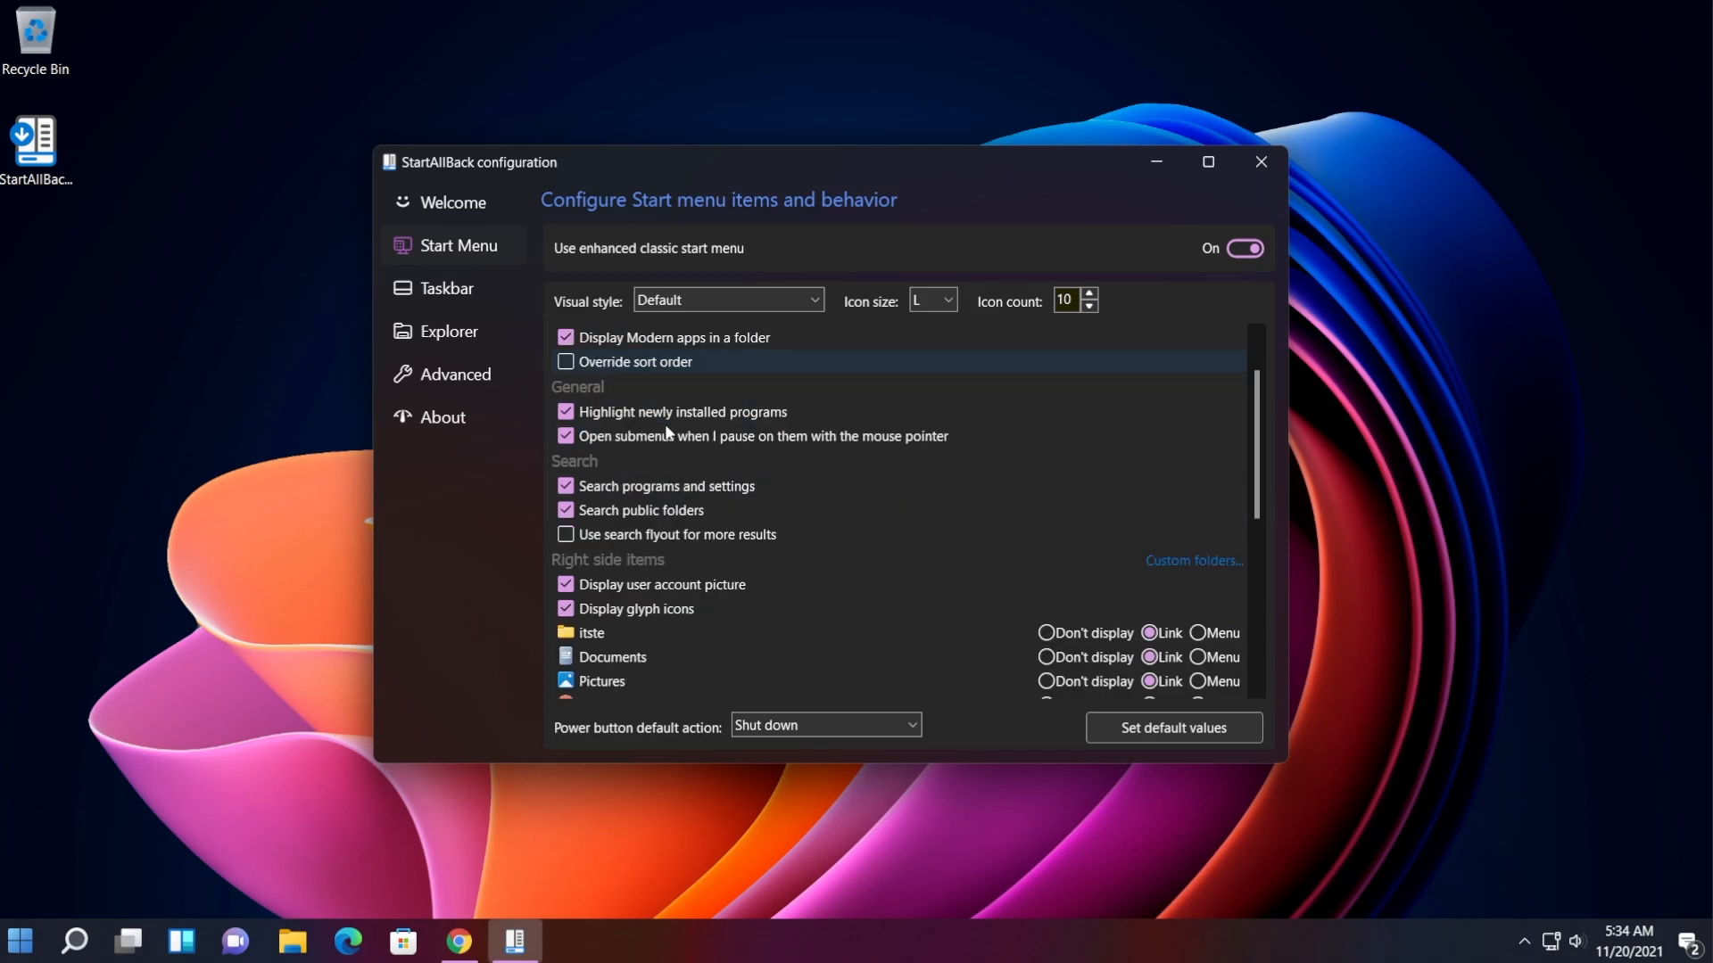
mouse_move(642, 412)
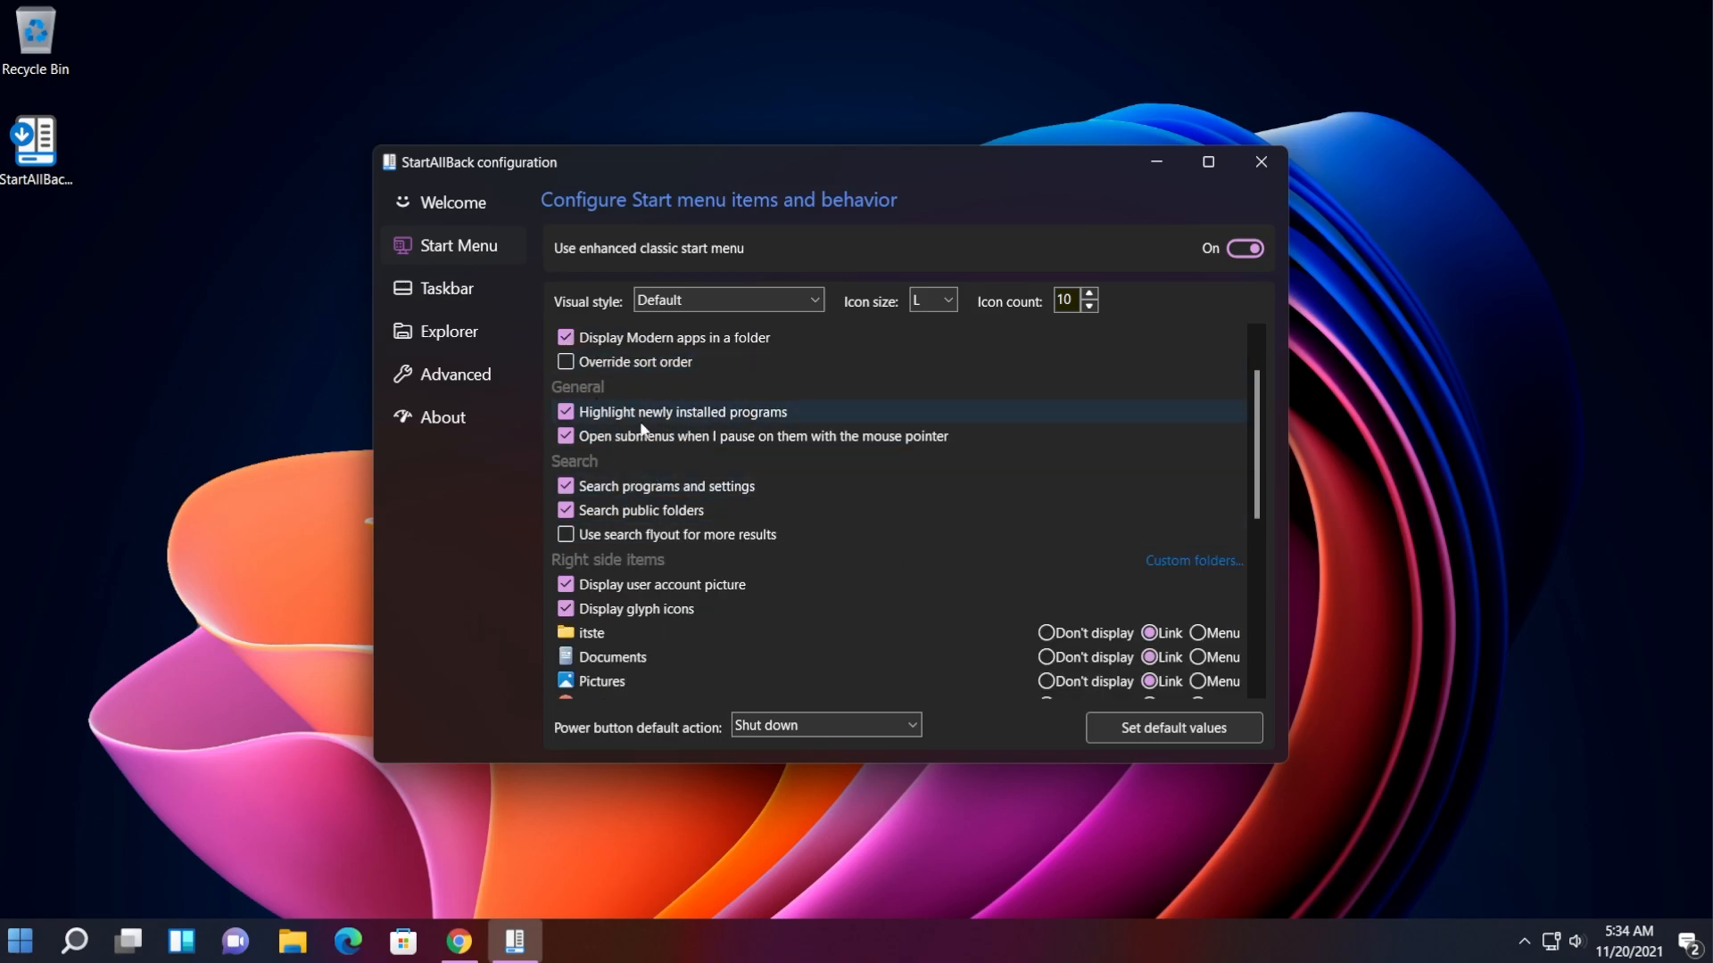
scroll(down, 3)
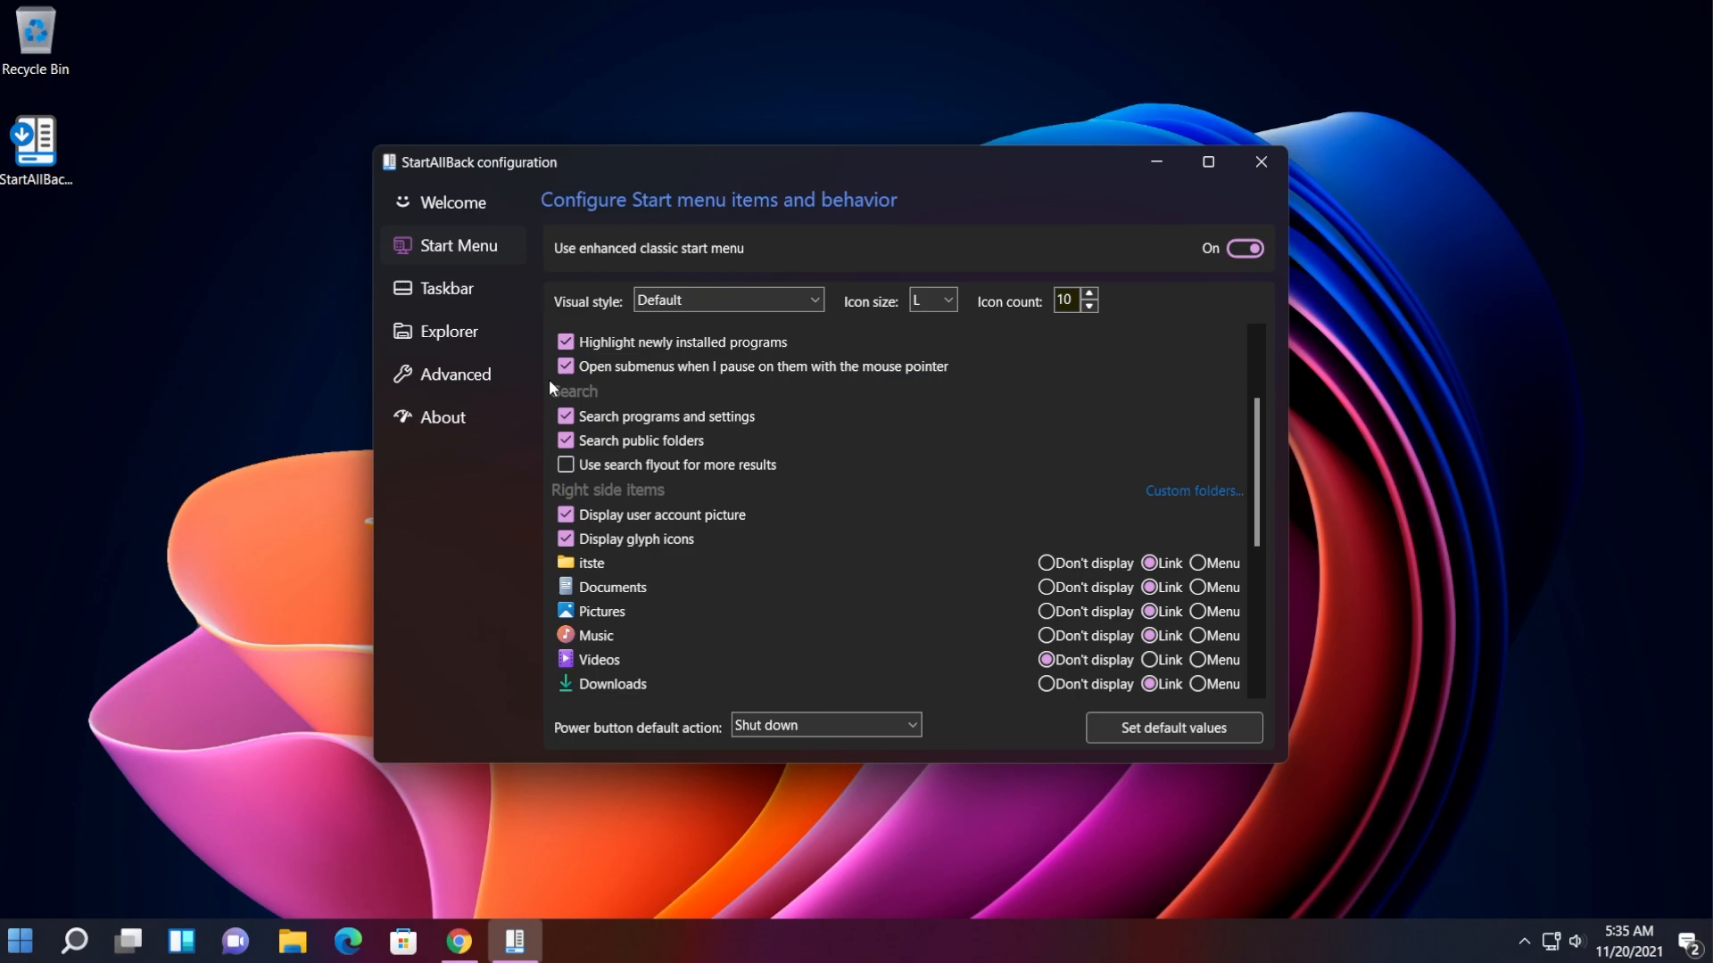
scroll(down, 3)
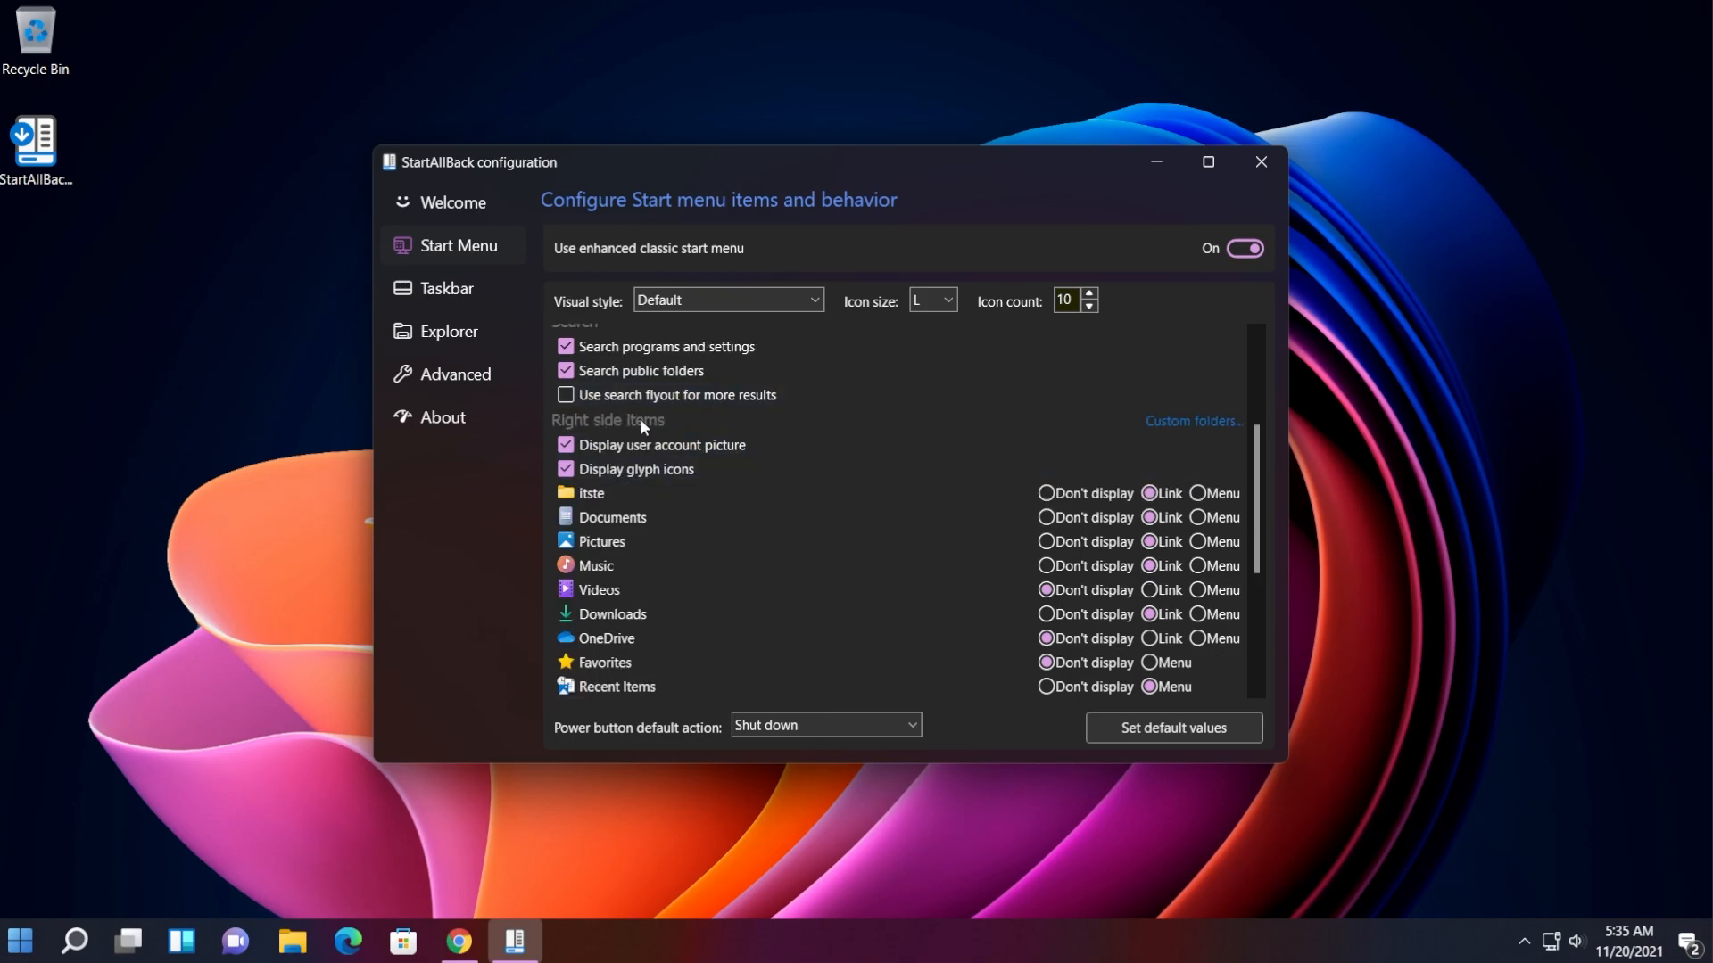
scroll(down, 3)
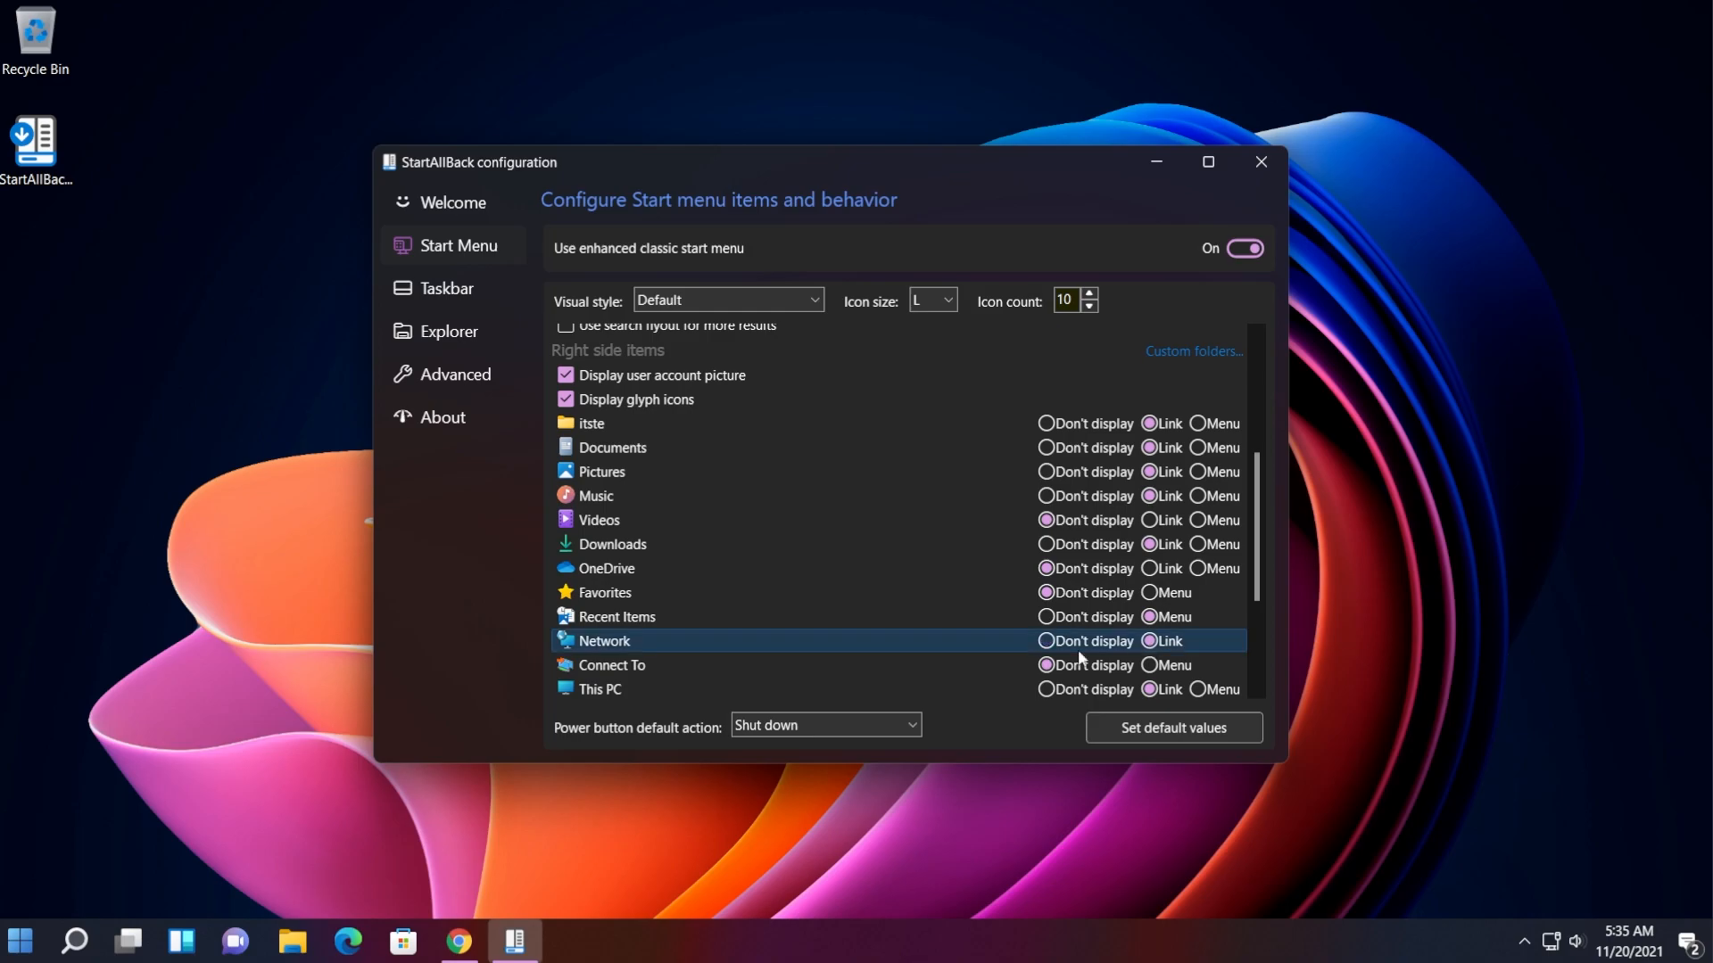
- Keep the Default visual style for the classic Start menu
click(18, 940)
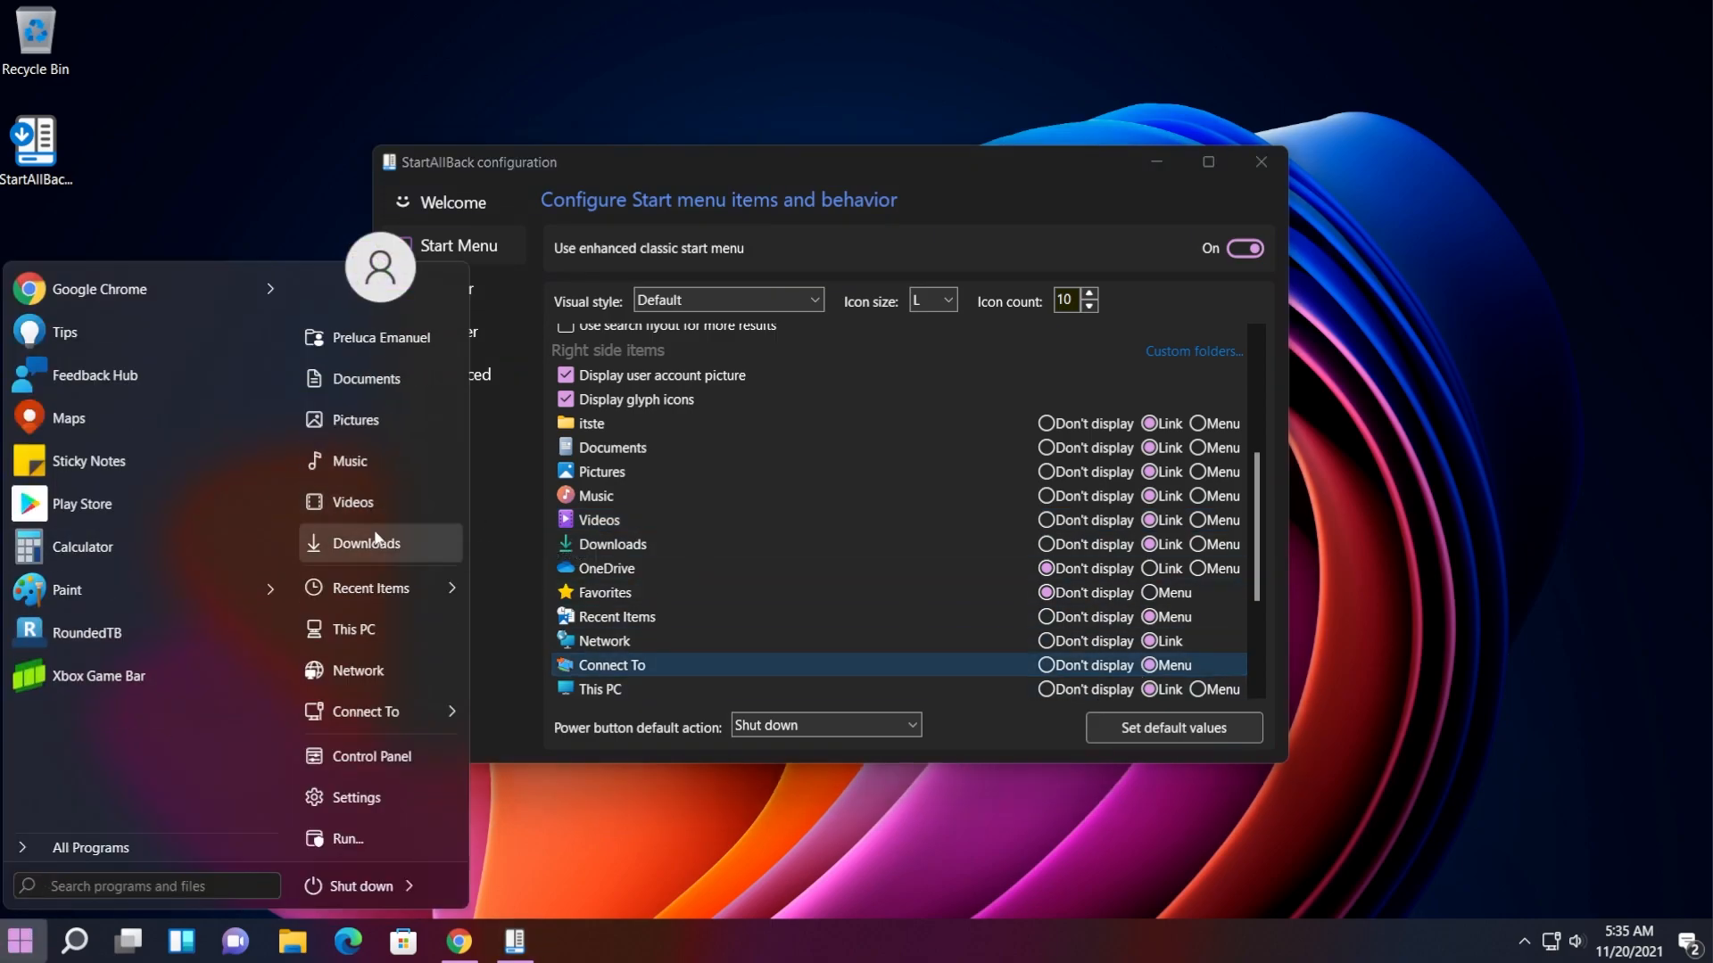
mouse_move(353, 420)
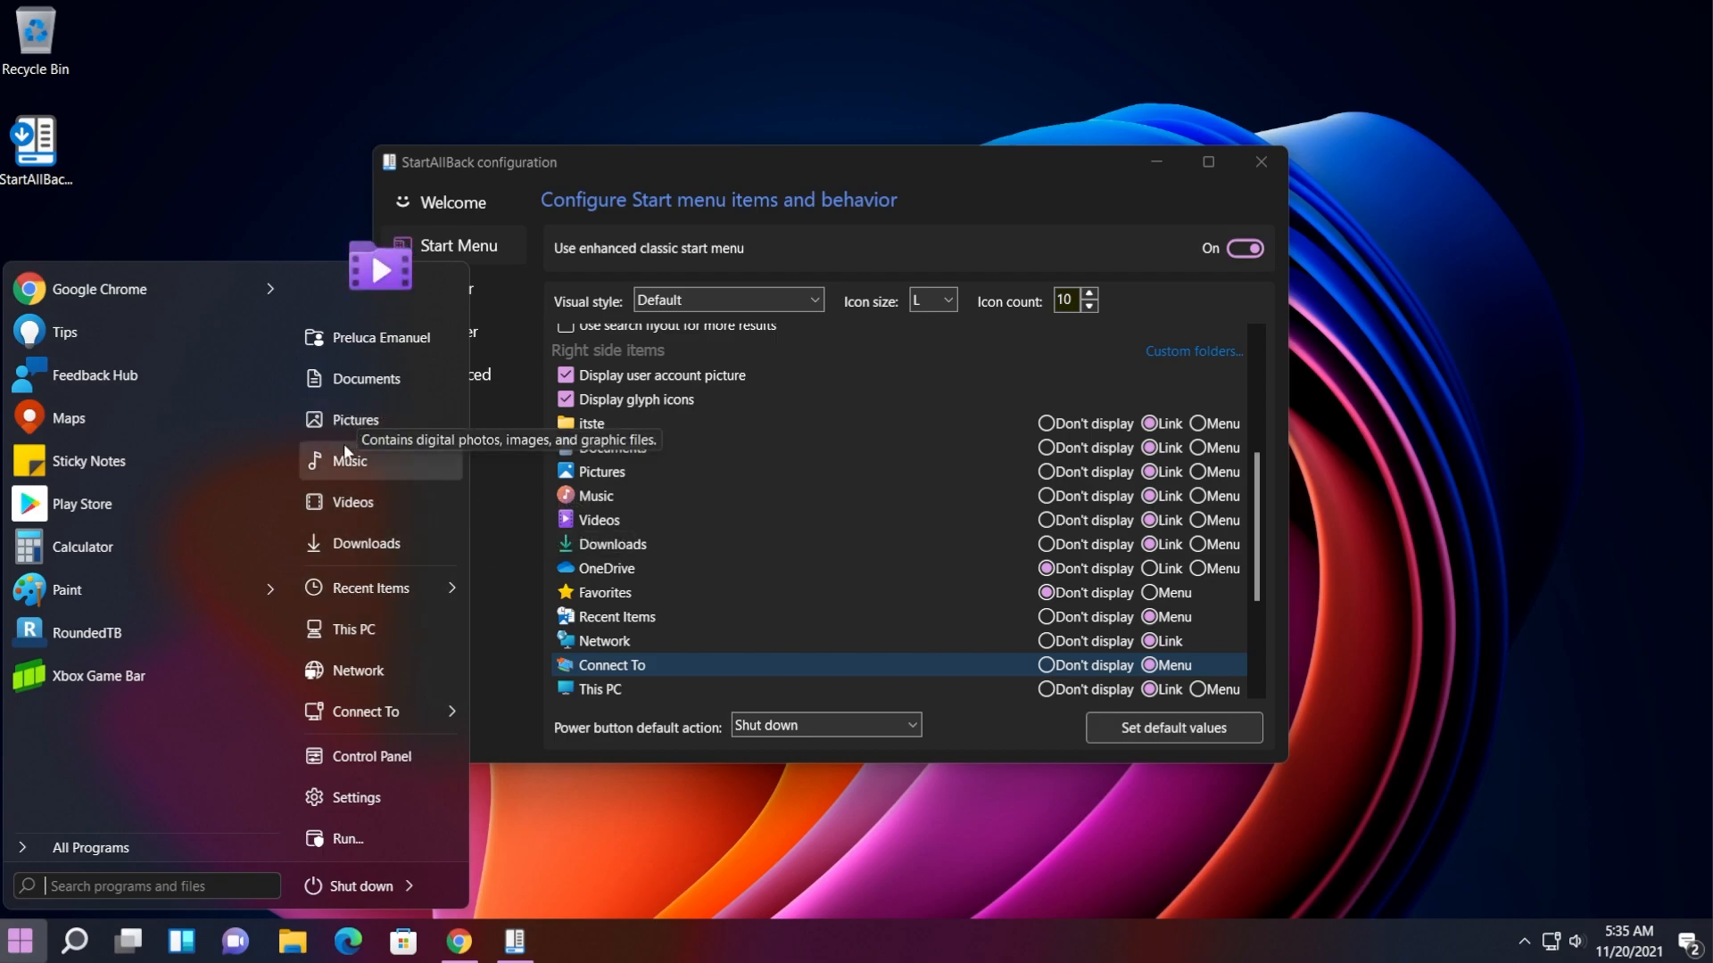
mouse_move(259, 219)
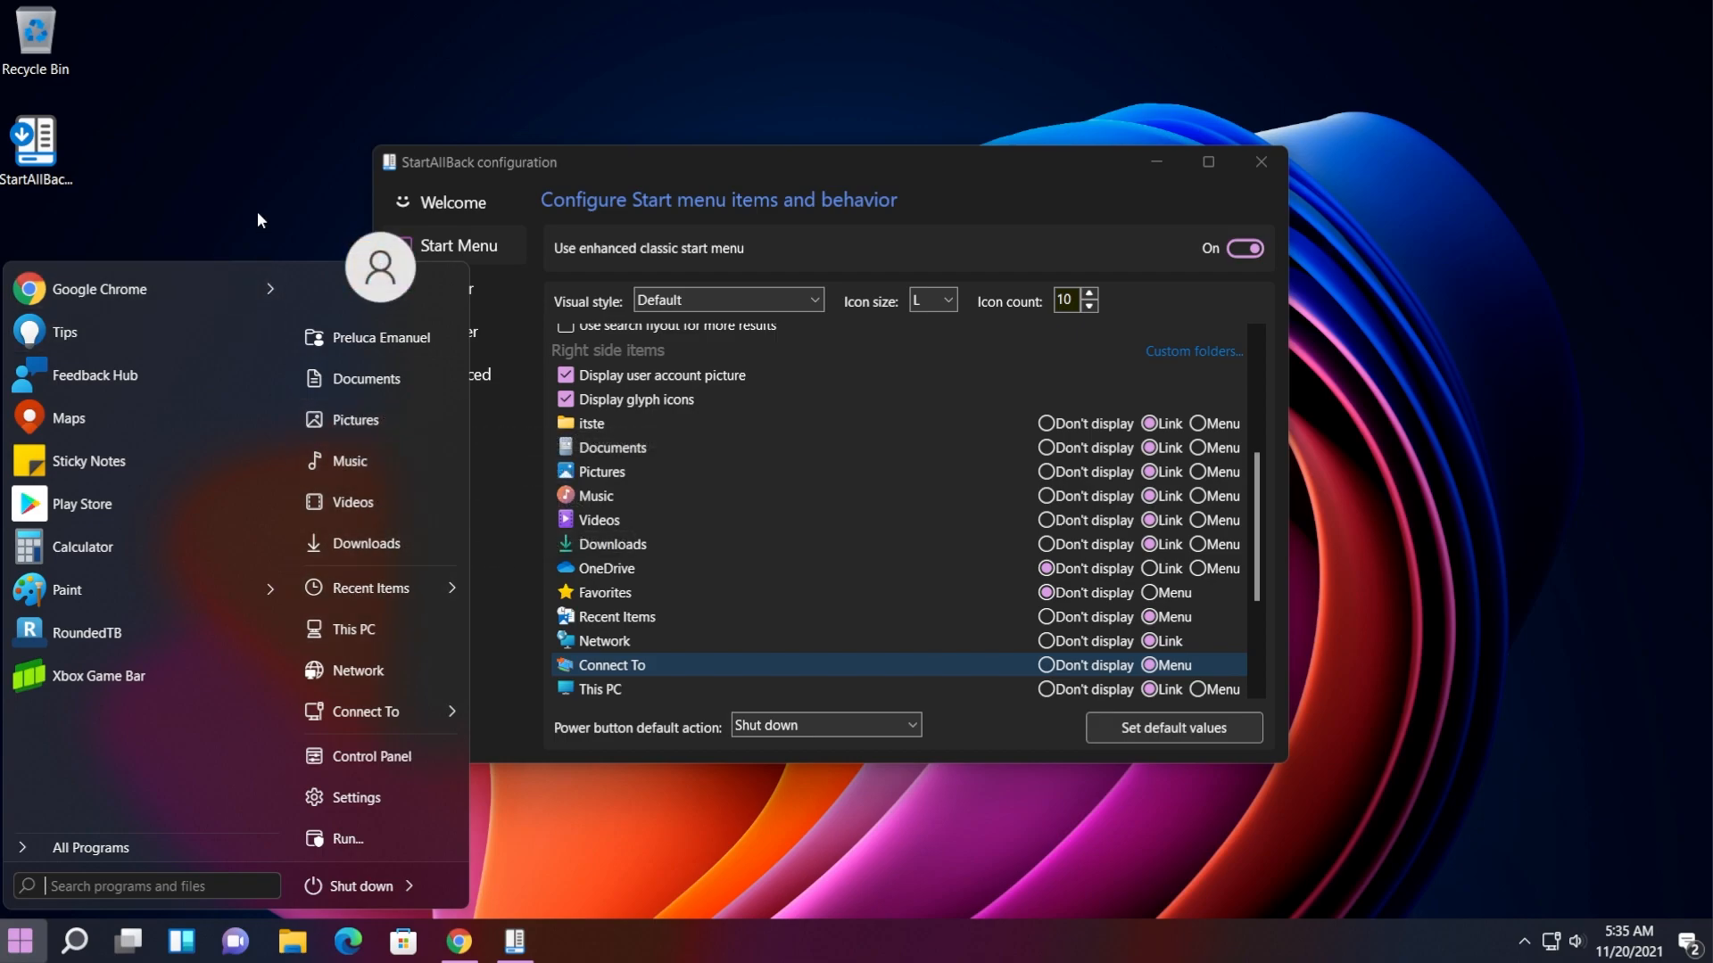
mouse_move(917, 176)
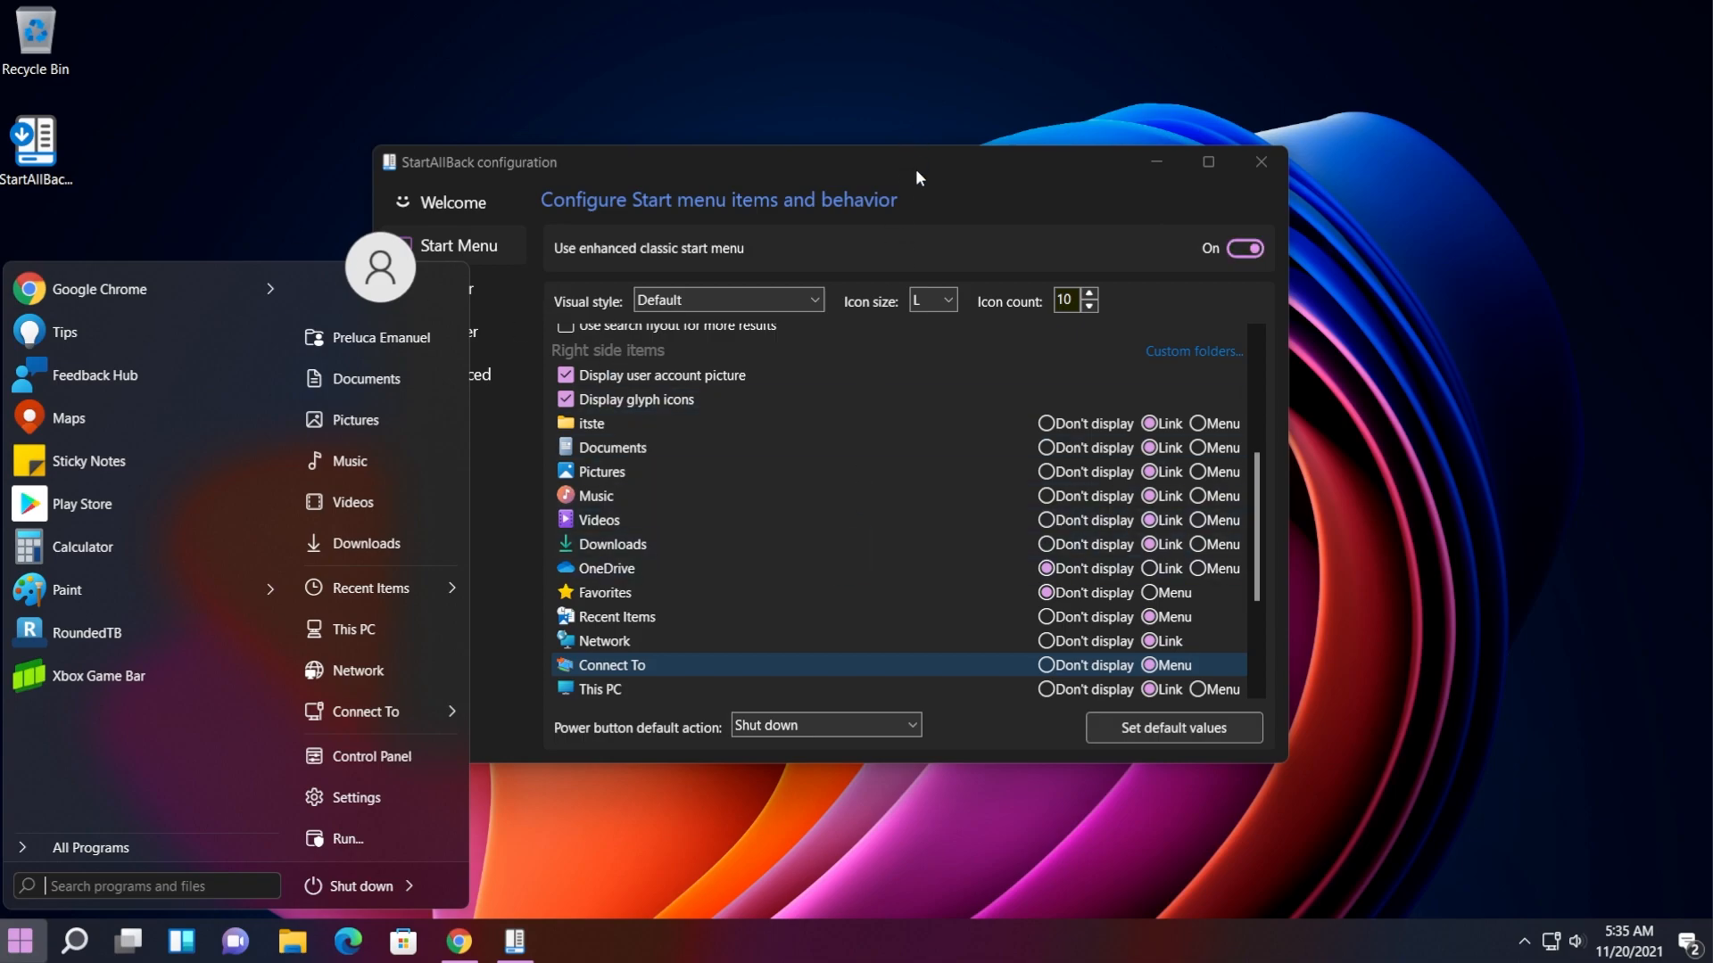
click(726, 300)
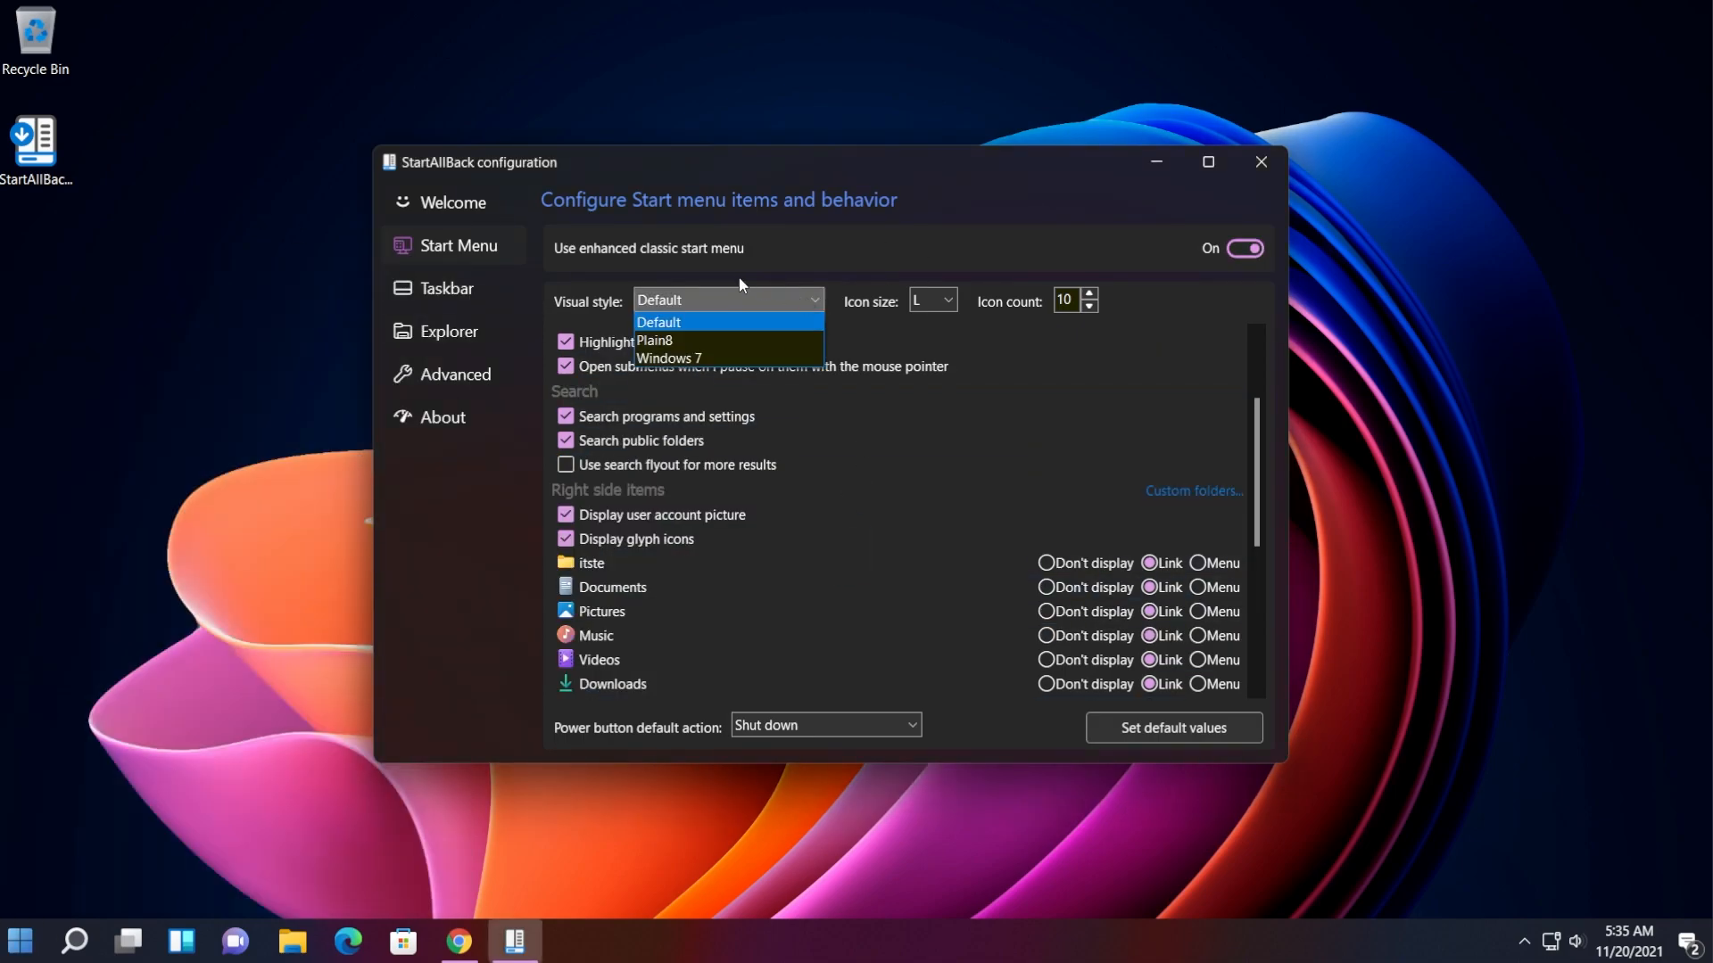
click(658, 321)
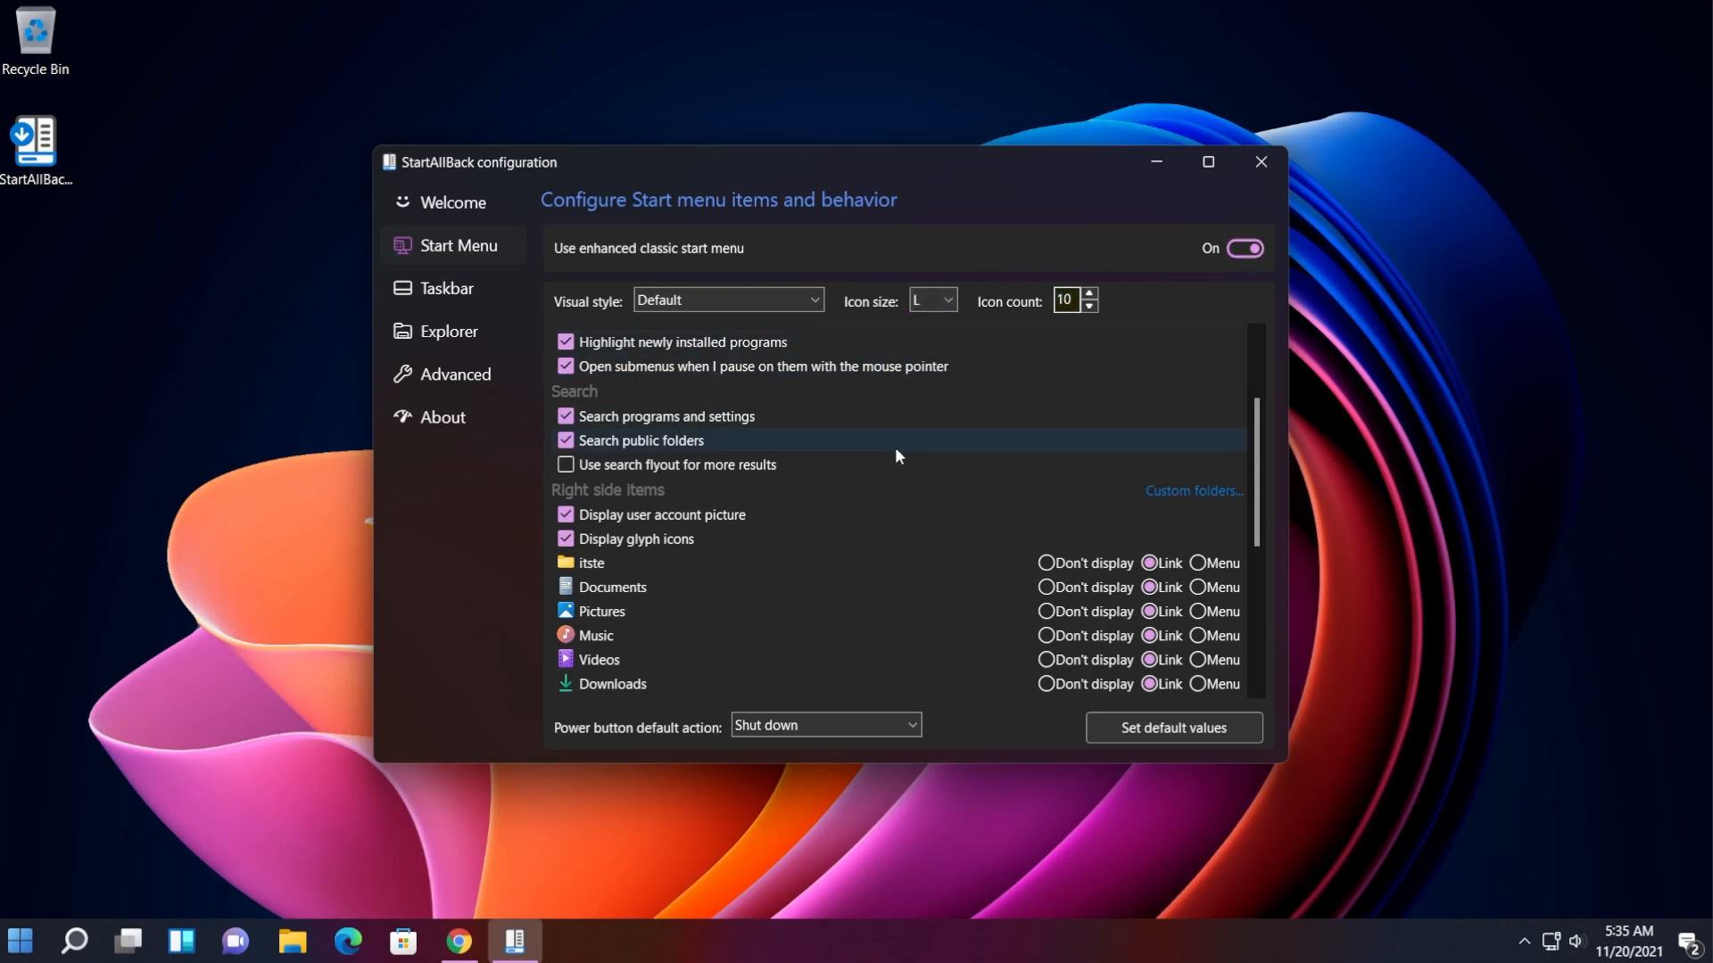
mouse_move(856, 514)
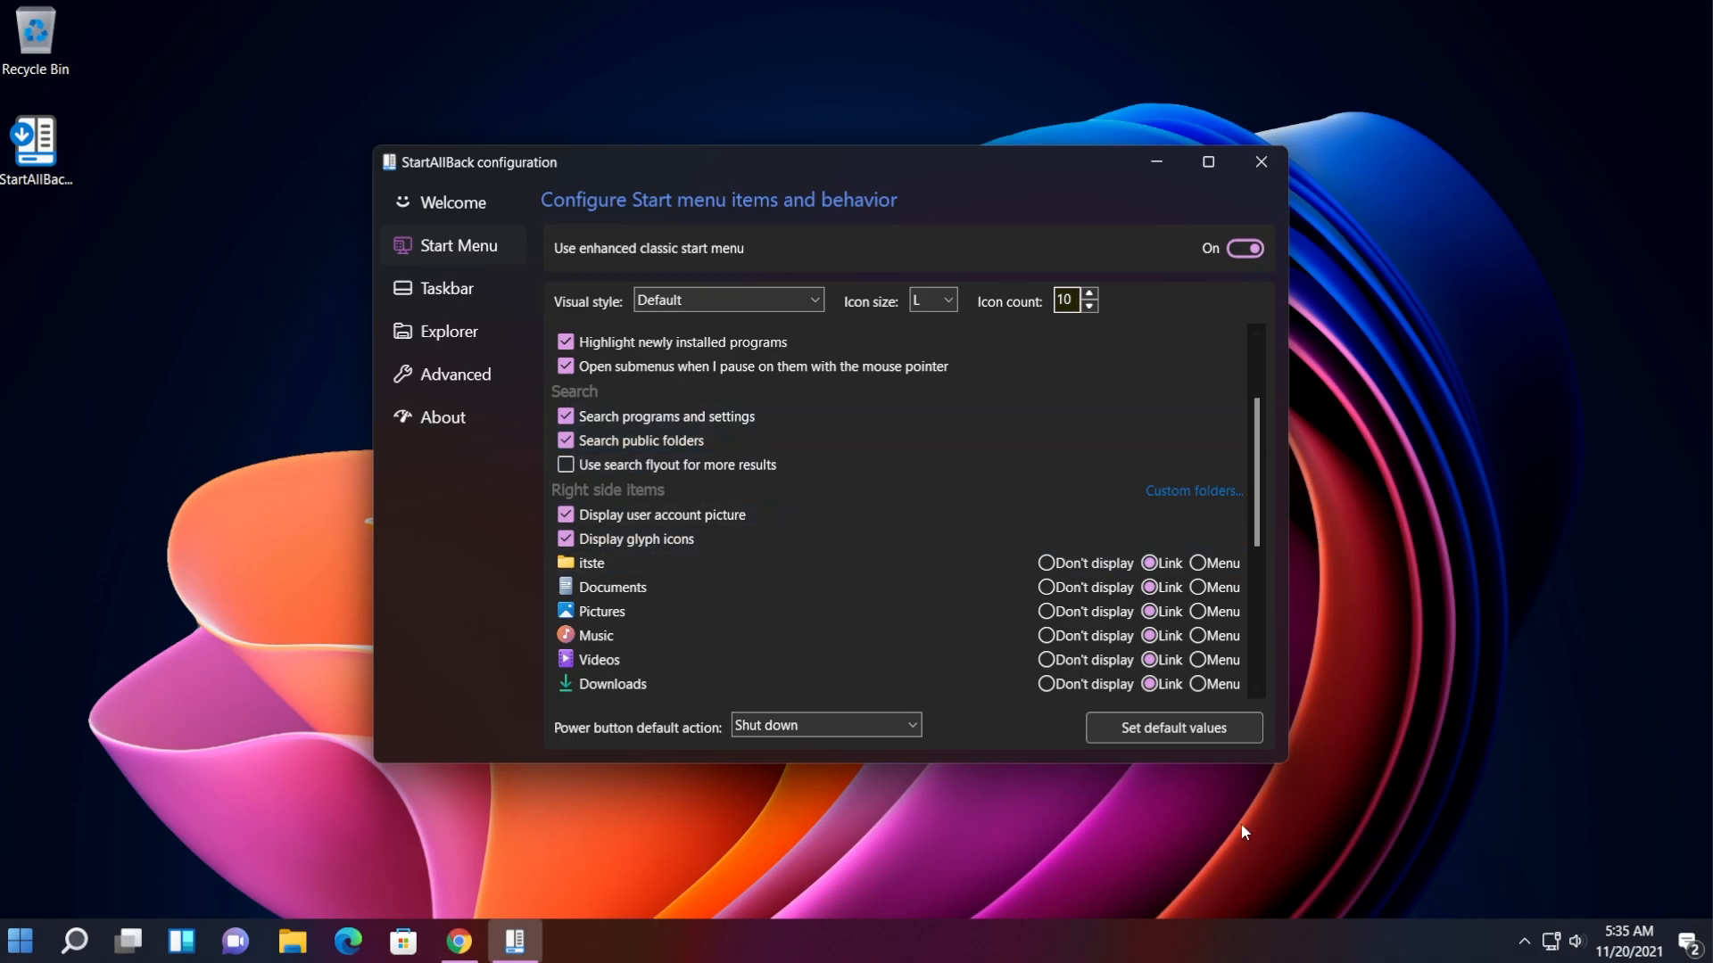
- Set Videos to Don't display and verify the Start menu no longer lists it
click(1045, 660)
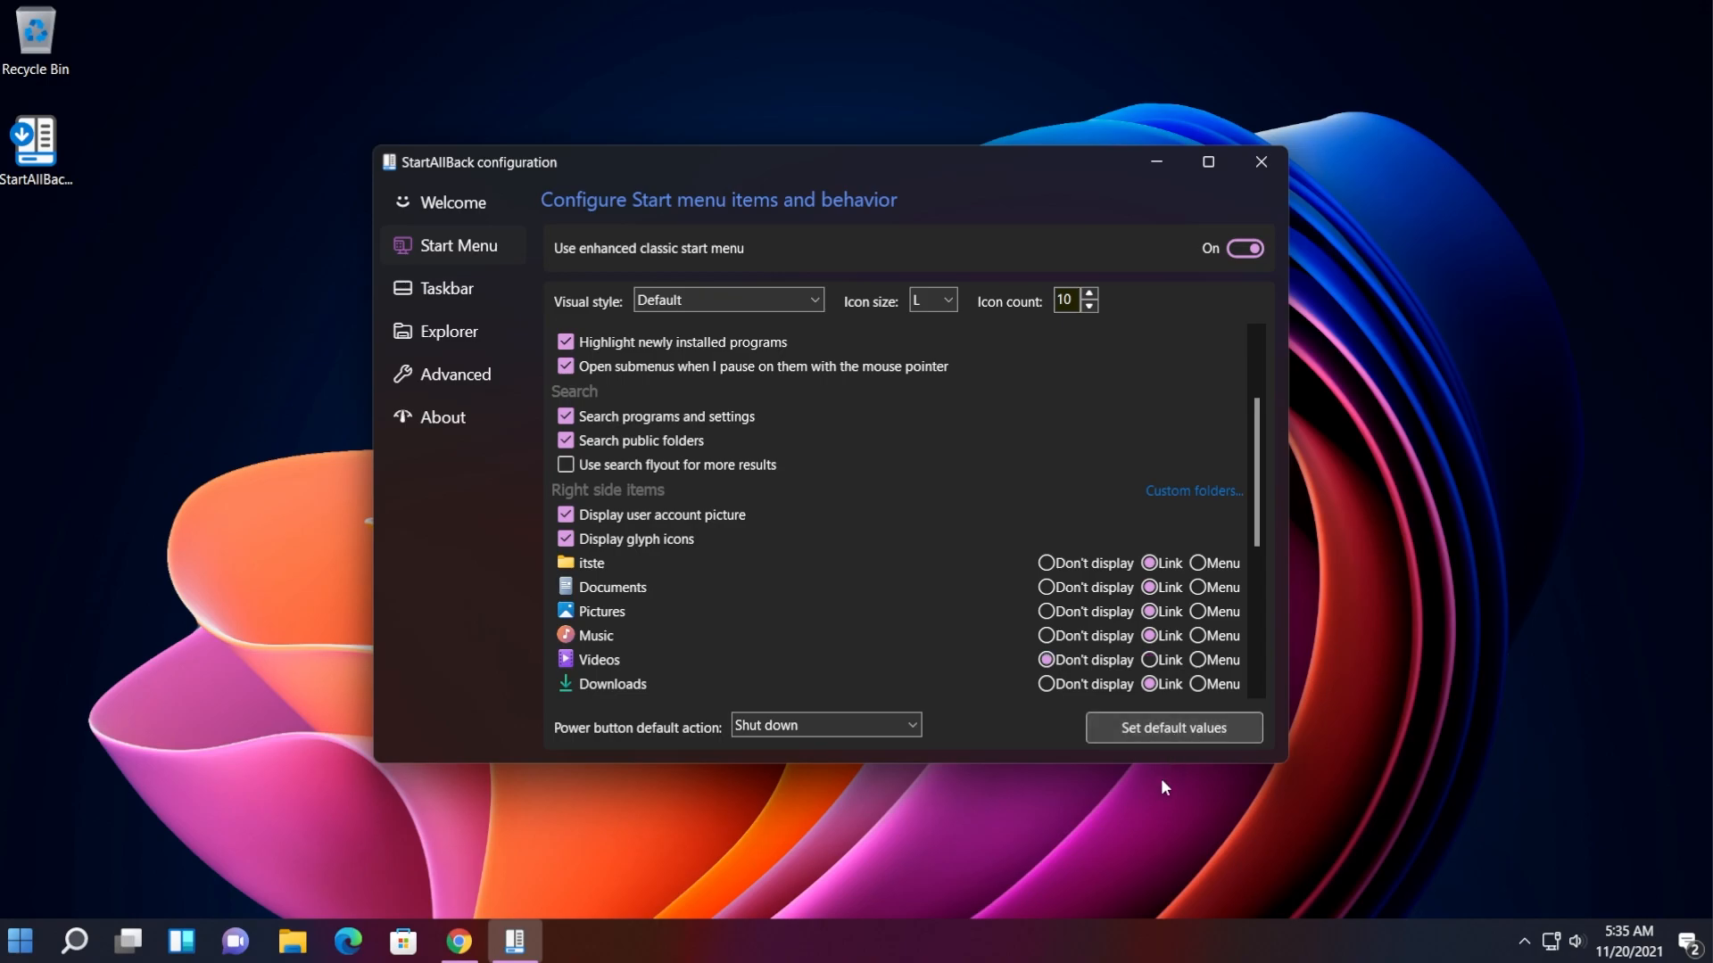
click(18, 940)
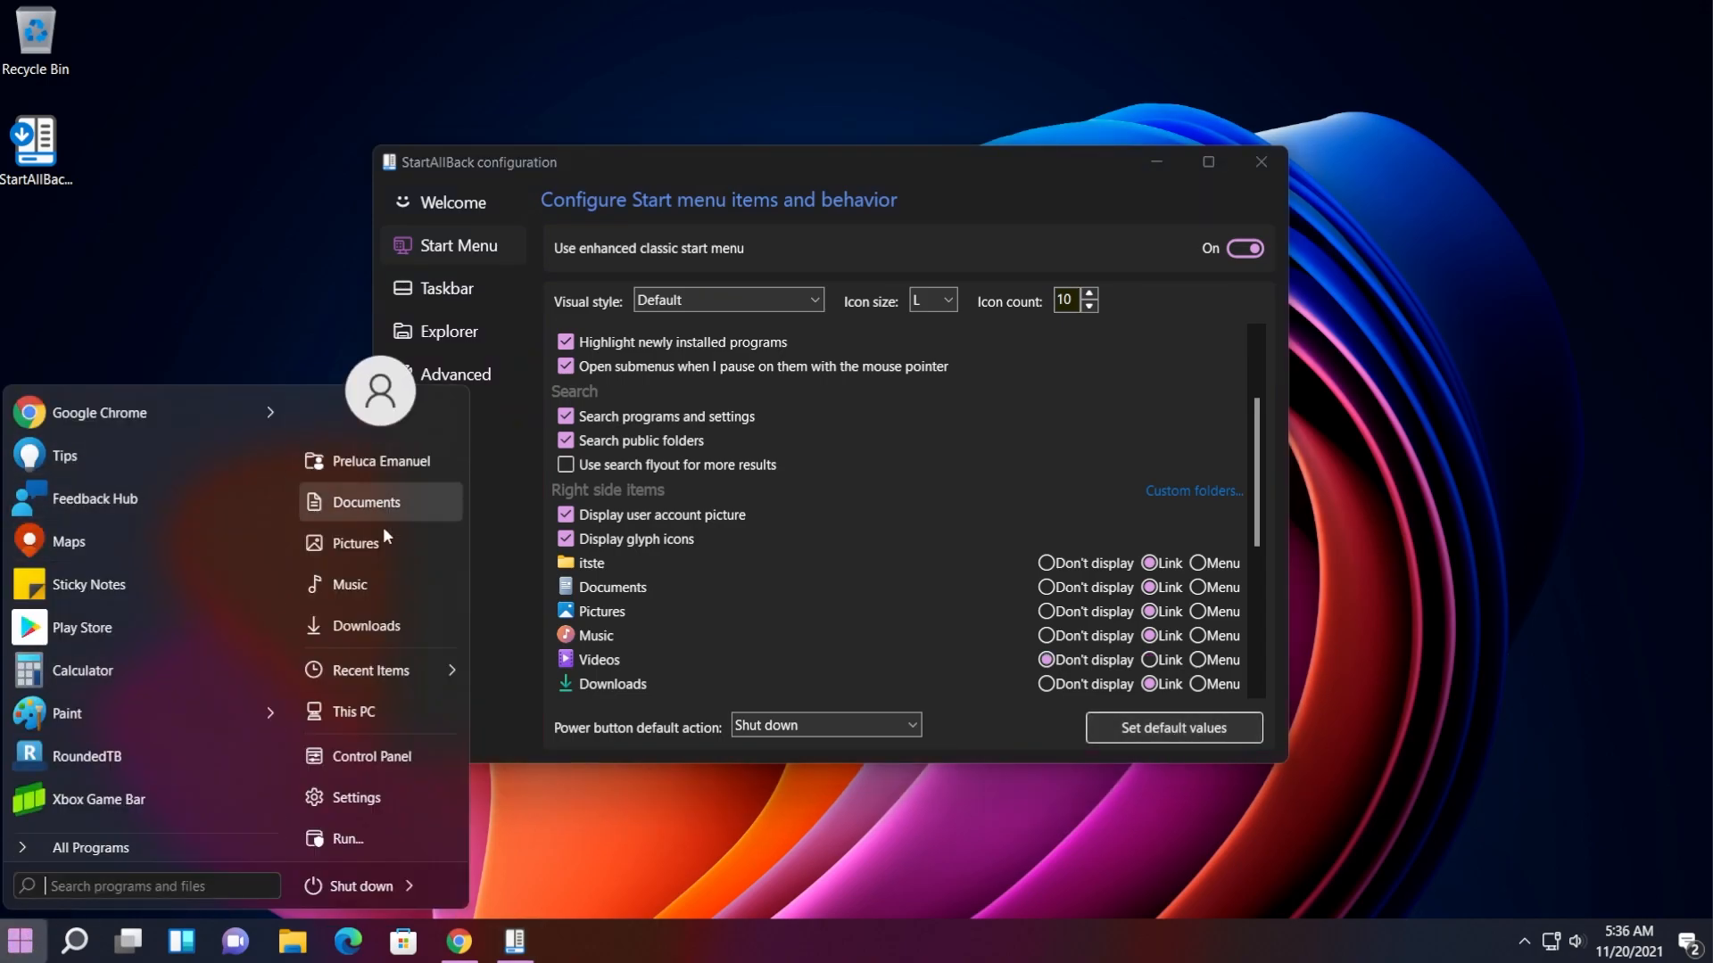
click(683, 248)
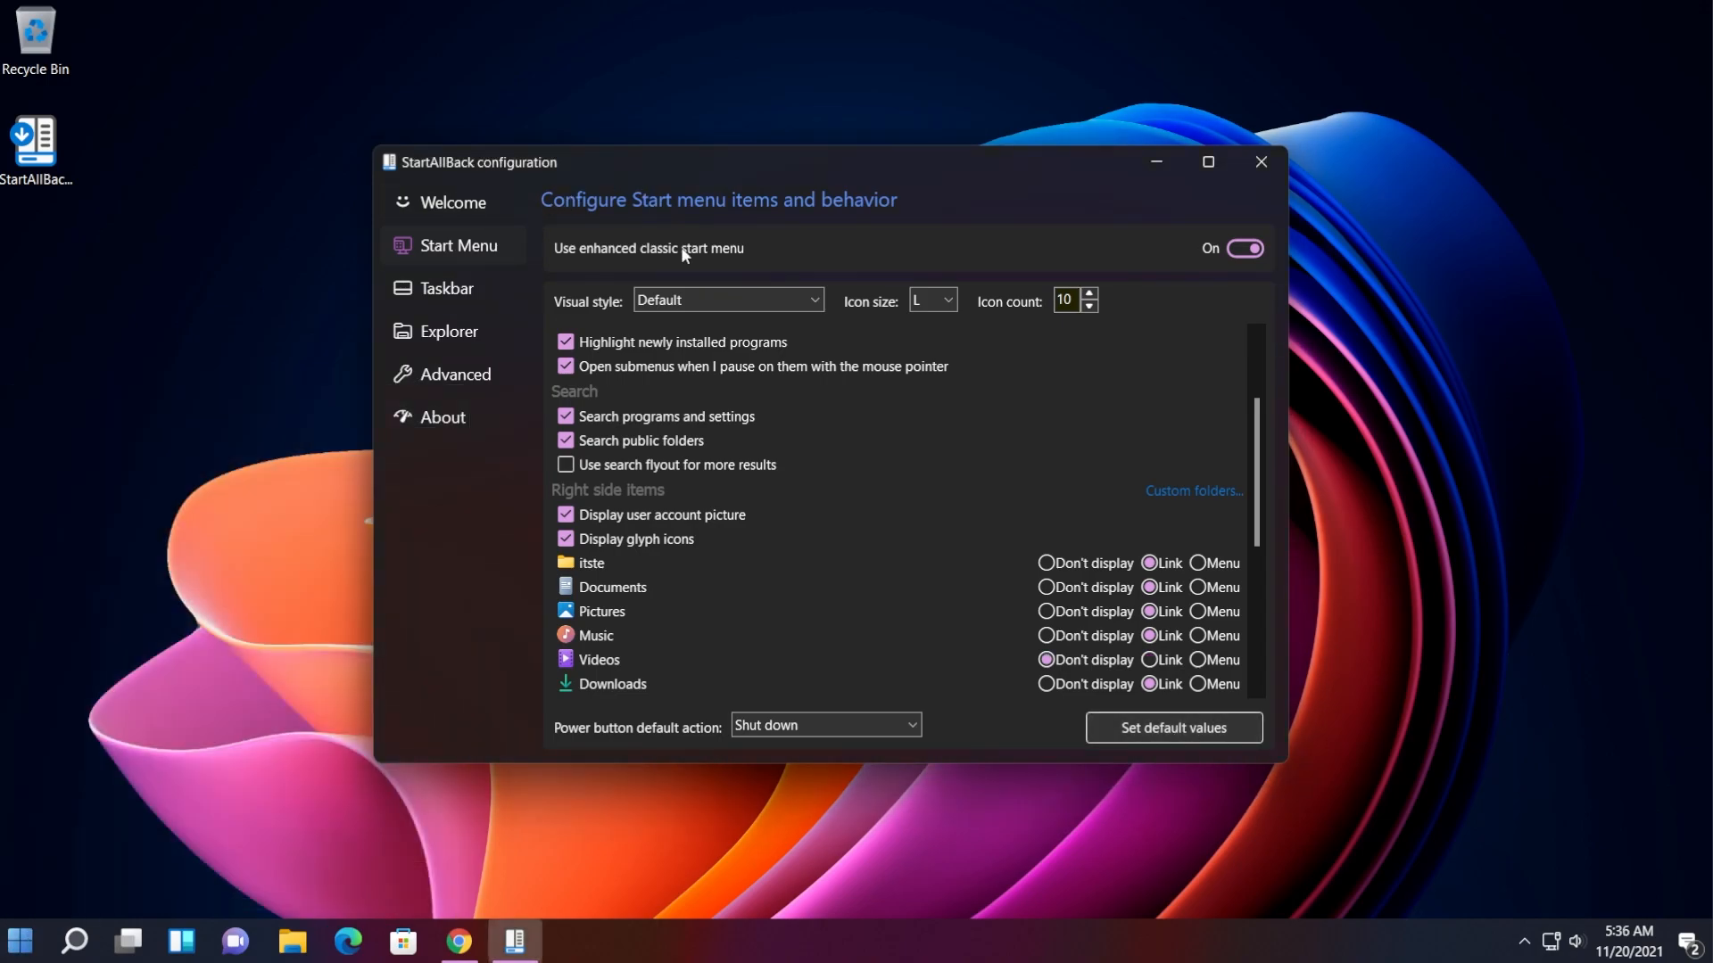
- On the Taskbar page, try icon margins S and XS, then settle on M
click(446, 288)
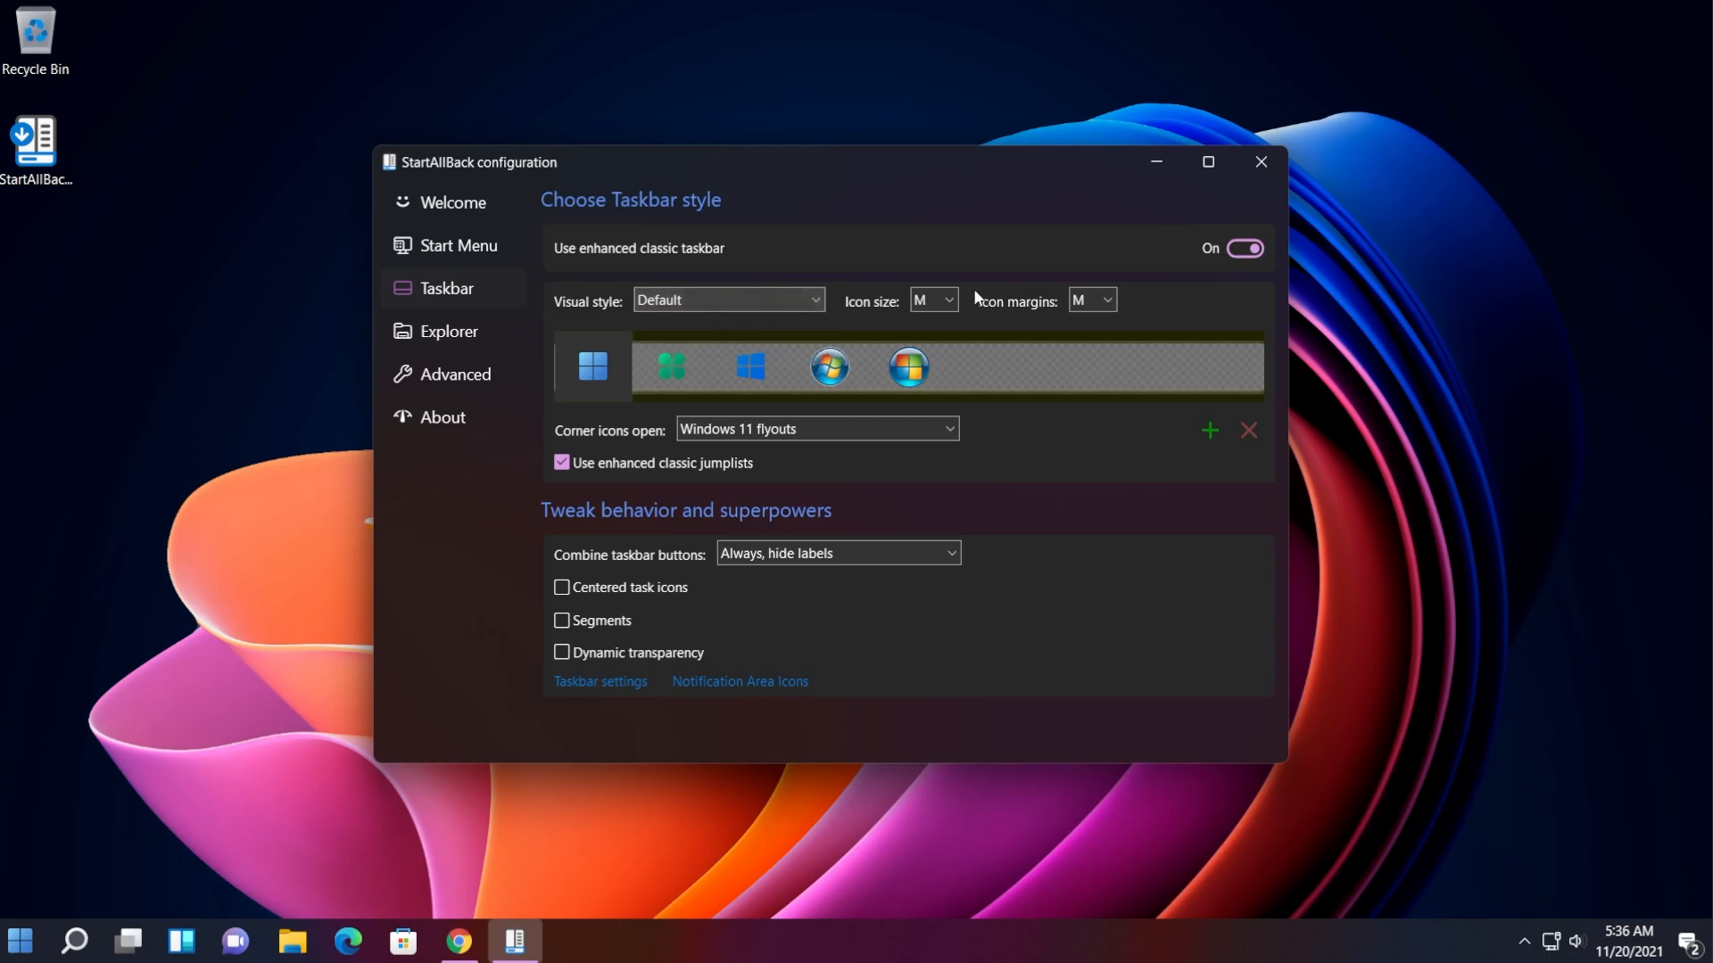
click(1092, 303)
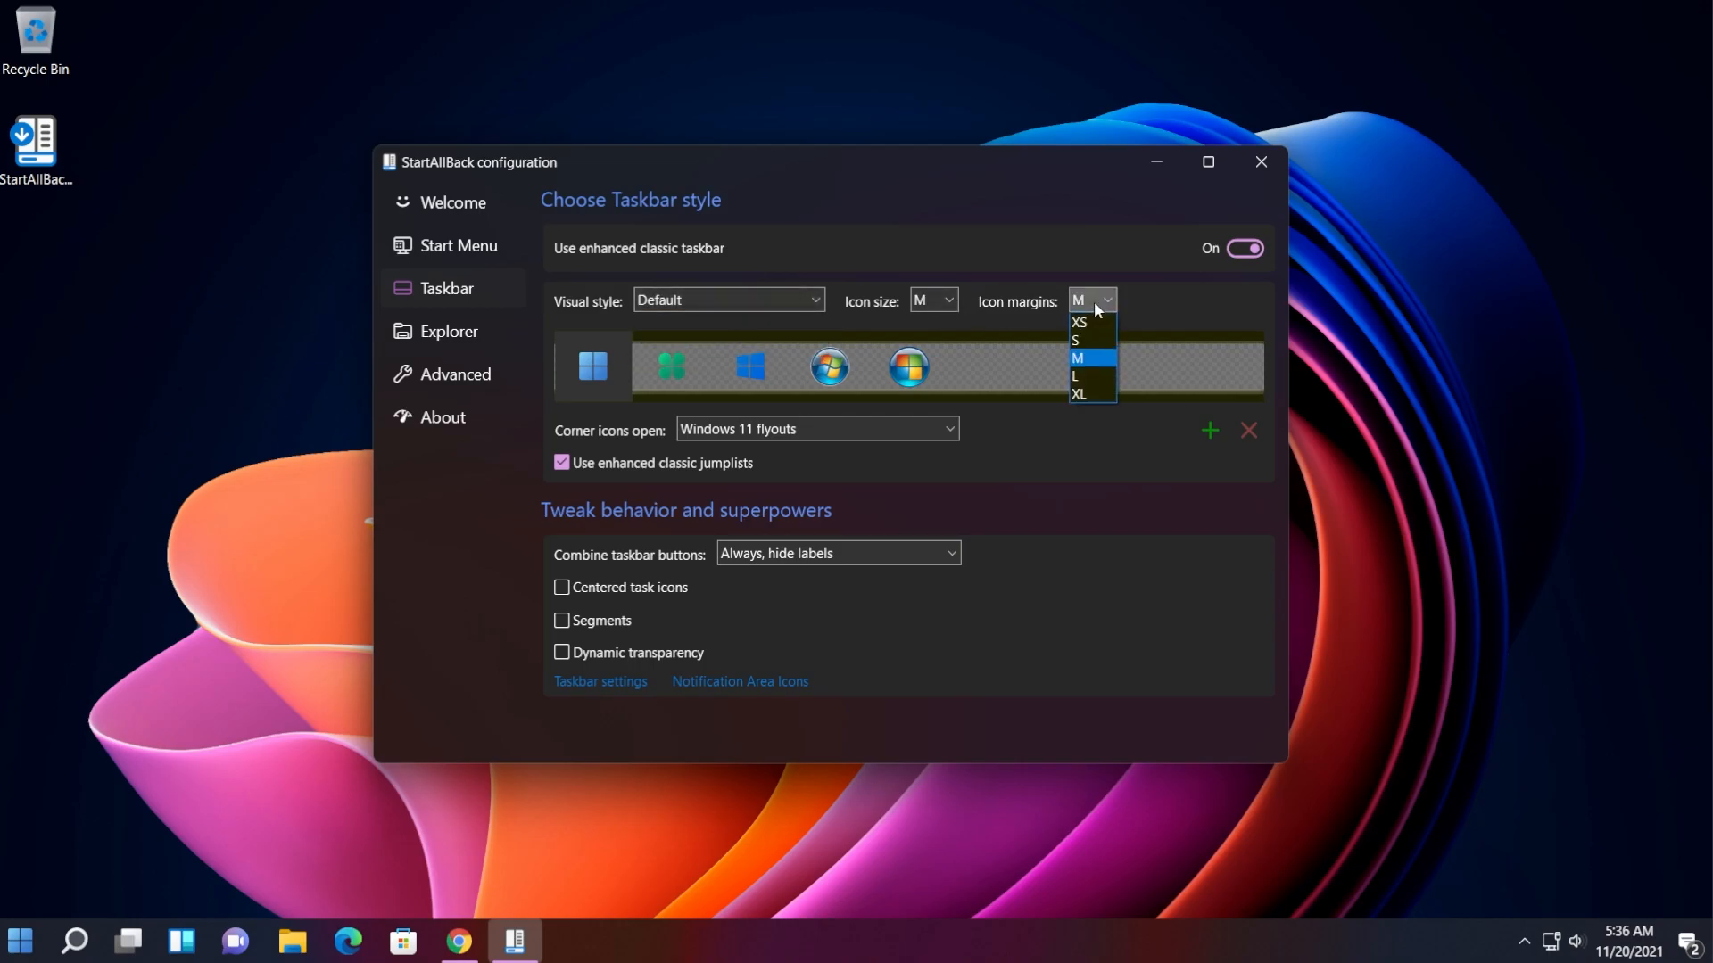
click(1077, 339)
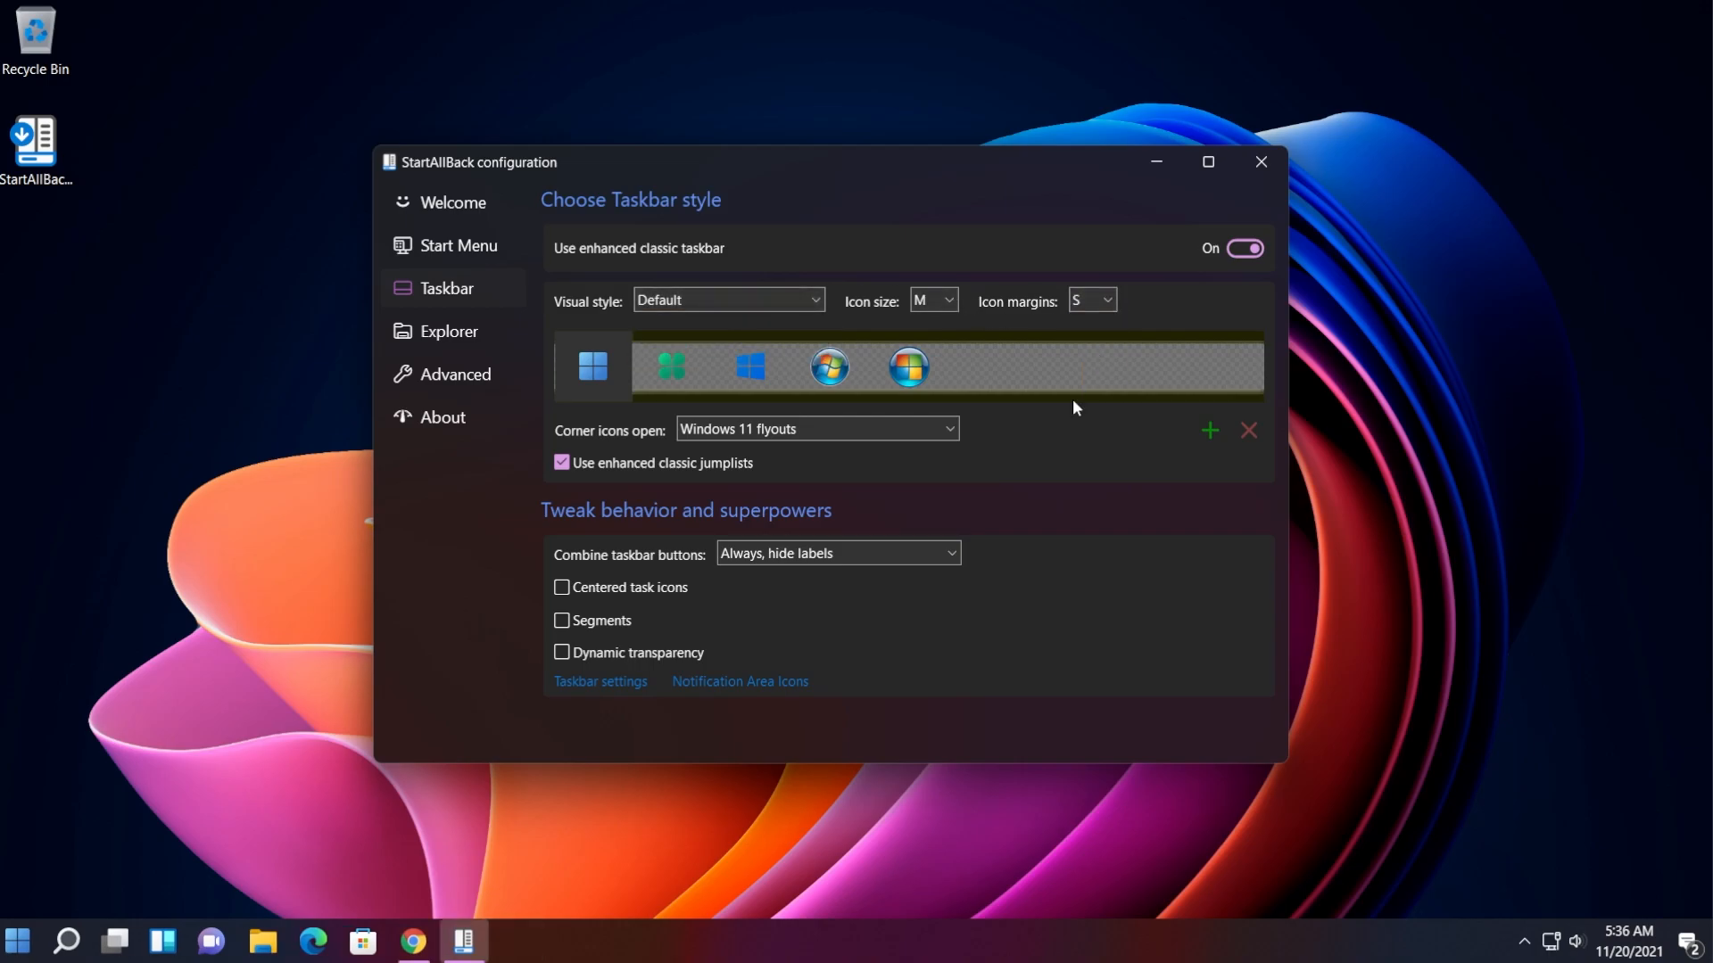
click(1090, 299)
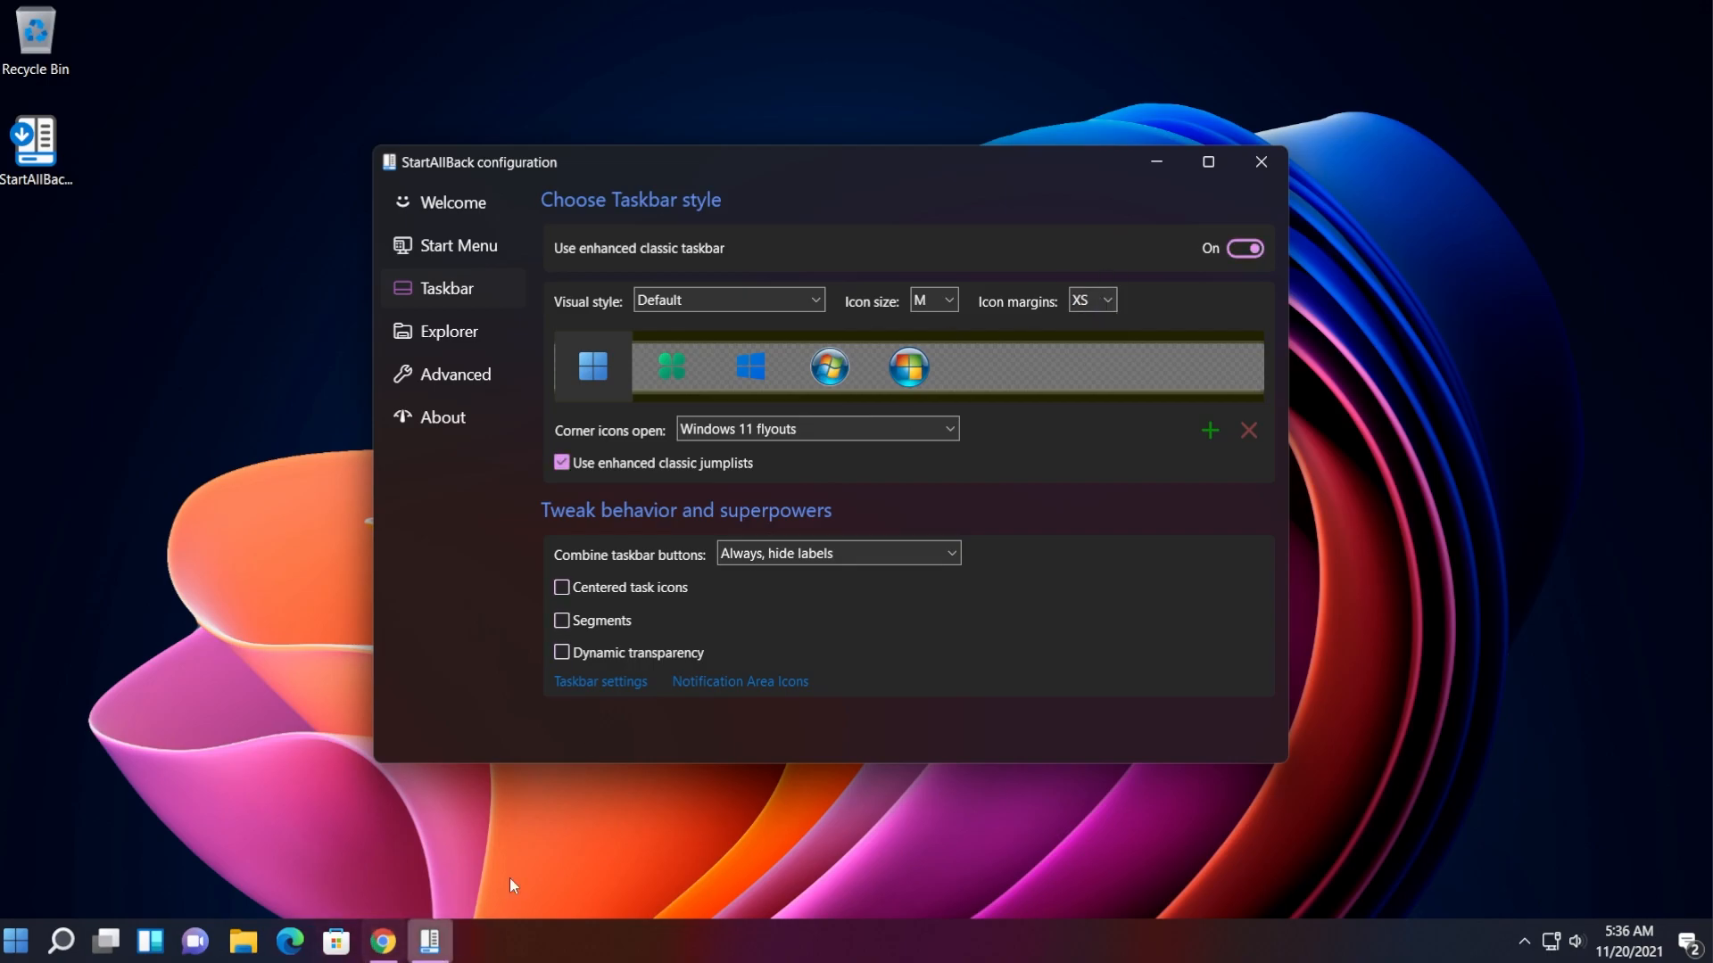
click(1090, 300)
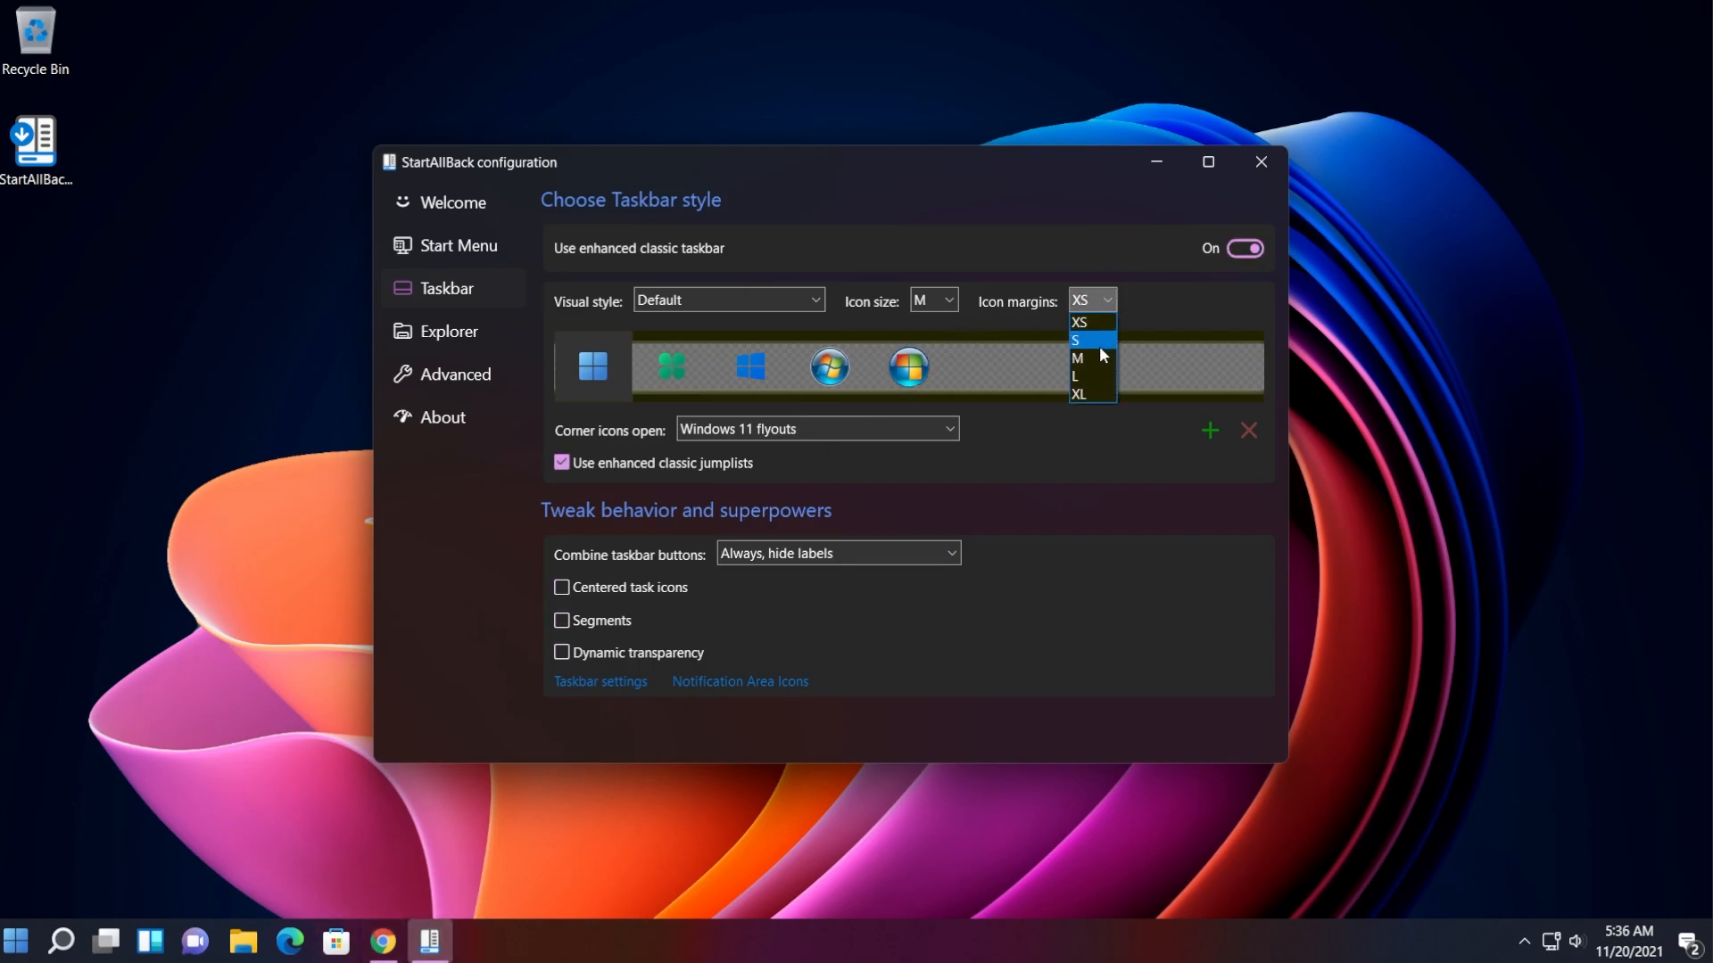
click(1074, 359)
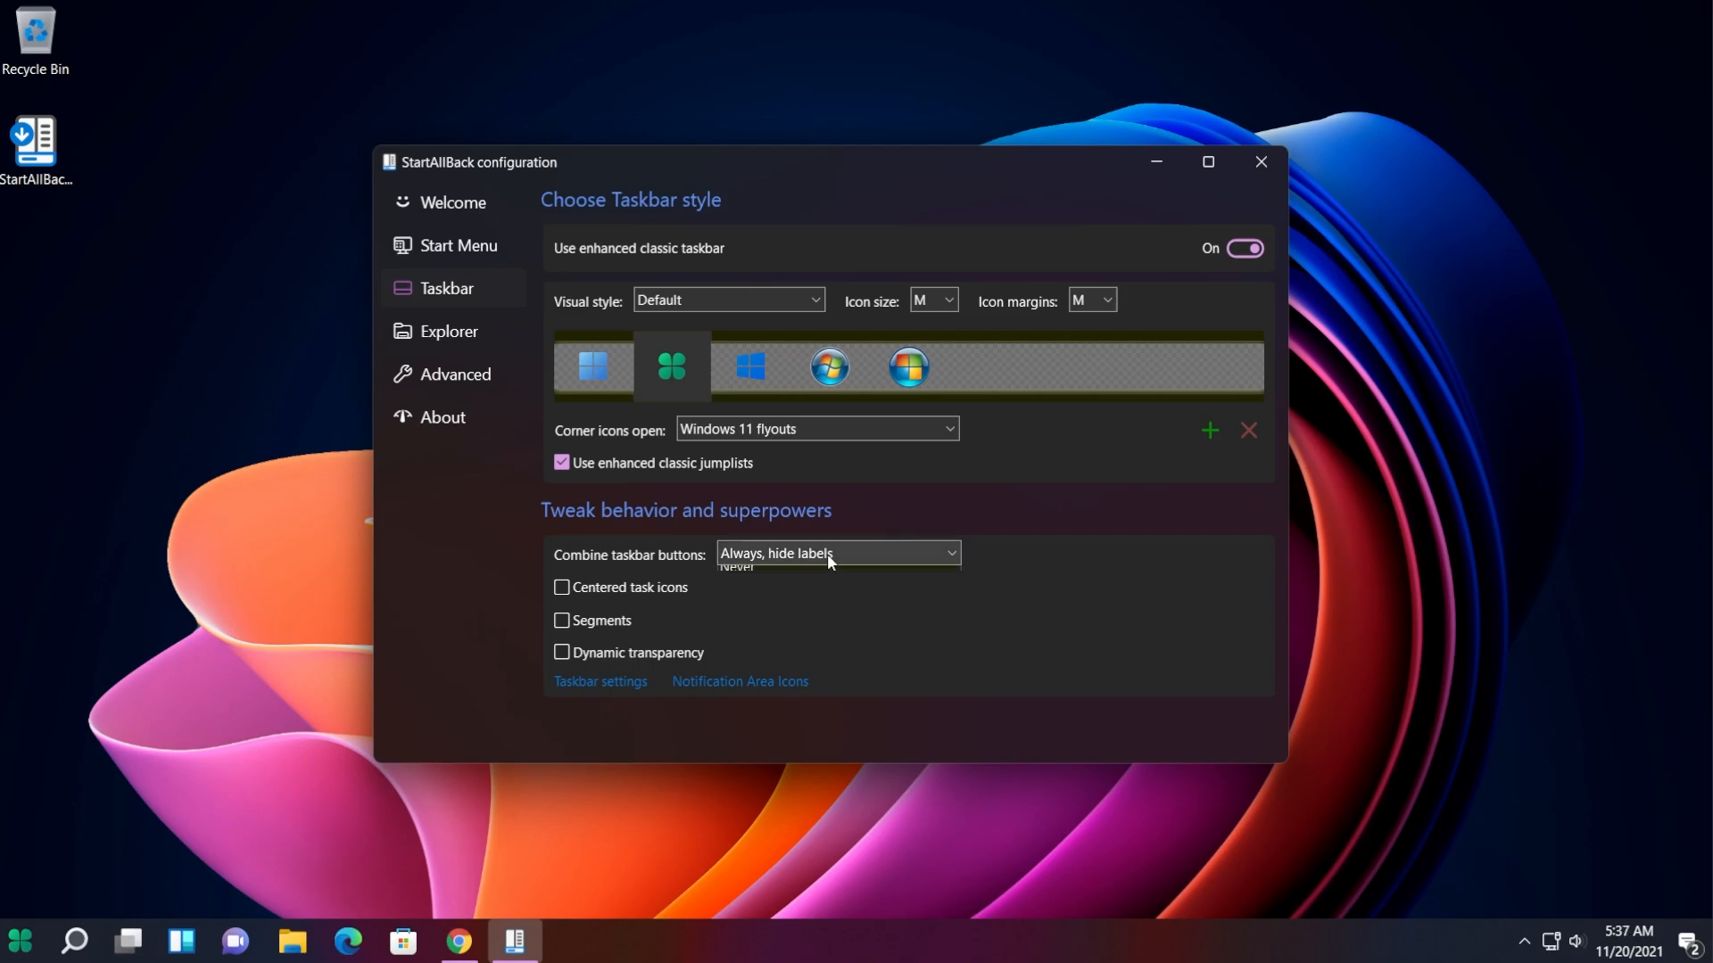
- Set Combine taskbar buttons to Never, center task icons, and leave Segments off after trying it
click(736, 567)
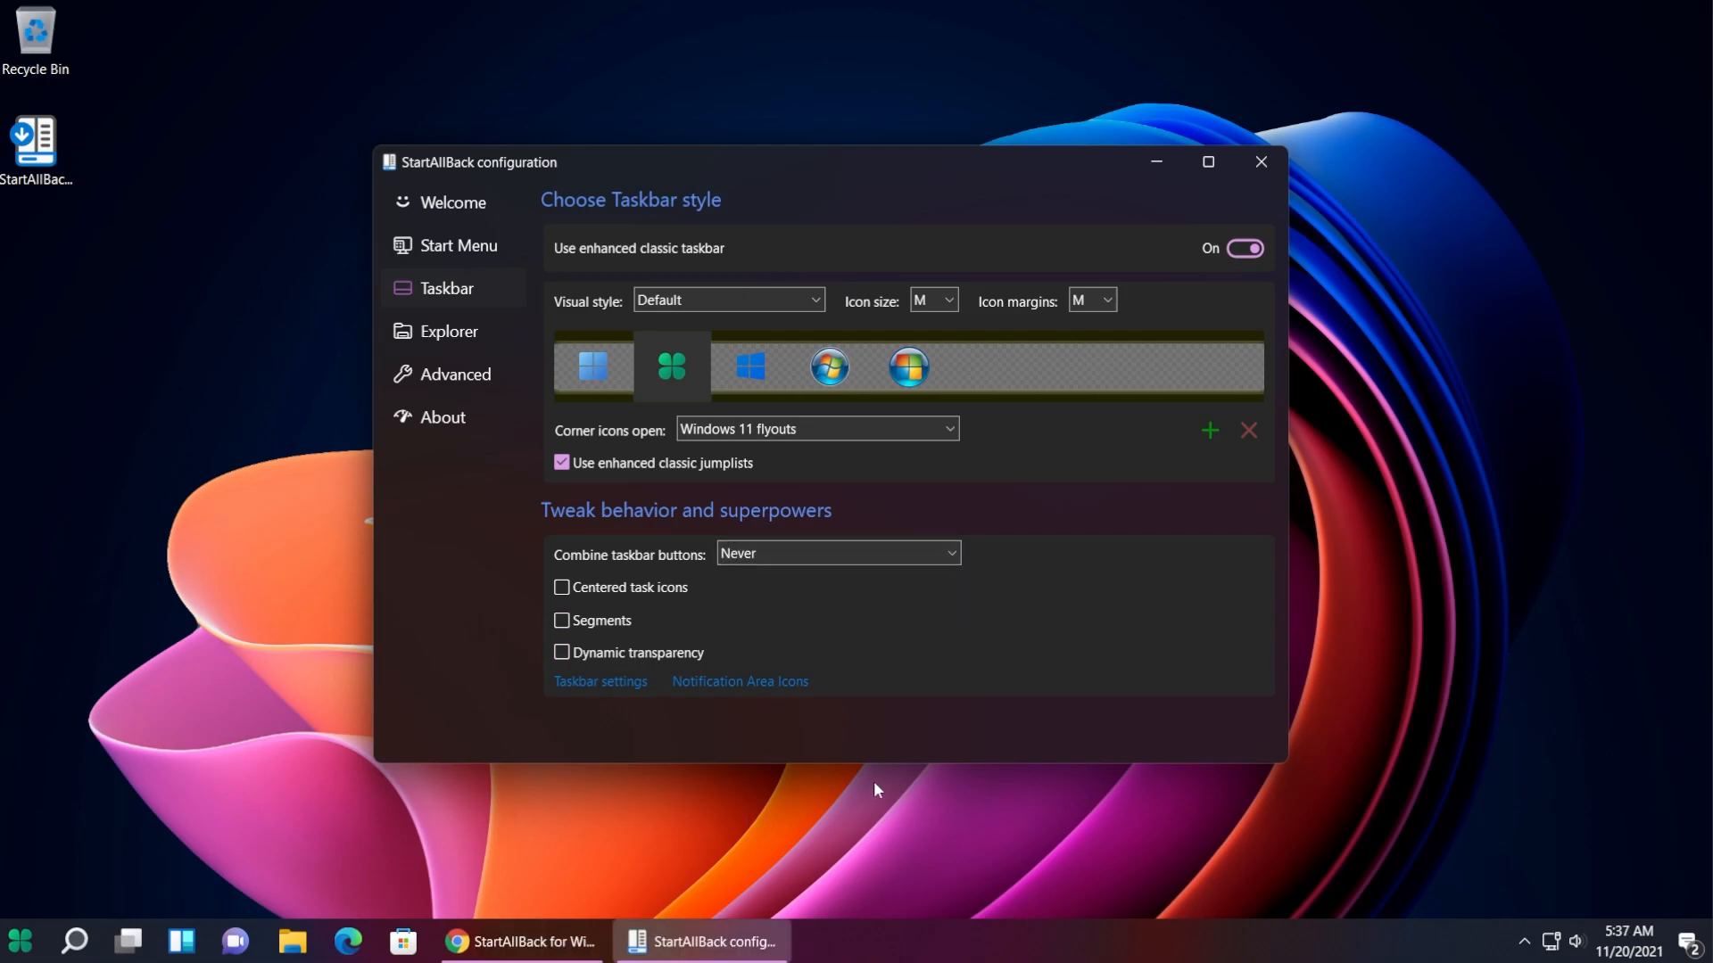
mouse_move(871, 750)
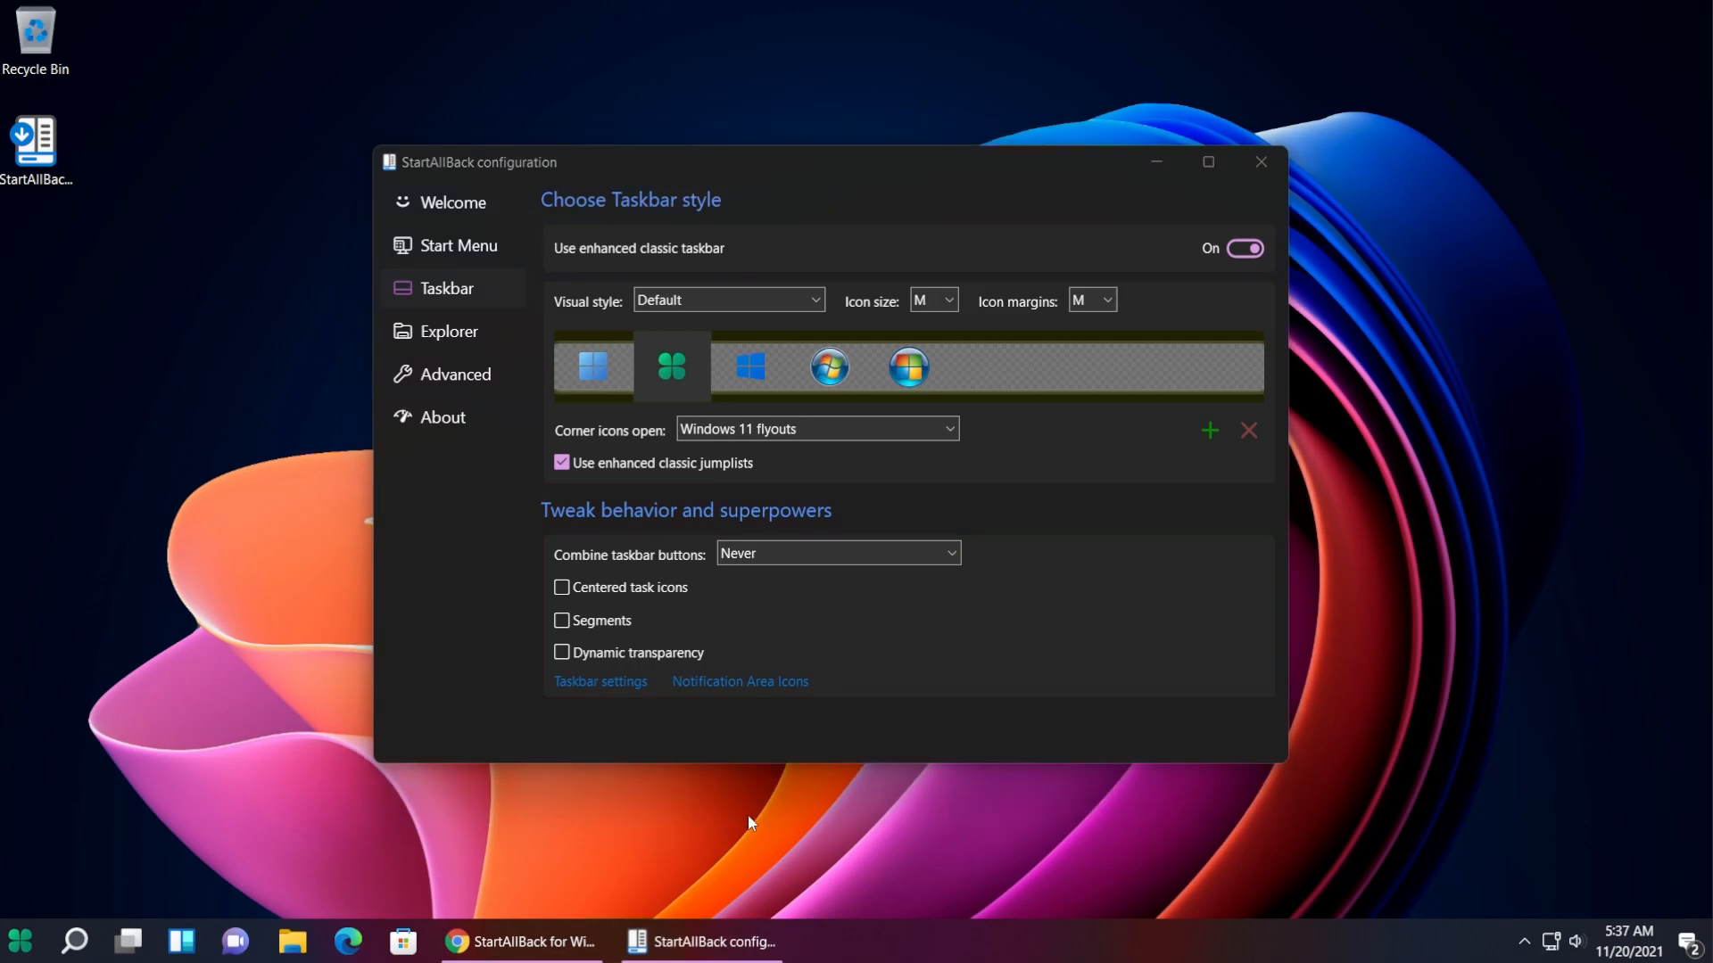
mouse_move(747, 826)
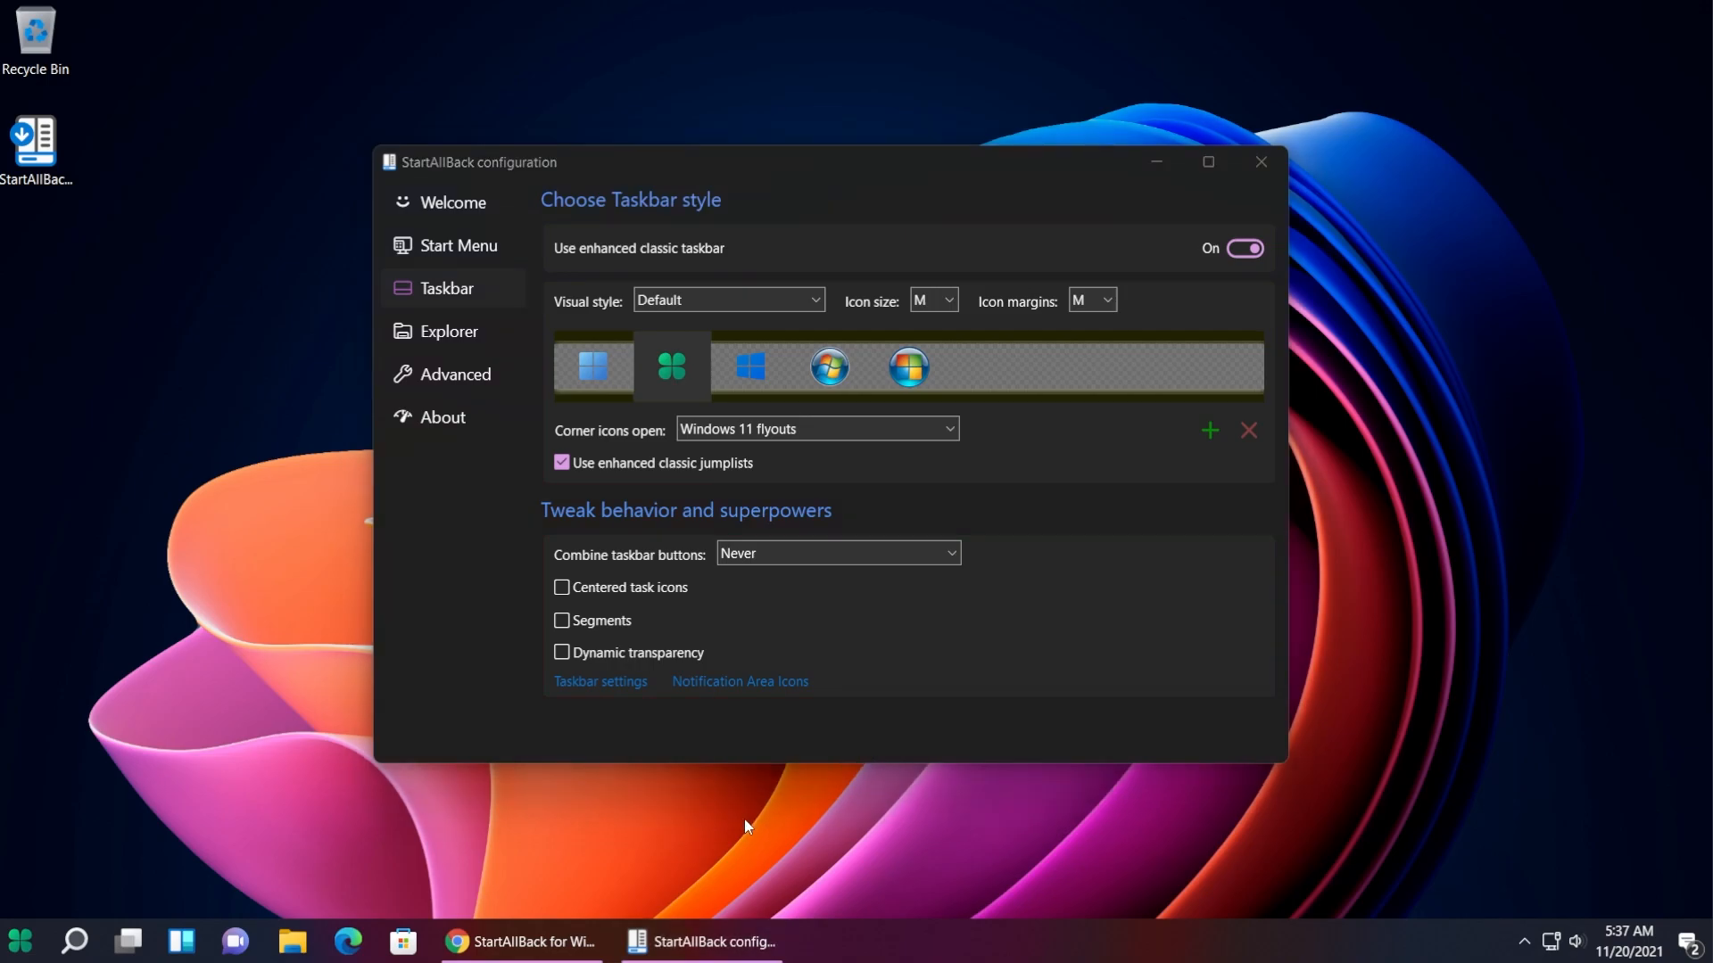
mouse_move(678, 852)
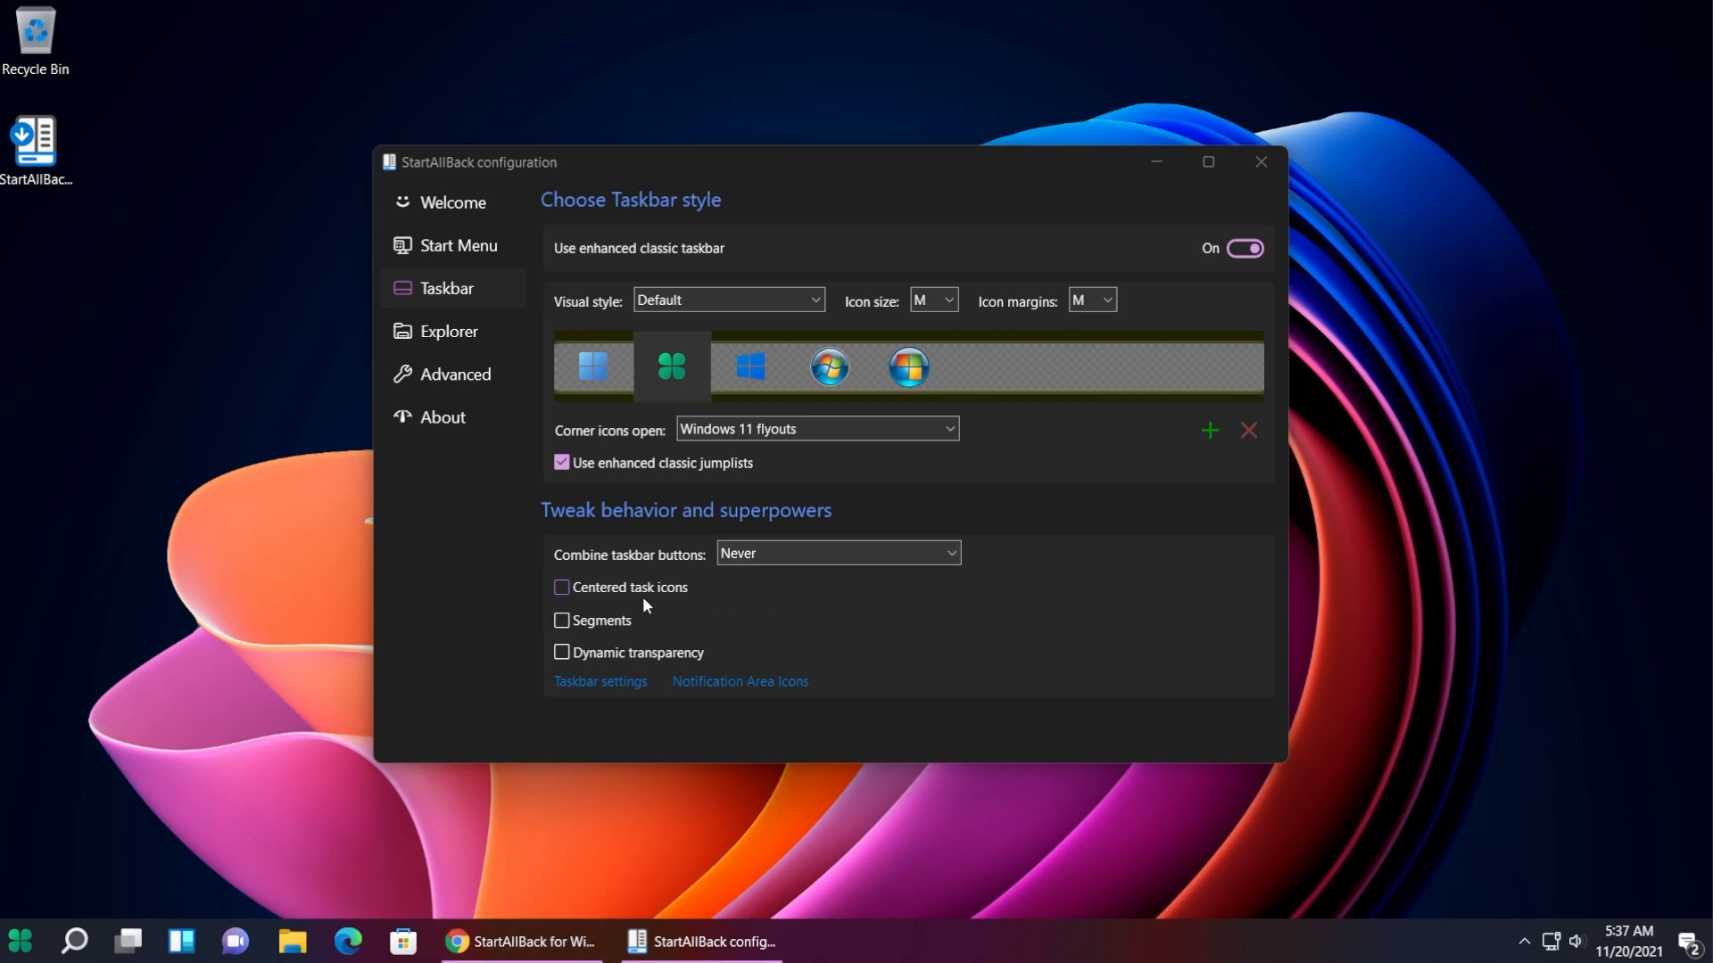
click(560, 587)
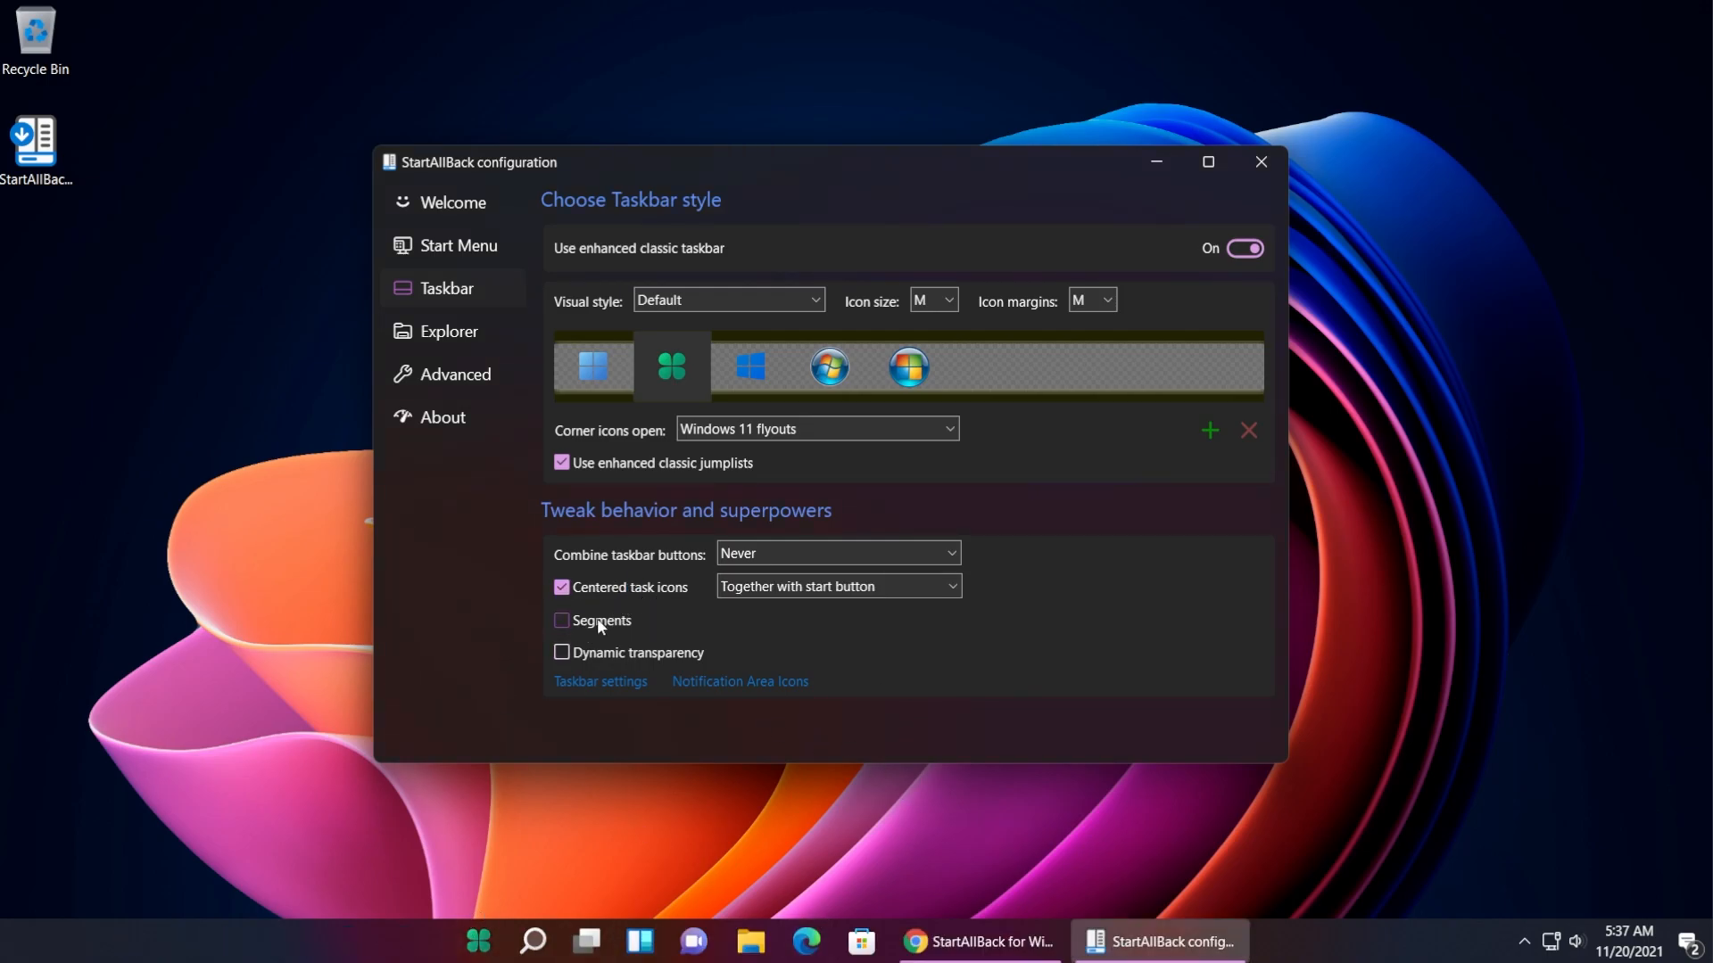
click(562, 621)
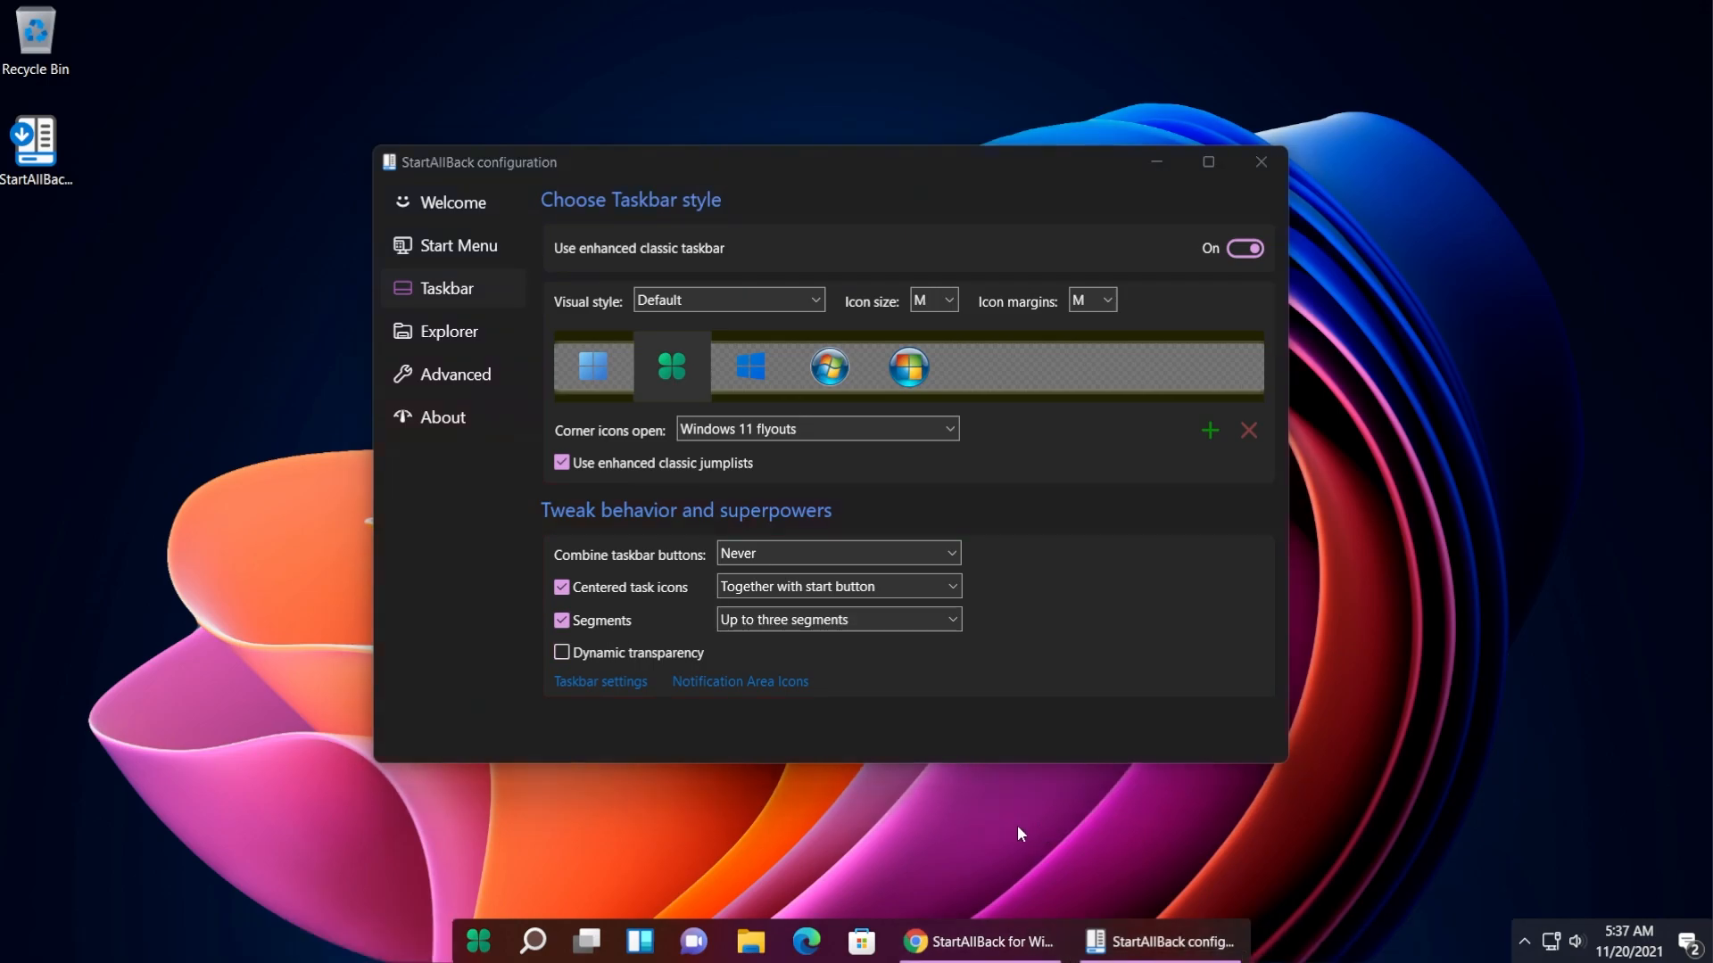
mouse_move(905, 903)
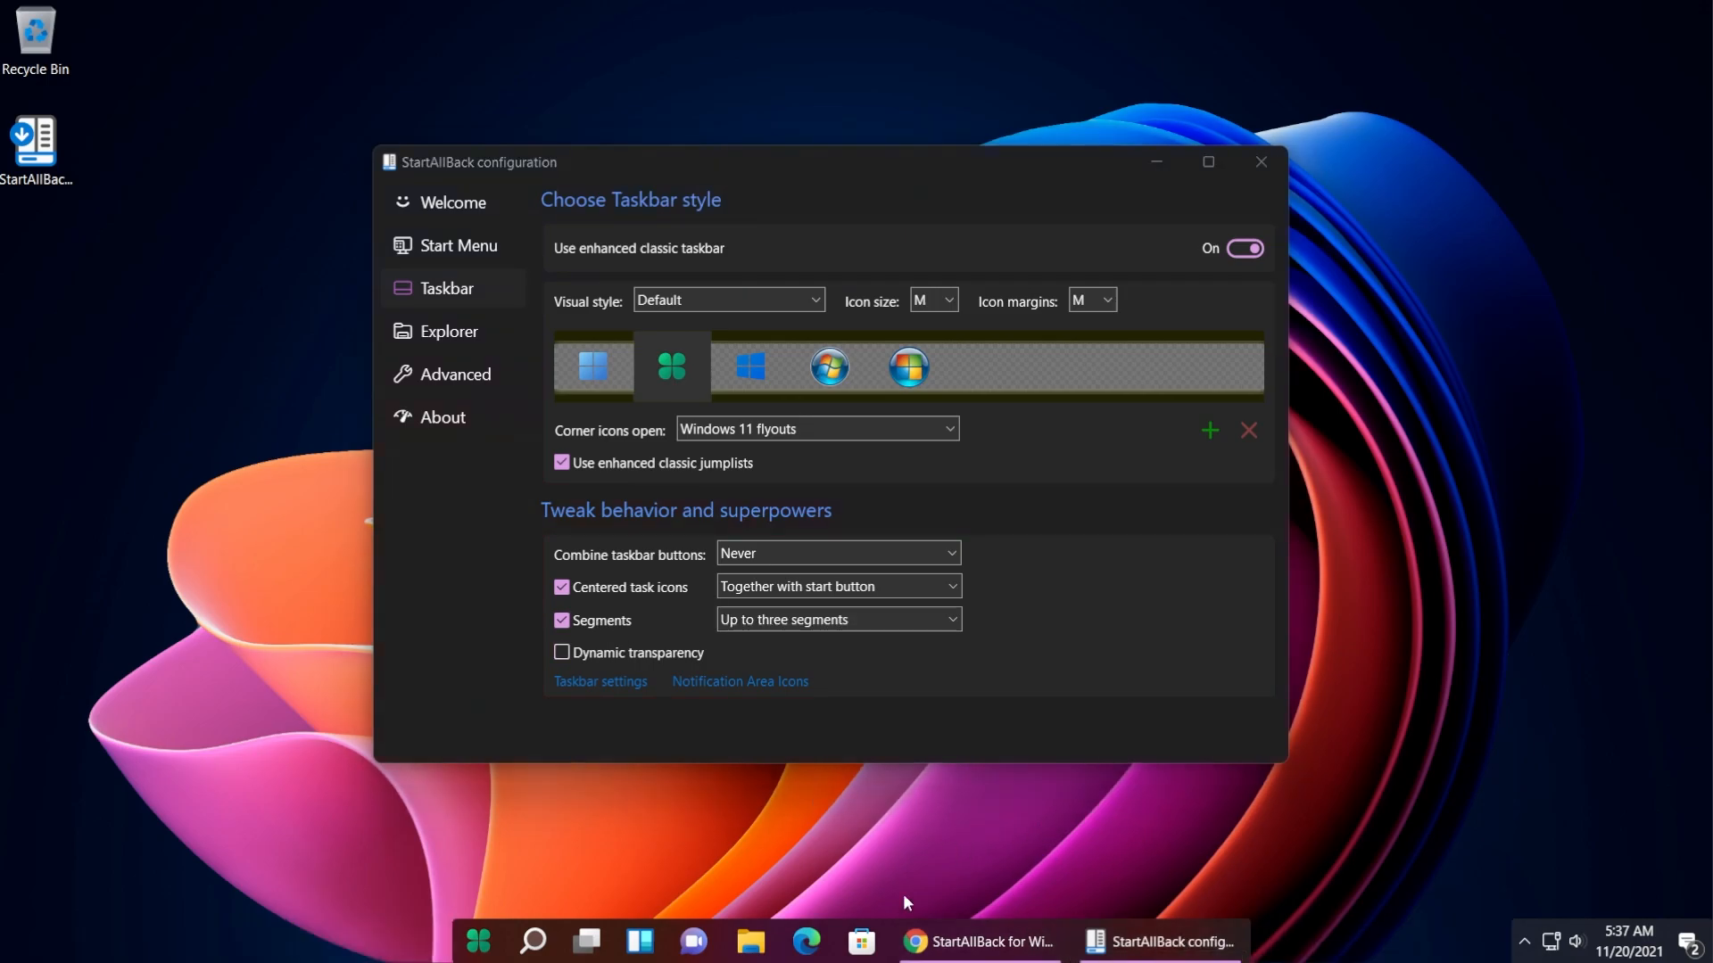
mouse_move(1033, 872)
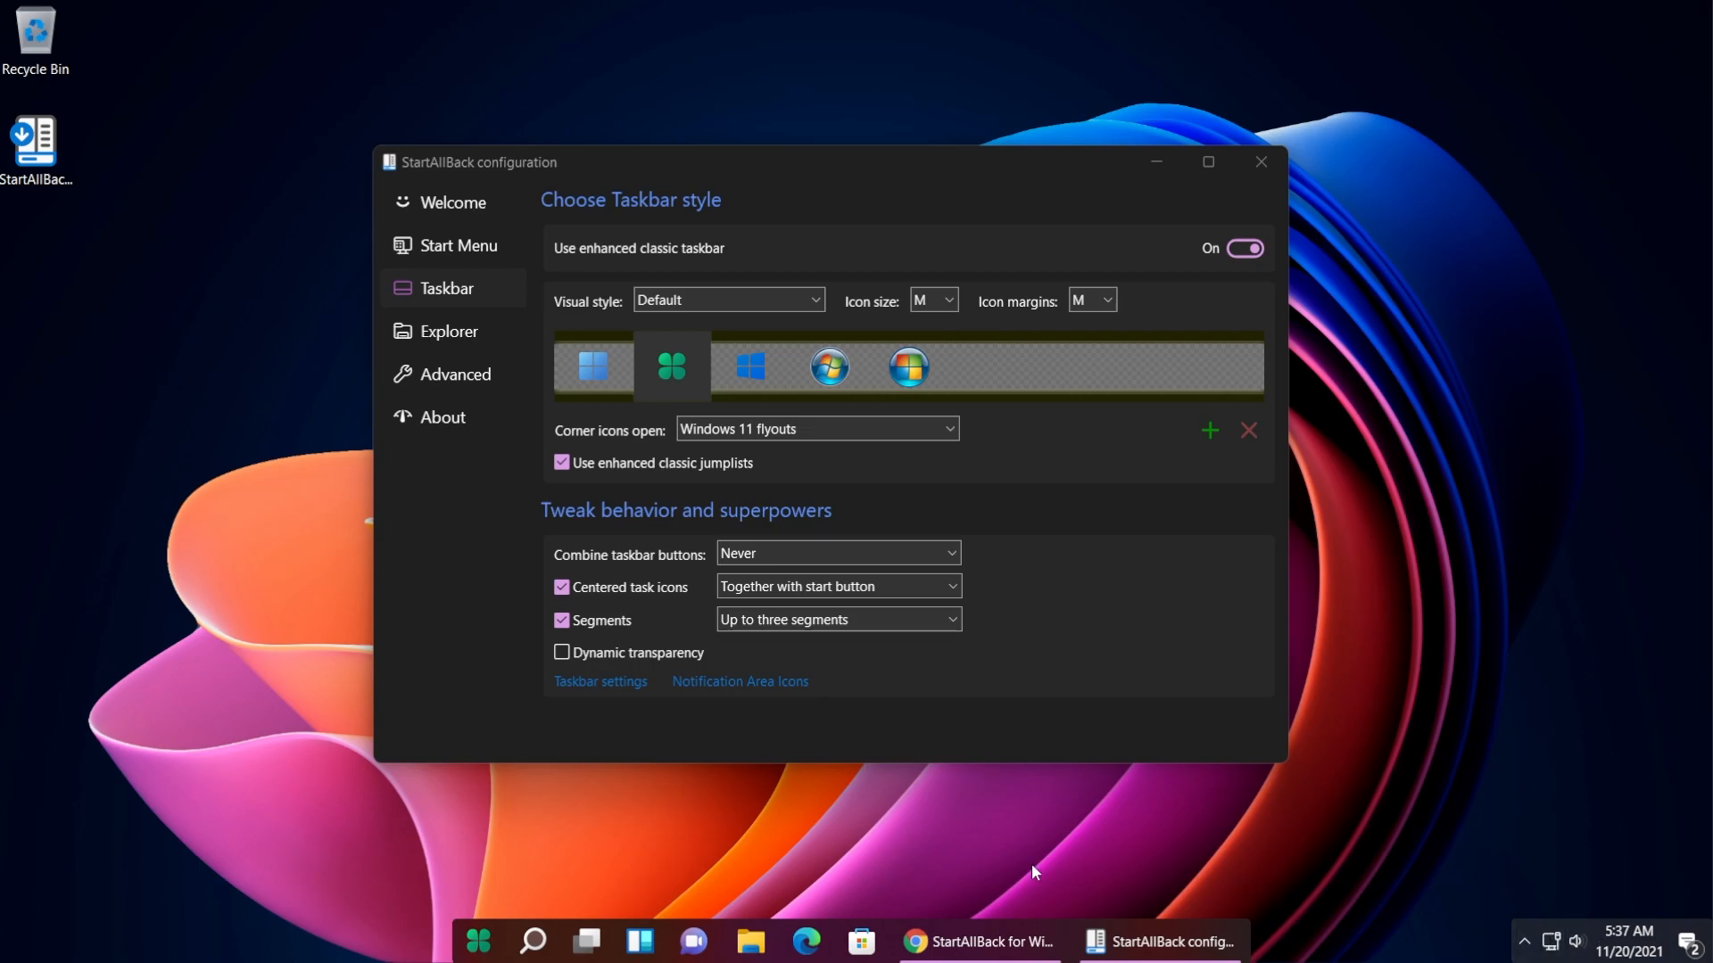
click(562, 621)
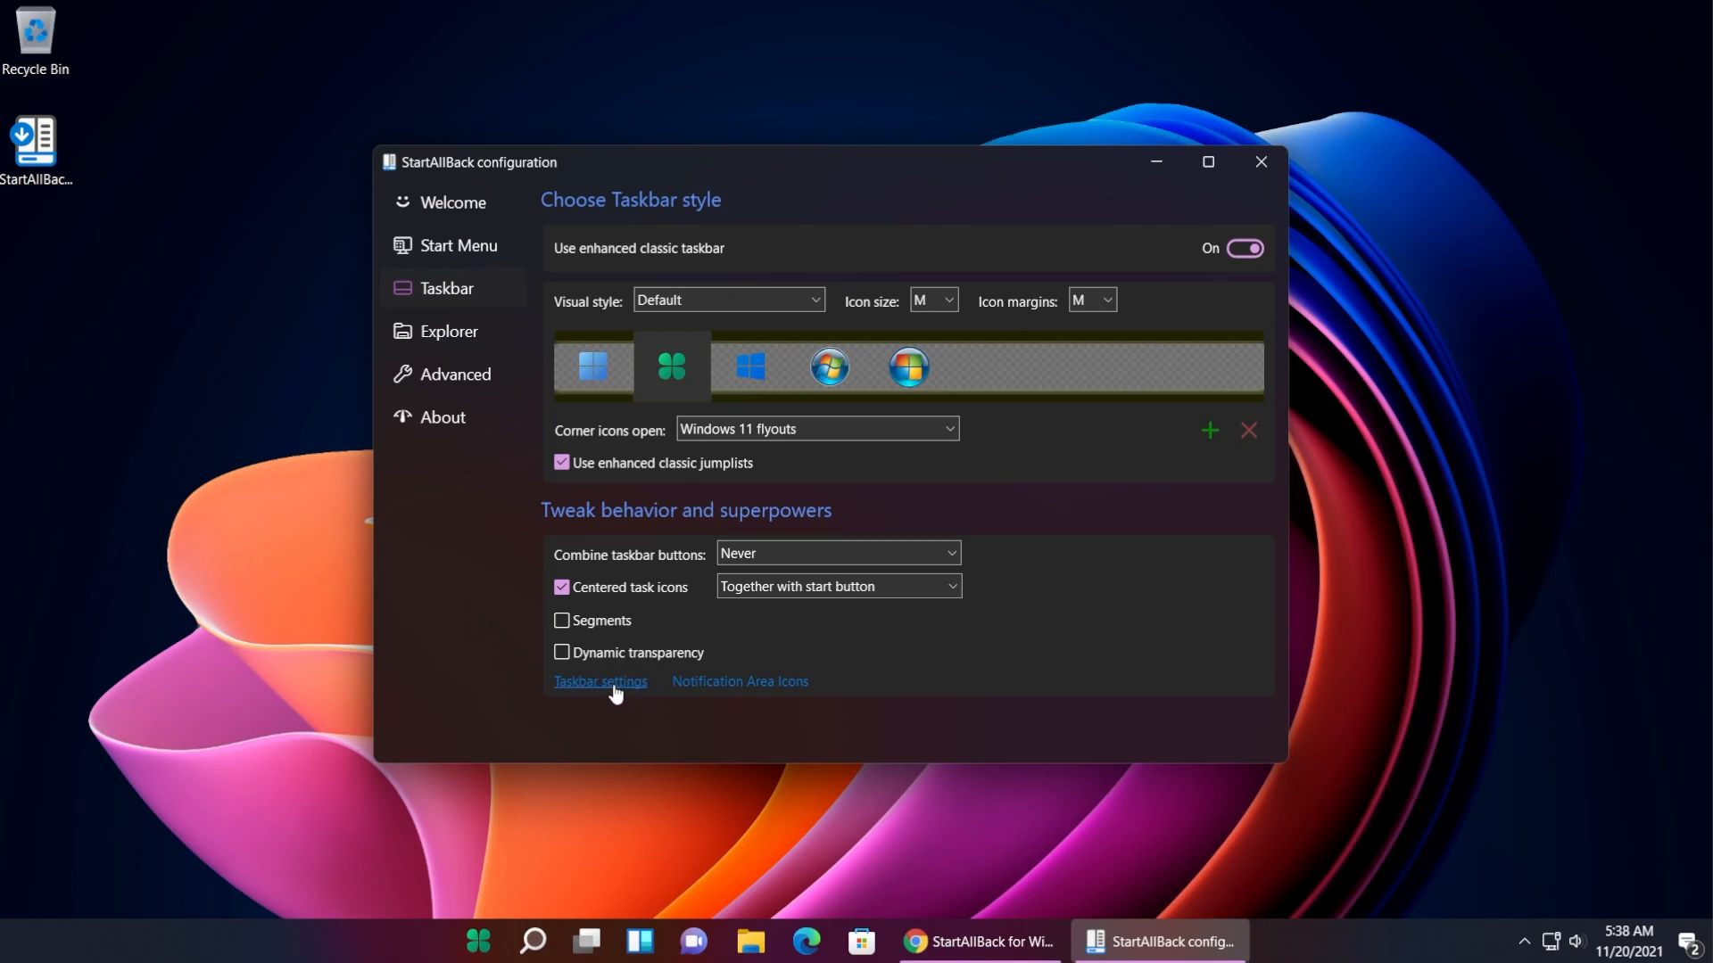
mouse_move(741, 681)
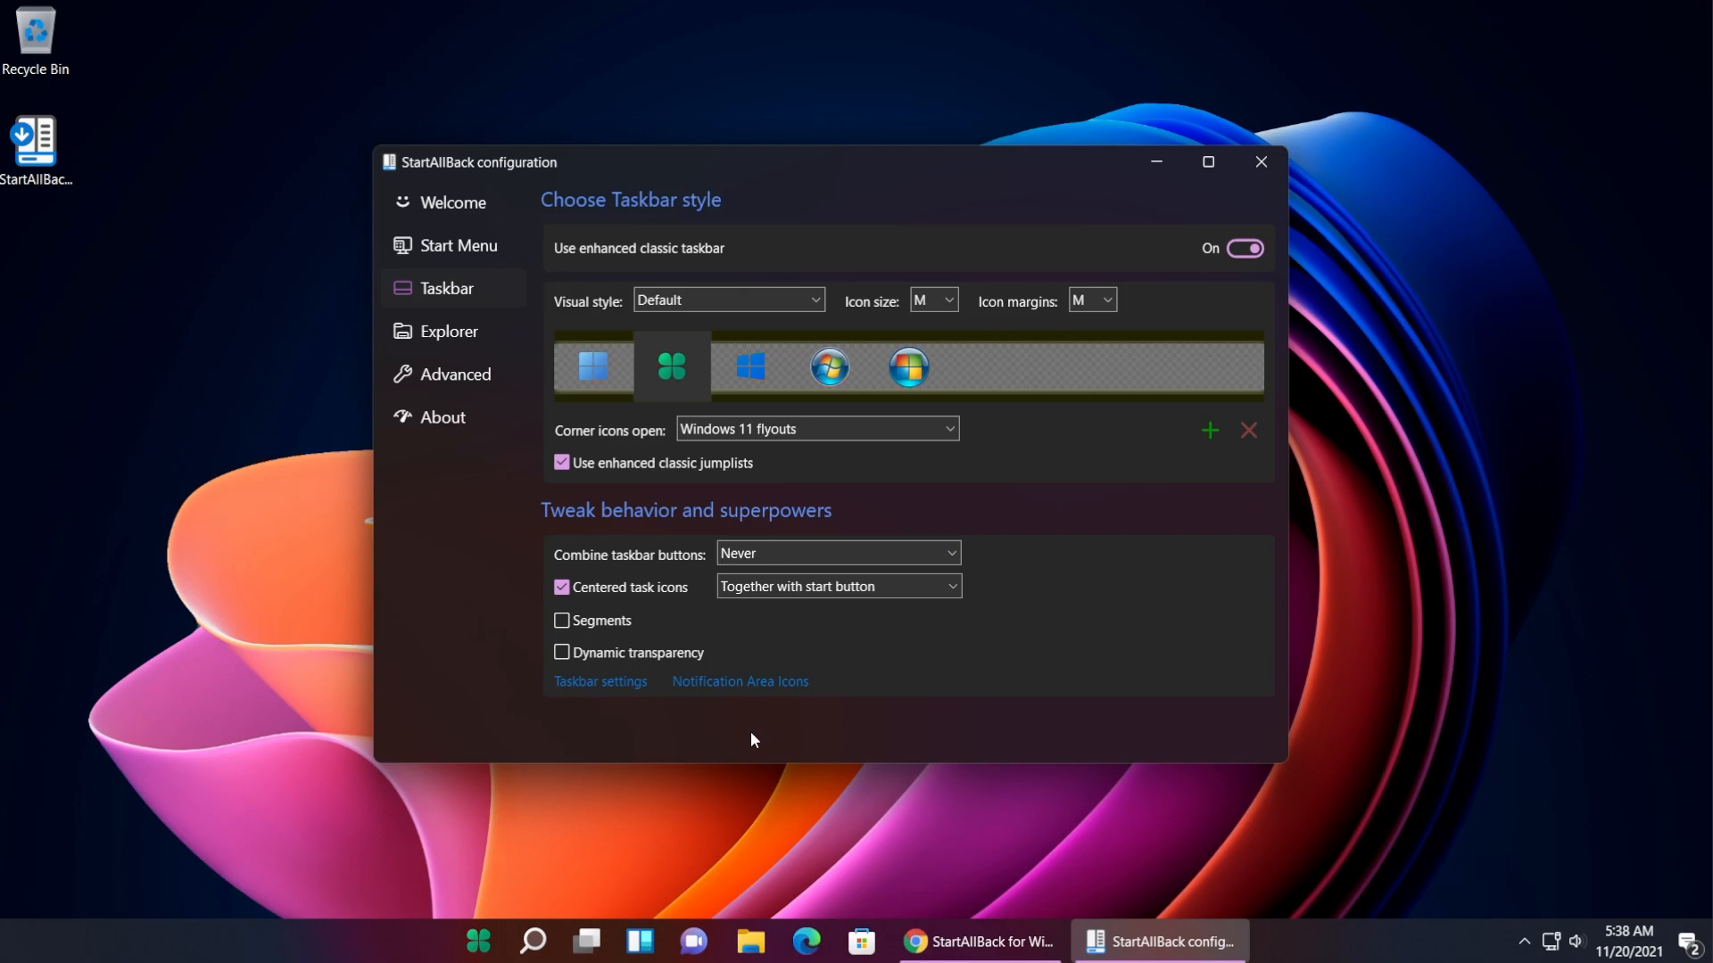
mouse_move(740, 750)
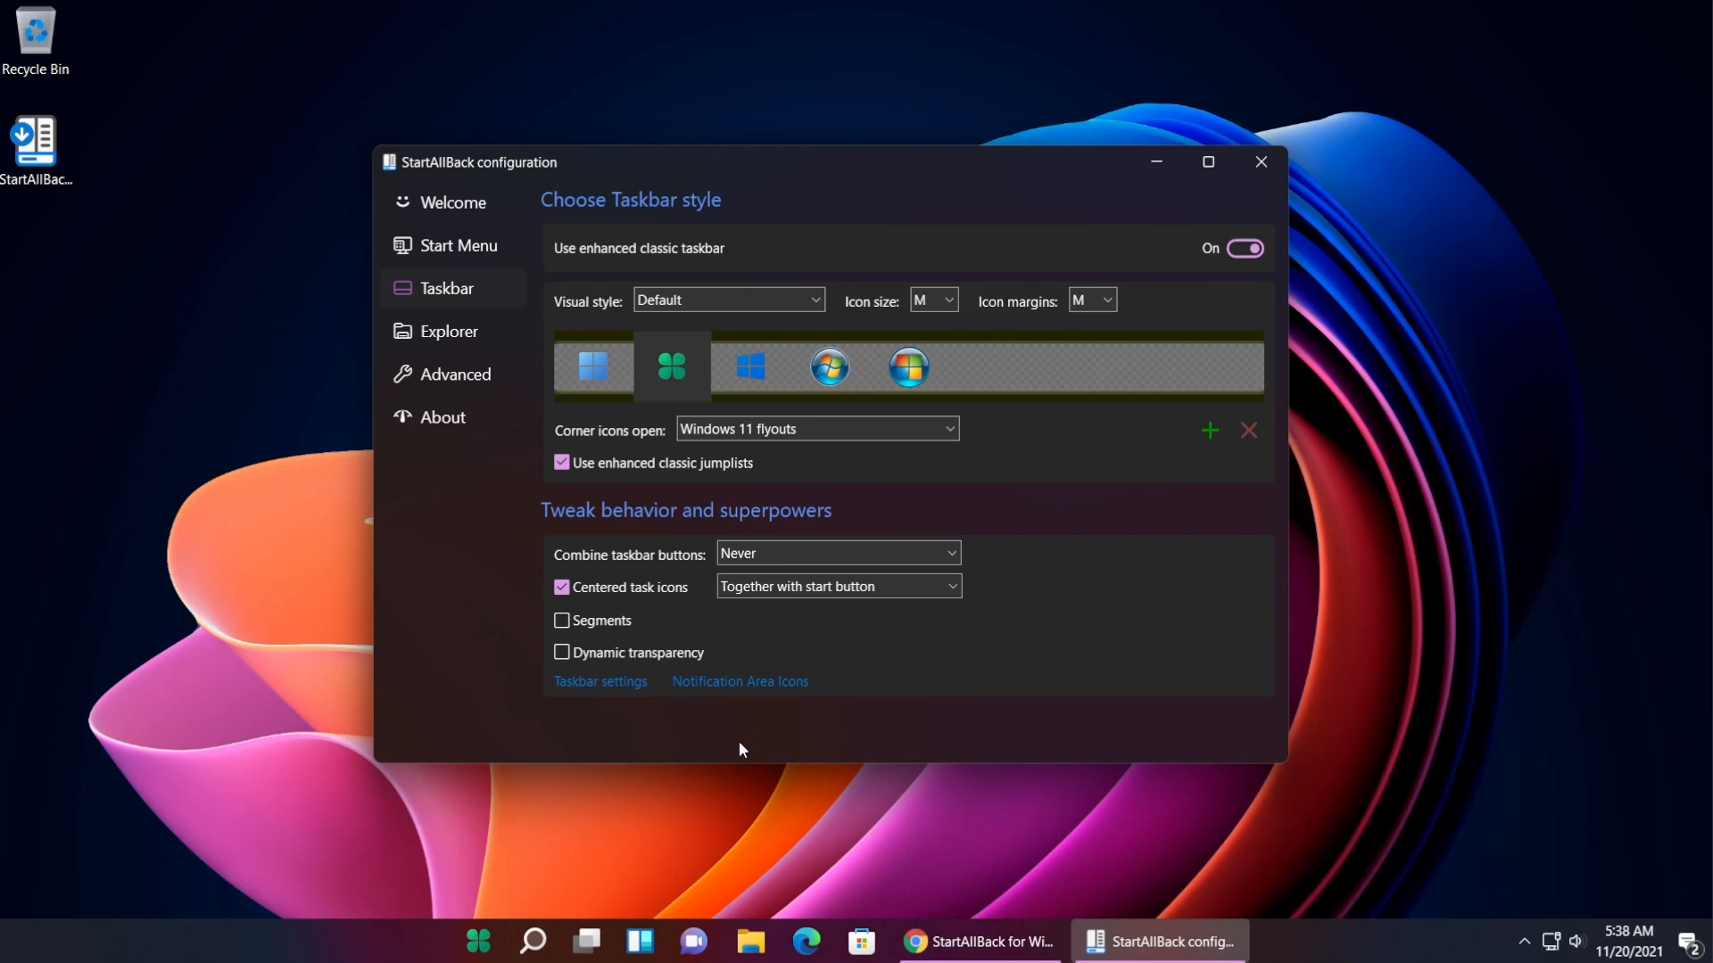